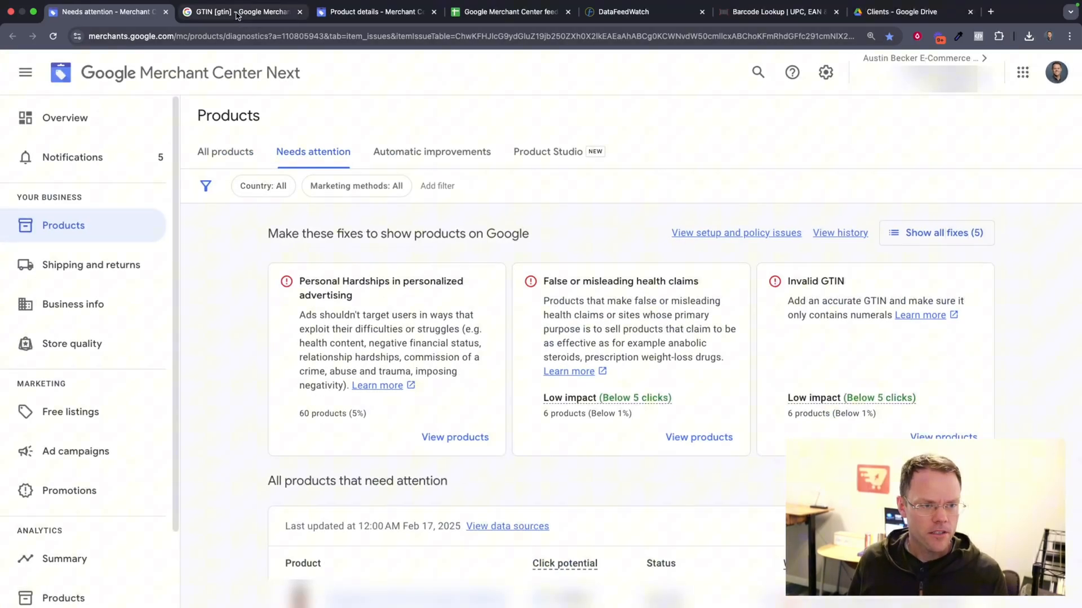
Switch from the Needs attention list to the GTIN help article and select a phrase in it.
click(235, 12)
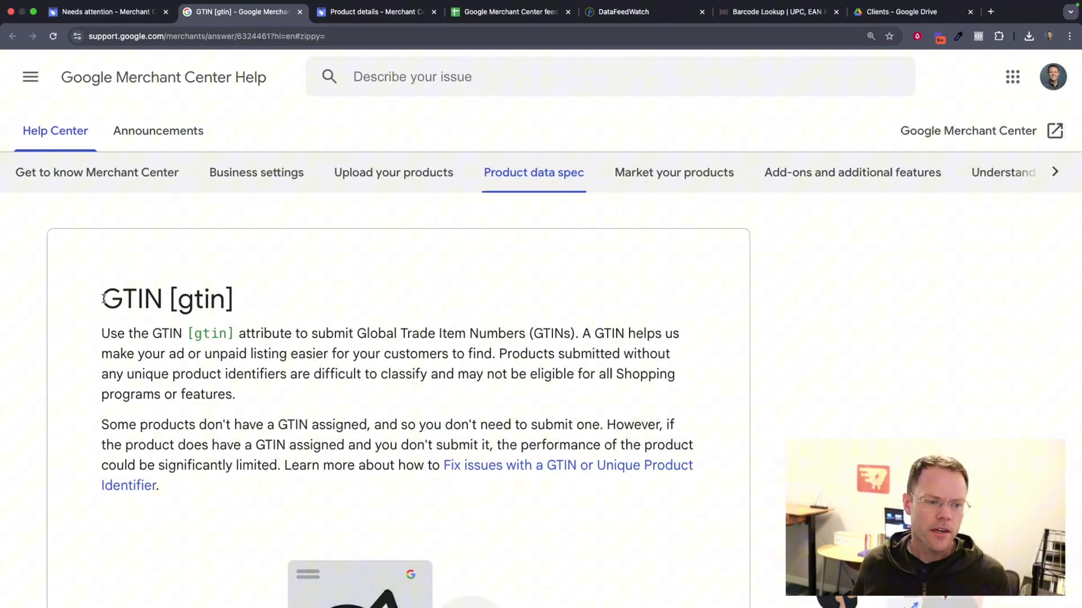
mouse_move(77, 303)
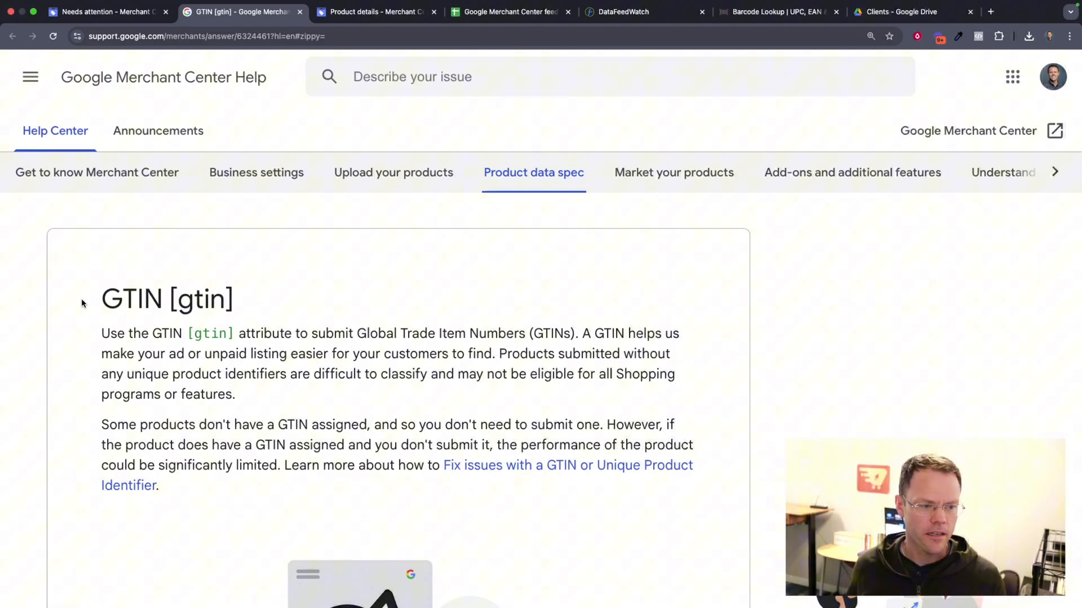
double_click(132, 300)
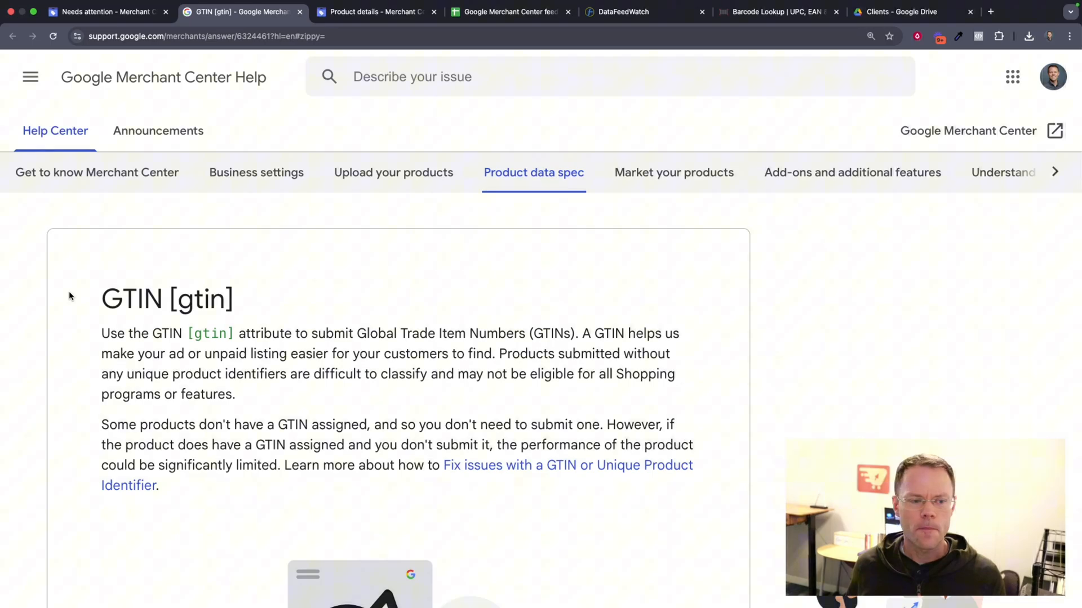
mouse_move(88, 302)
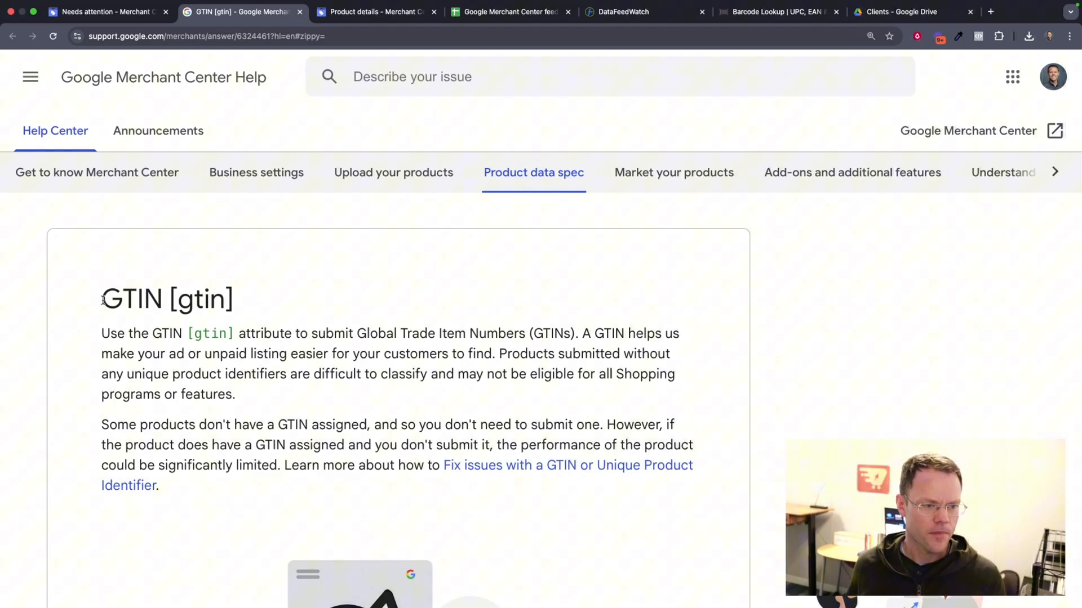
scroll(down, 3)
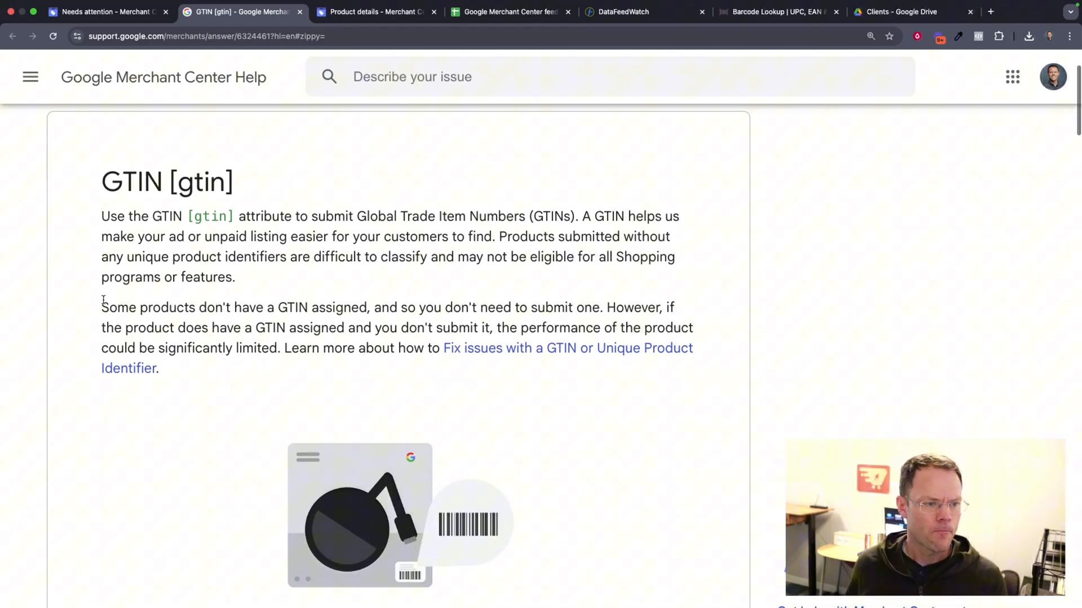
scroll(down, 3)
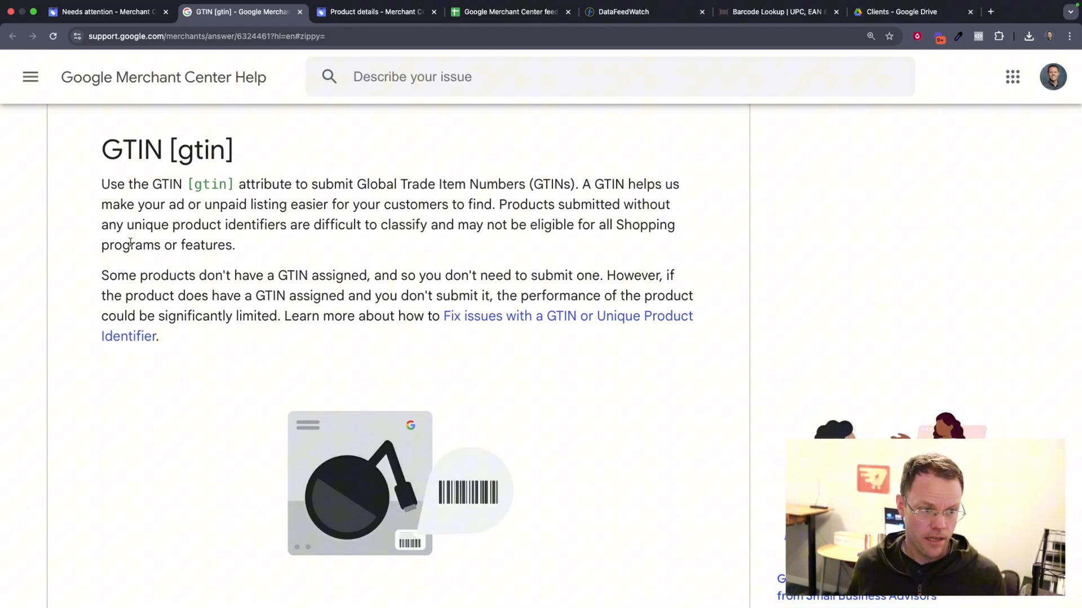
mouse_move(92, 178)
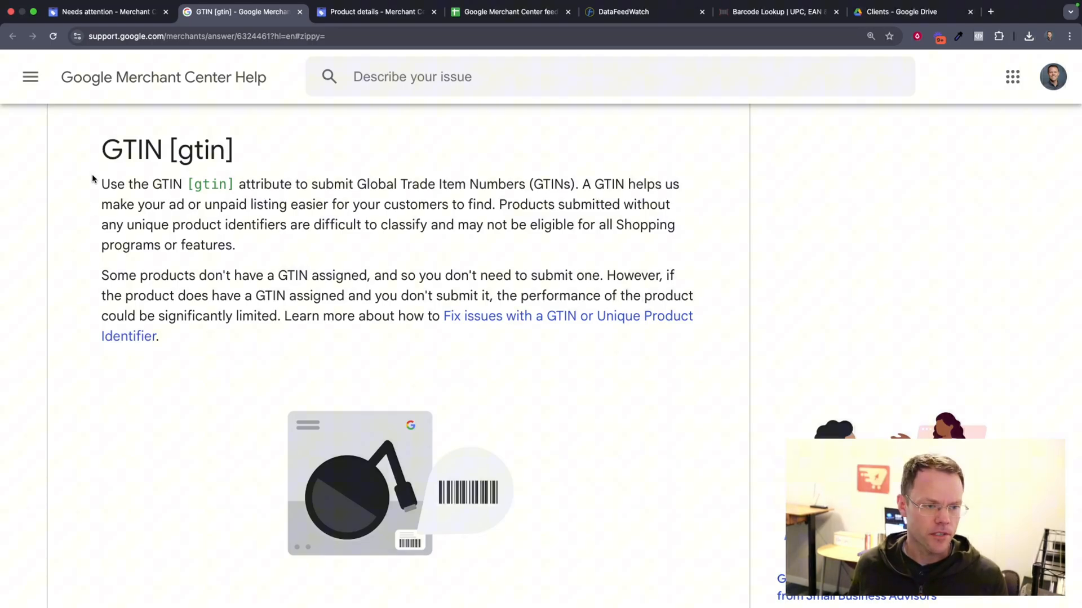
scroll(down, 3)
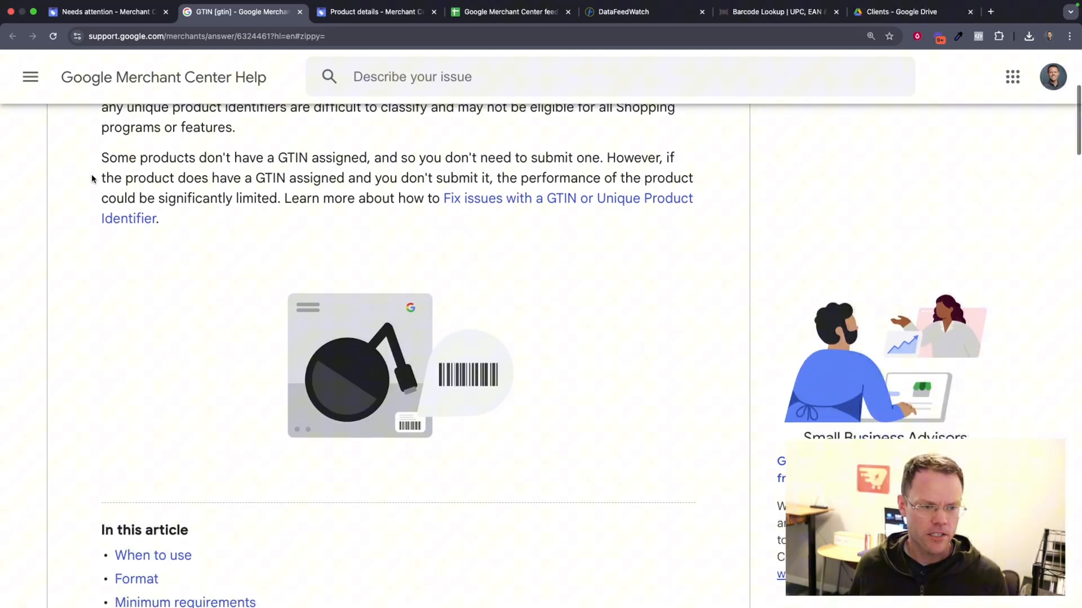
scroll(down, 3)
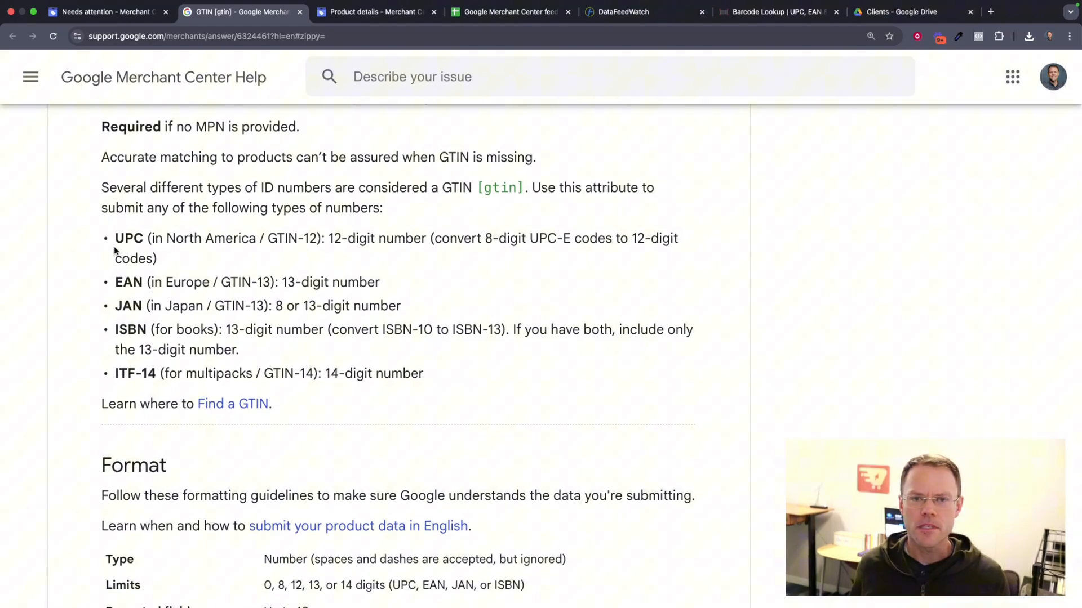
mouse_move(102, 254)
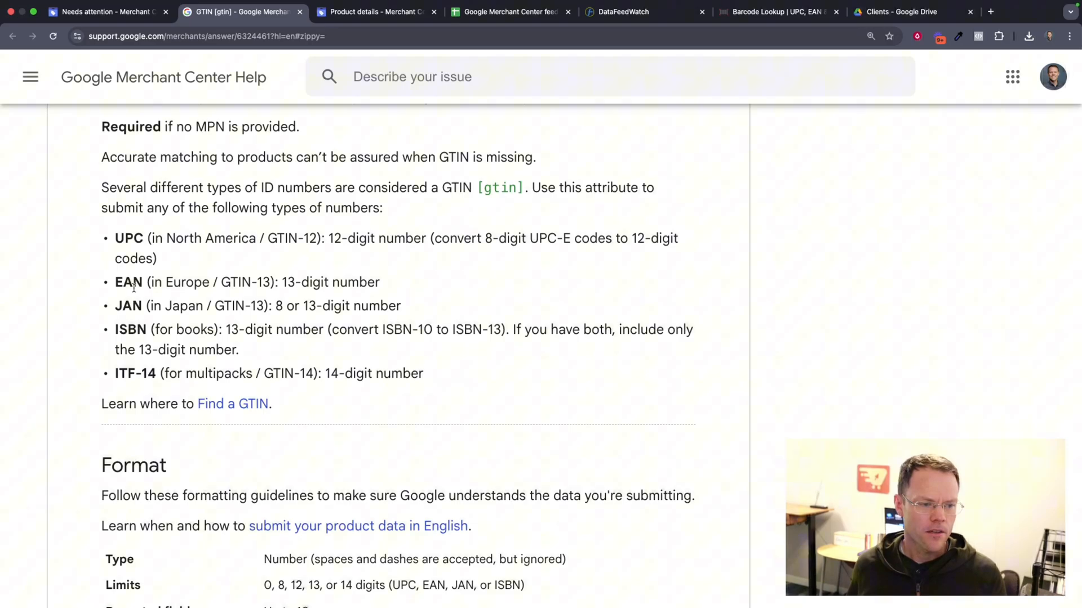
mouse_move(83, 308)
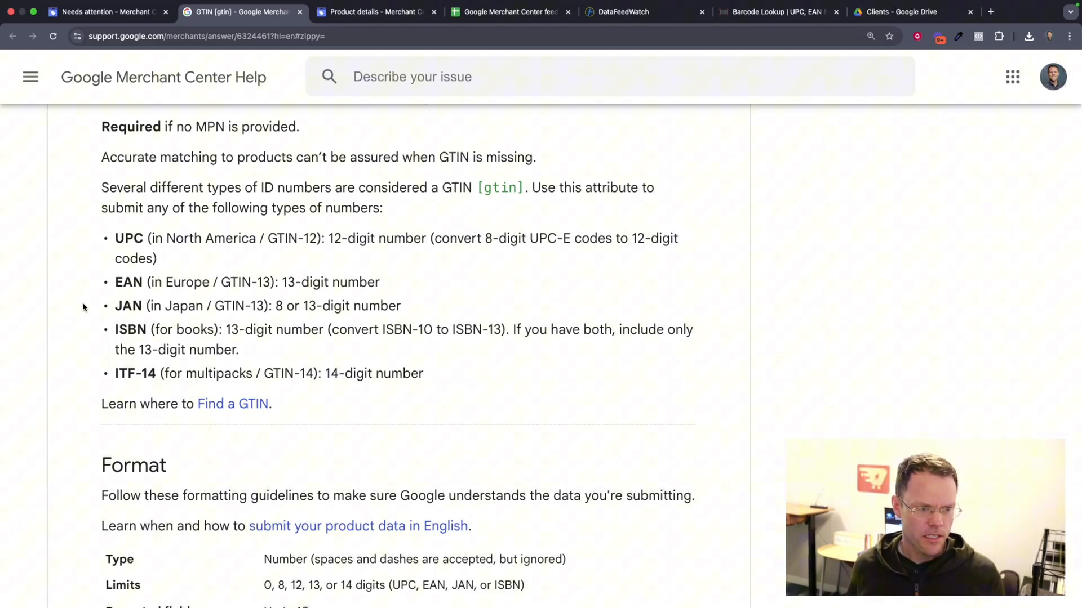
mouse_move(79, 335)
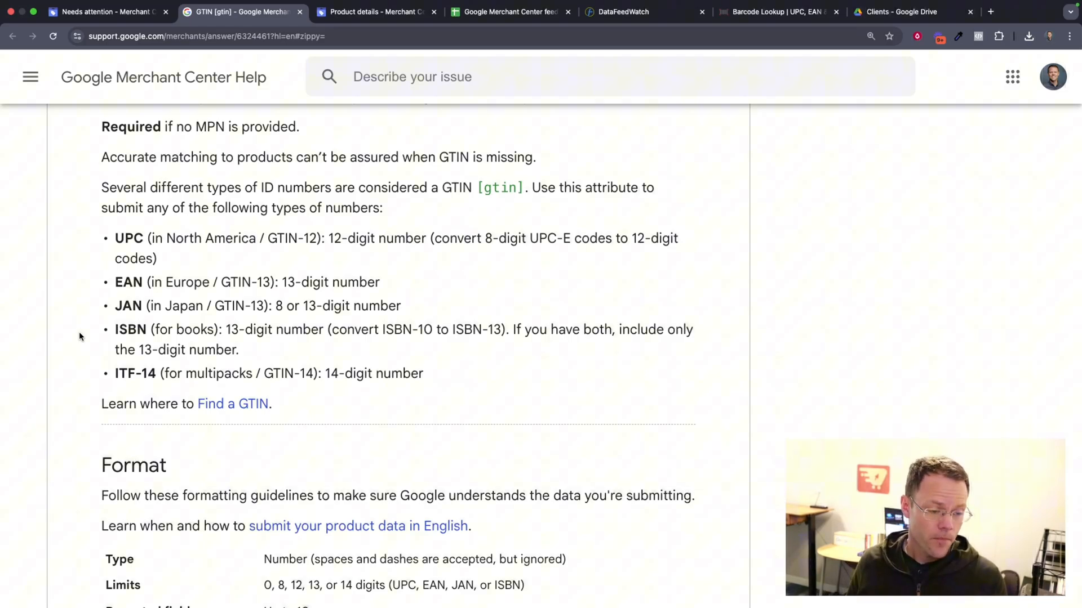
mouse_move(47, 380)
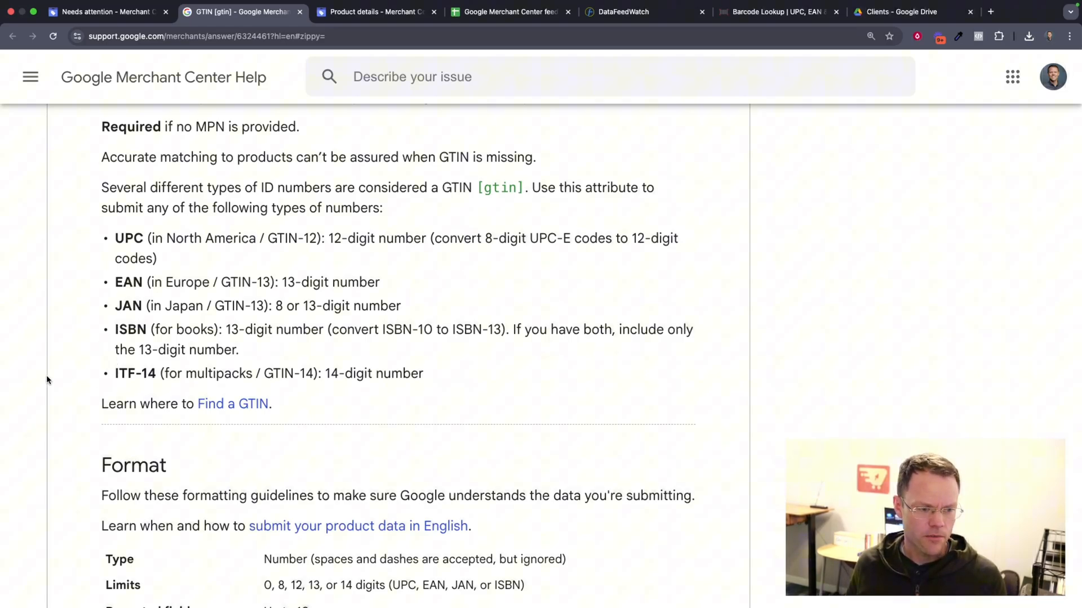
mouse_move(66, 367)
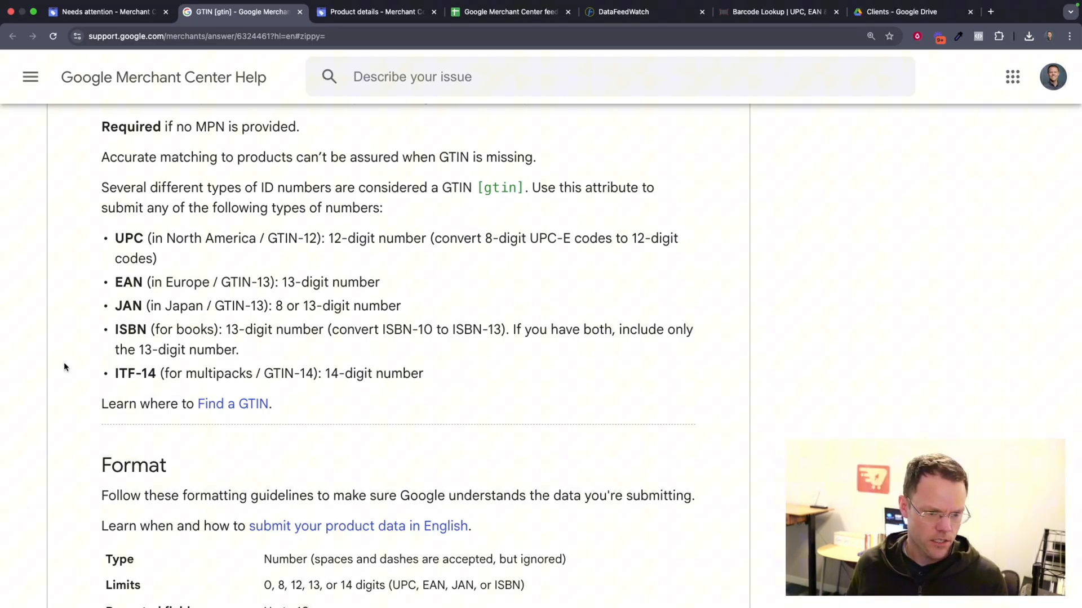
scroll(down, 3)
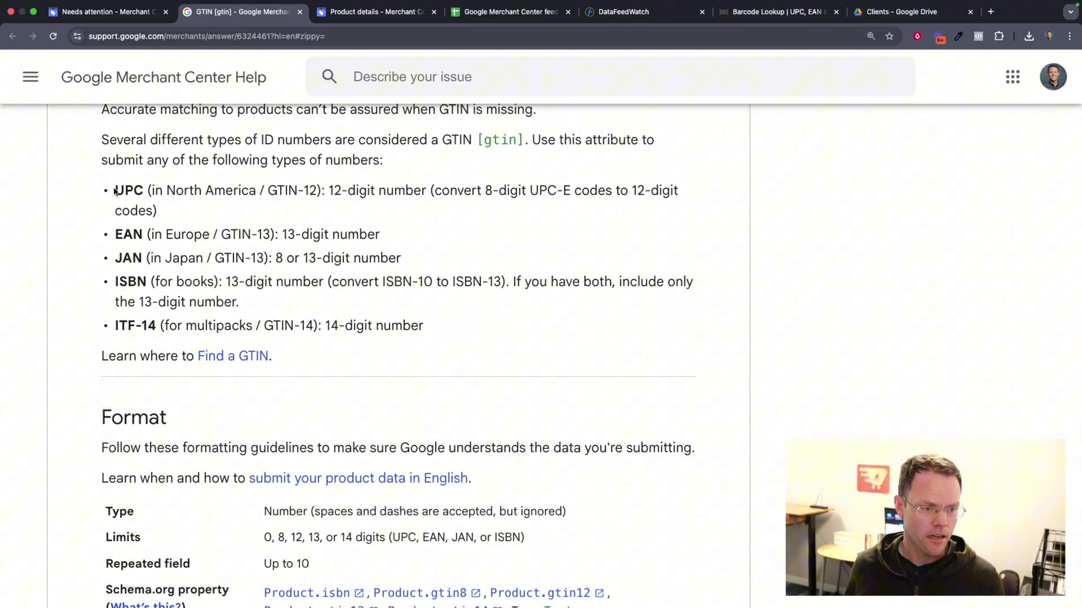
scroll(down, 3)
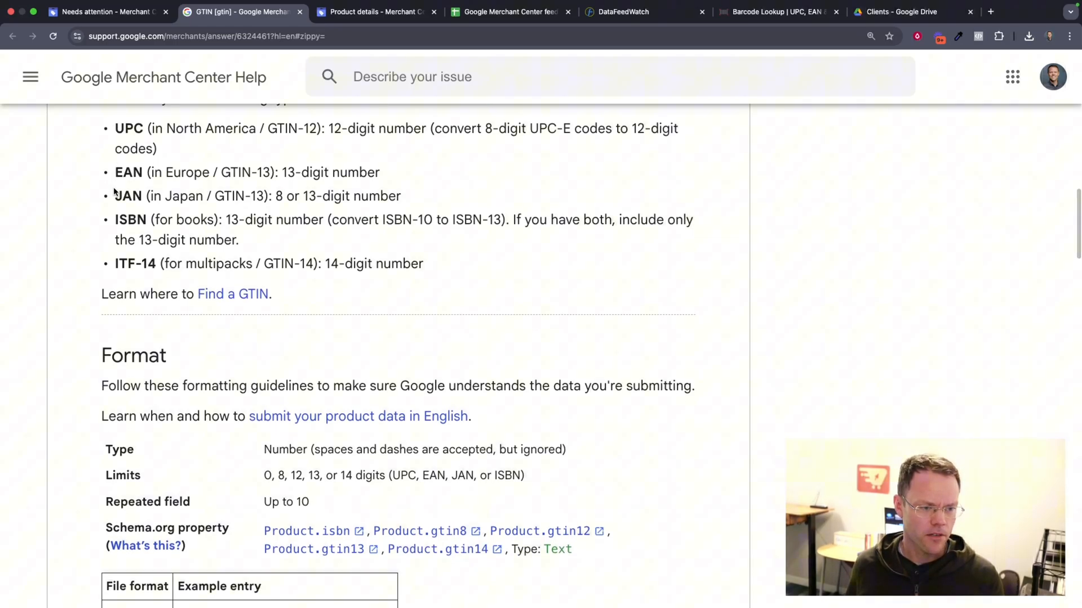
mouse_move(89, 266)
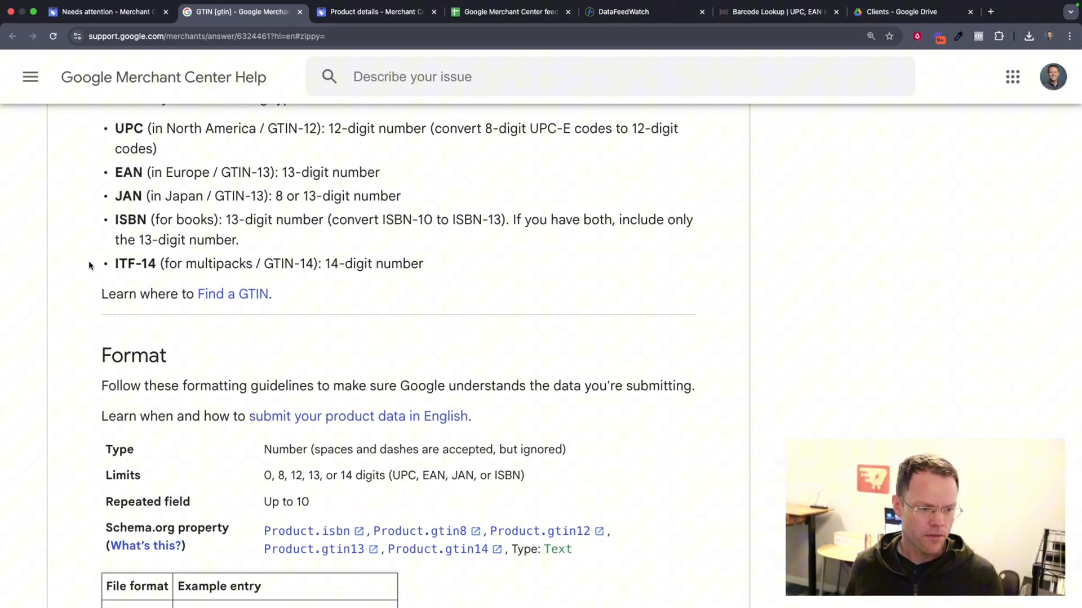
scroll(down, 3)
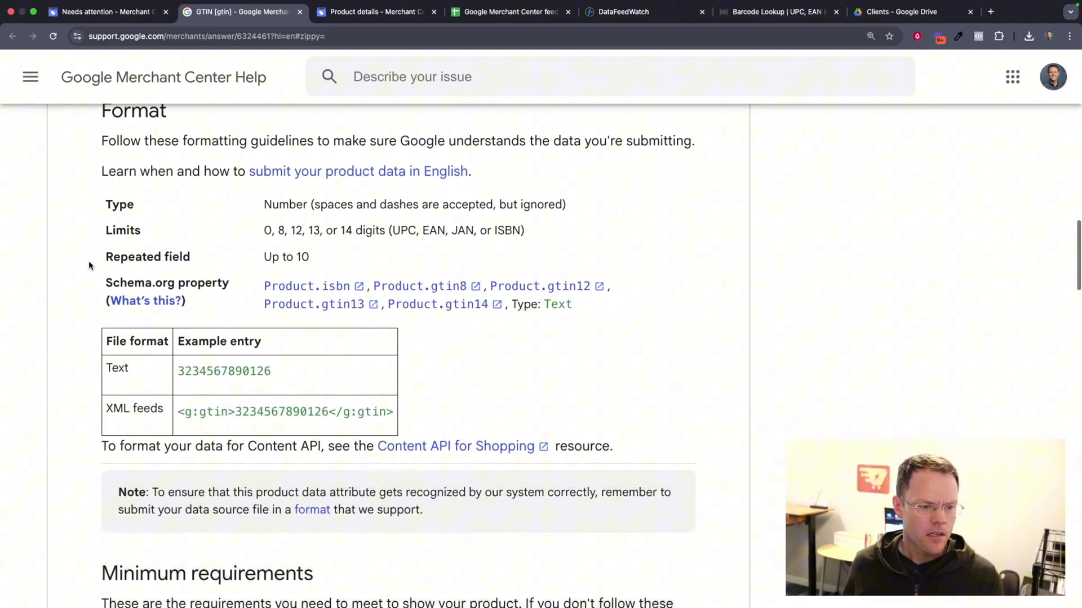
scroll(down, 3)
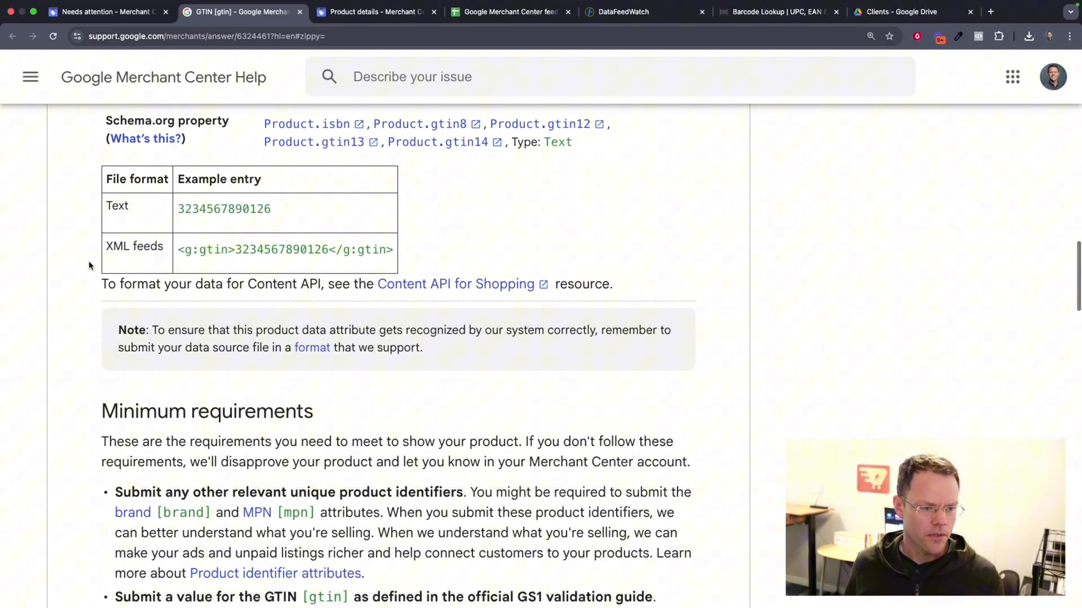
Expand the Store brand and private-label products section and highlight the 'products without a GTIN' advice.
scroll(down, 3)
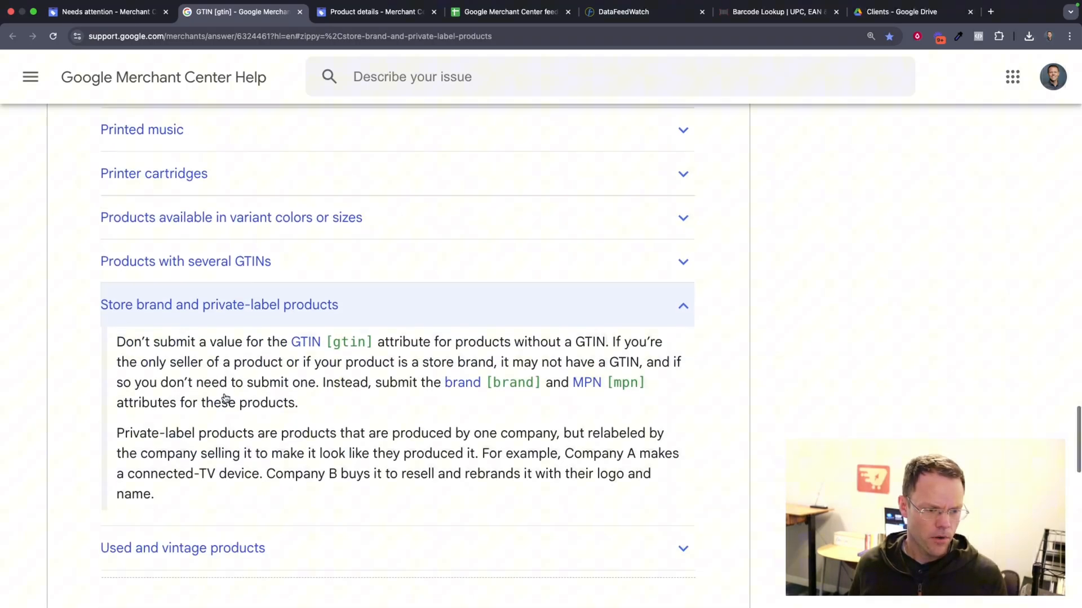
scroll(down, 3)
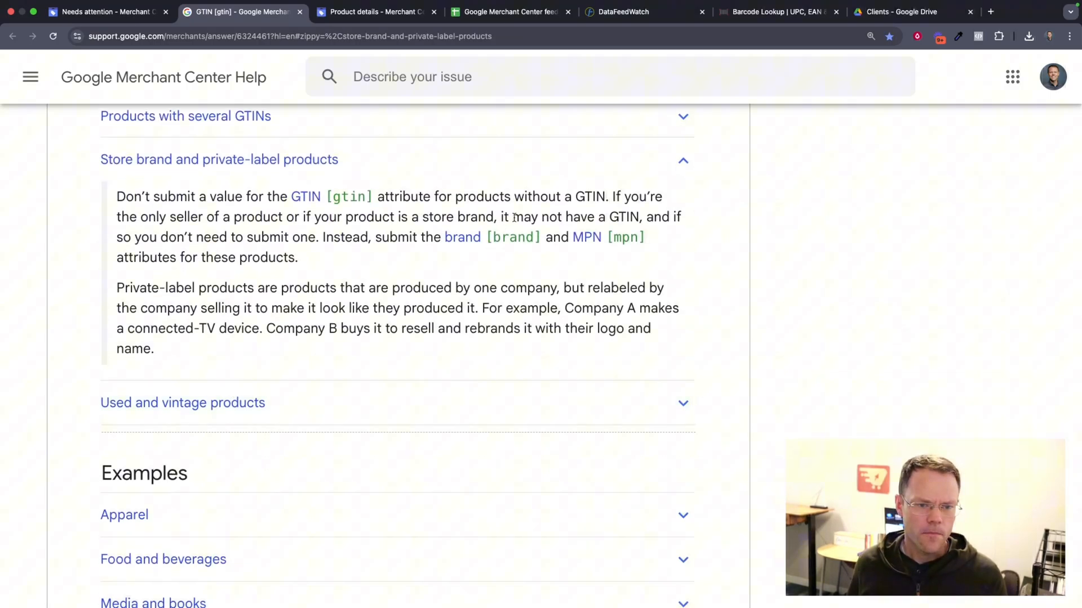
drag(447, 196, 606, 196)
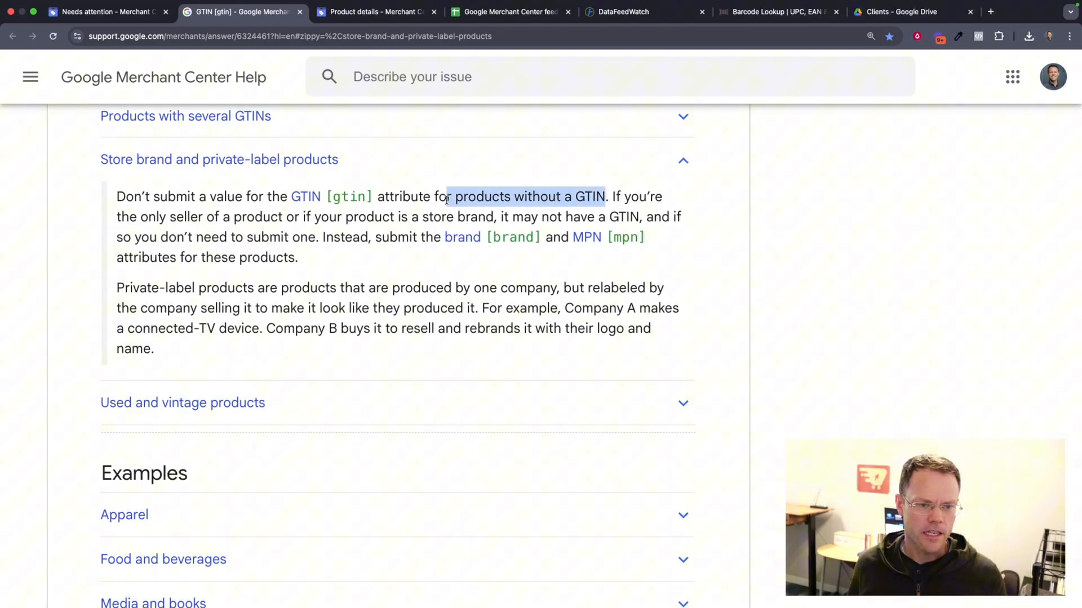
click(430, 200)
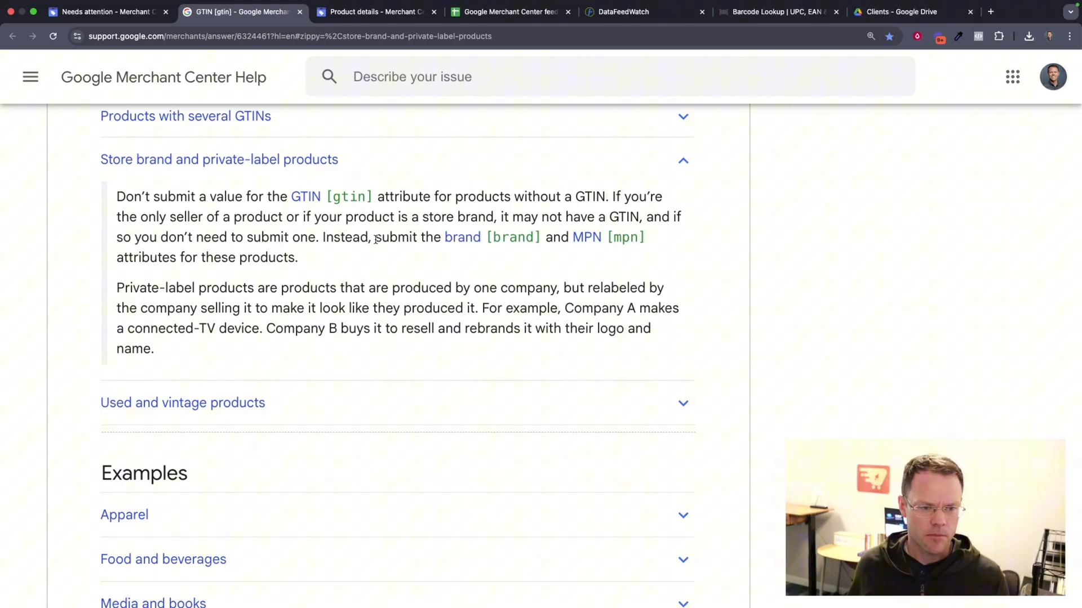
drag(374, 237, 543, 236)
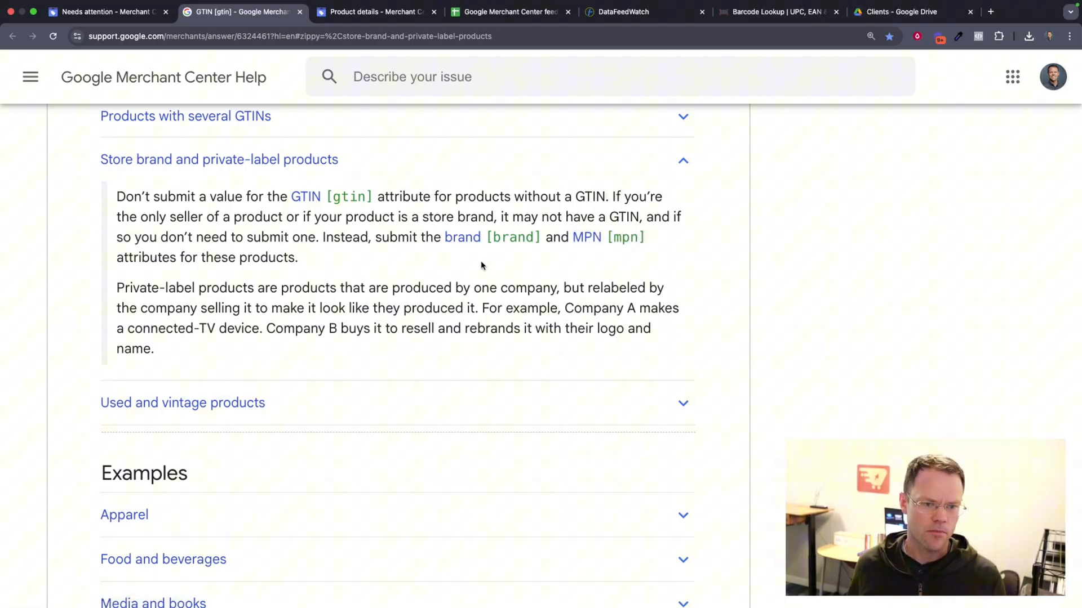
mouse_move(329, 198)
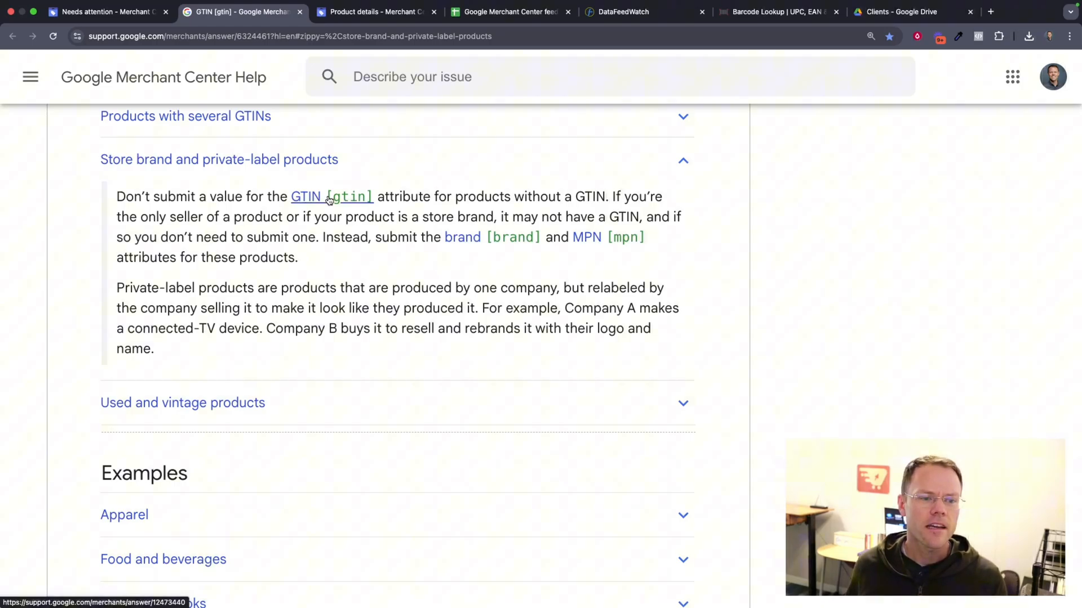
mouse_move(615, 175)
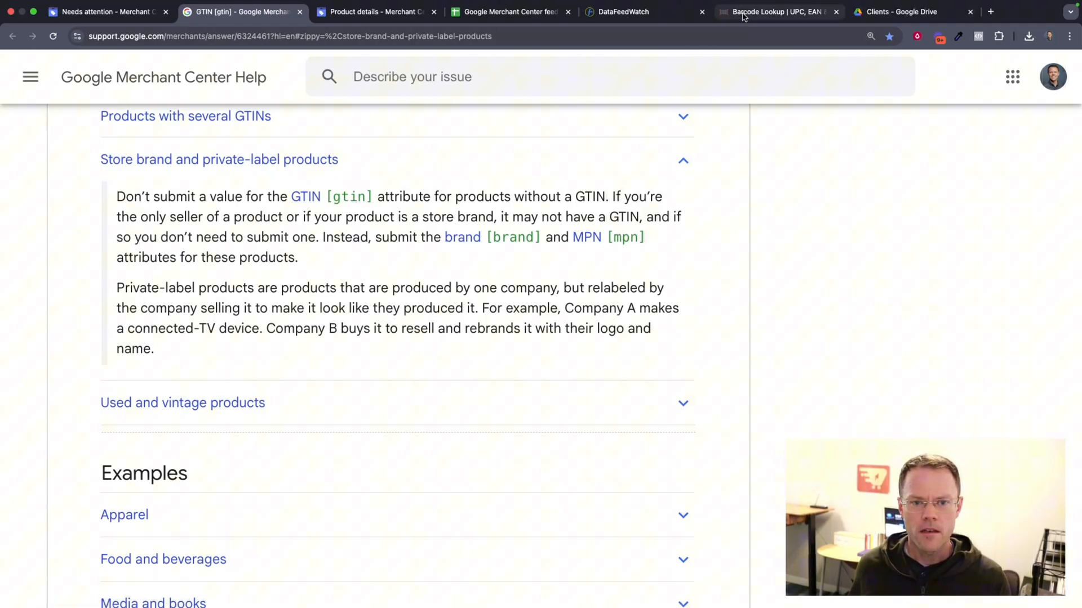
mouse_move(748, 15)
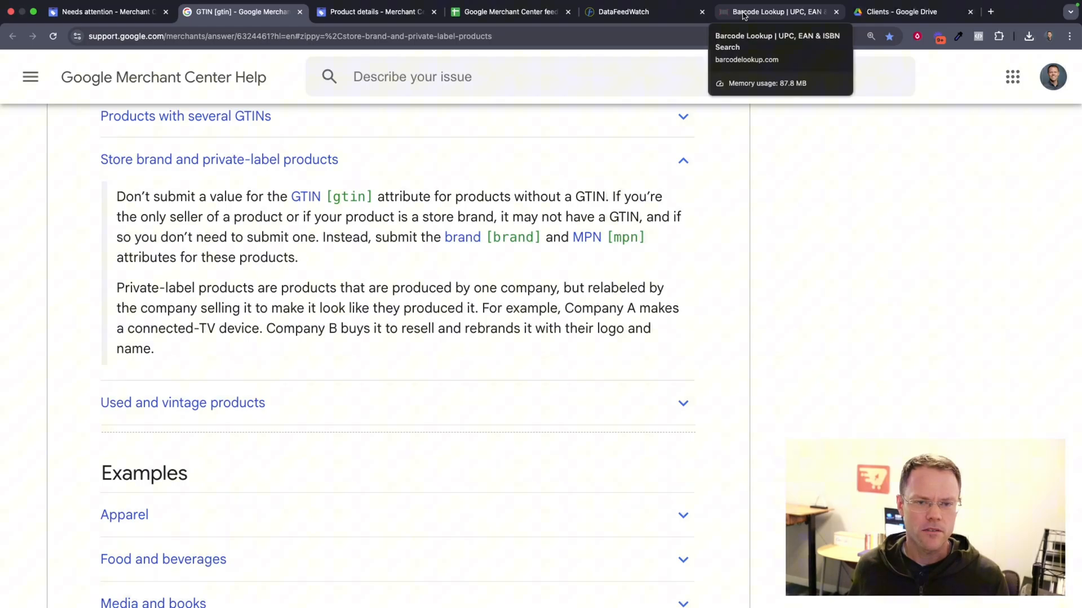
Search Barcode Lookup for 'levi jeans mens' to see Levi jeans barcodes, then return to the GTIN help article.
click(772, 11)
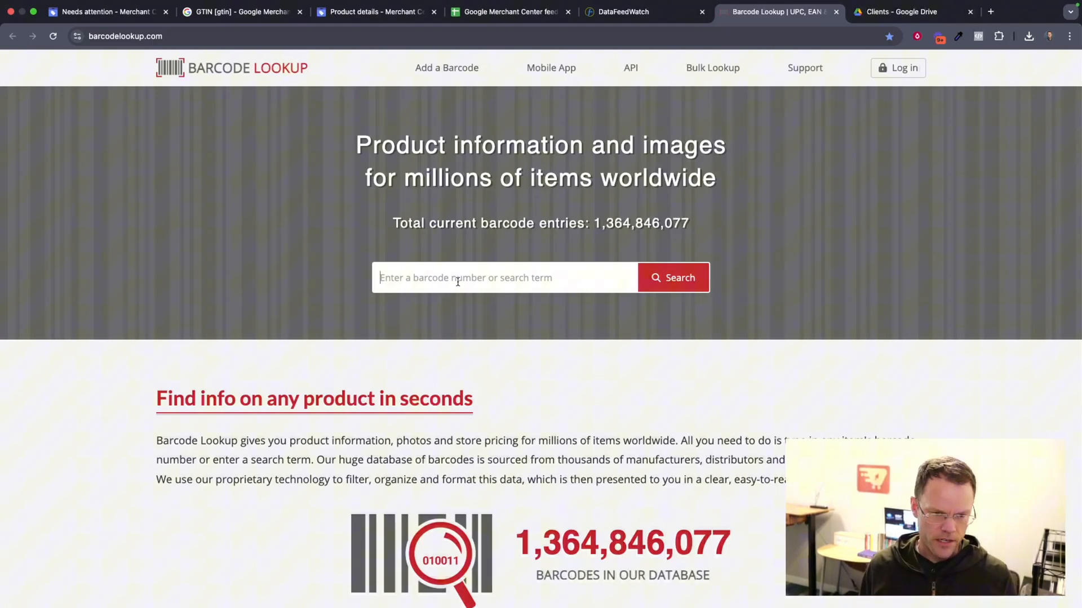
text(levi)
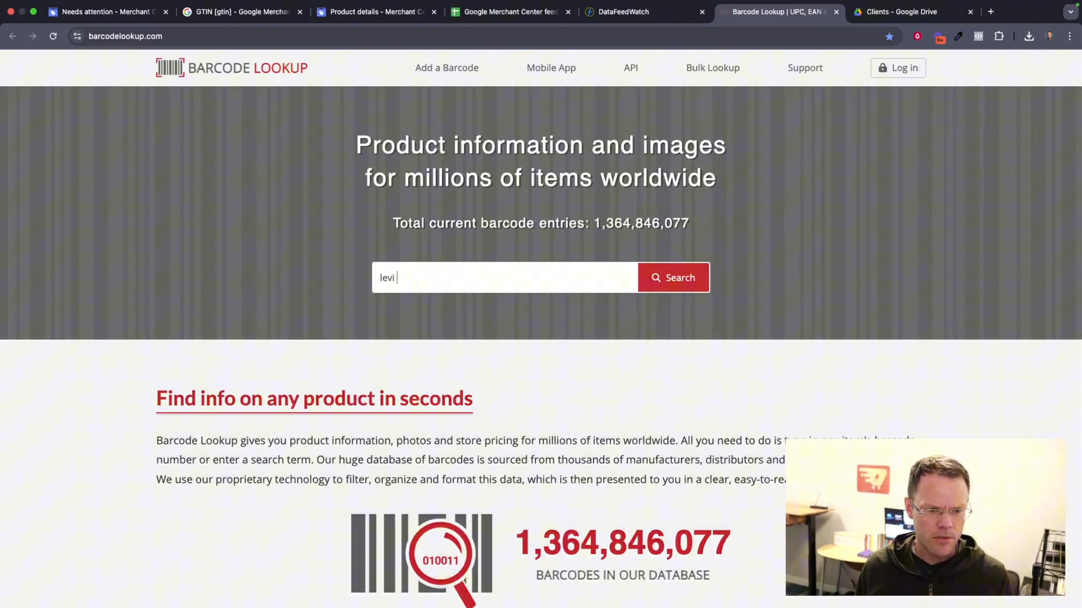
text(jeans mens)
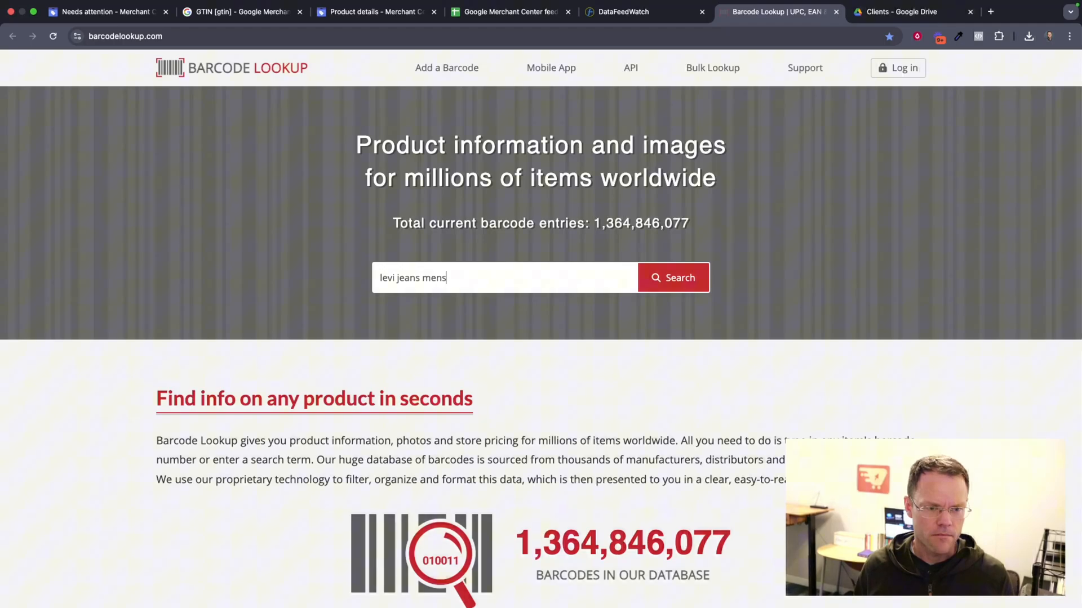
click(672, 277)
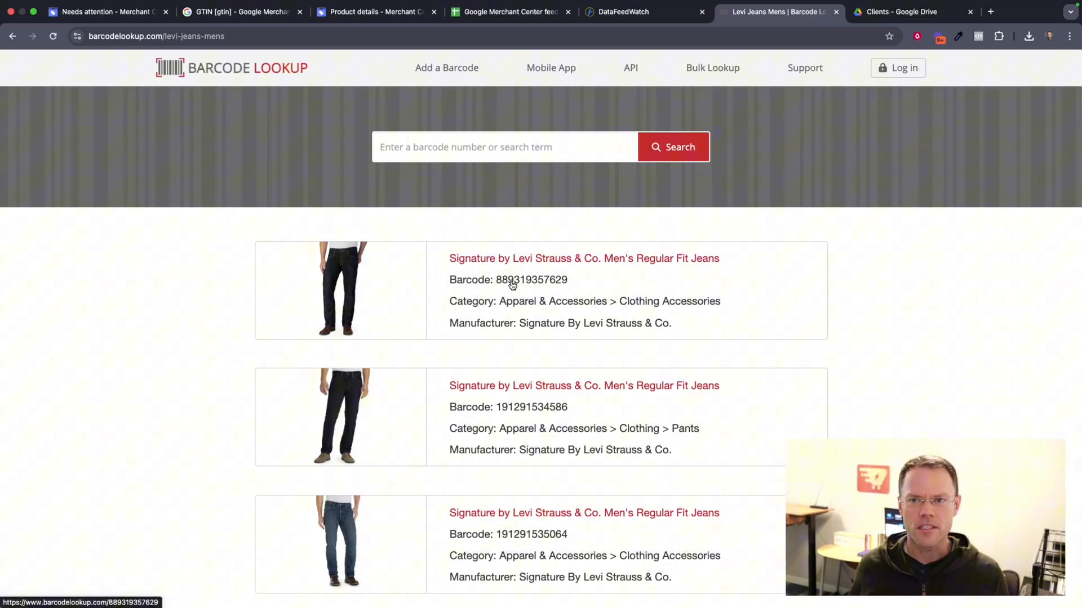
mouse_move(576, 265)
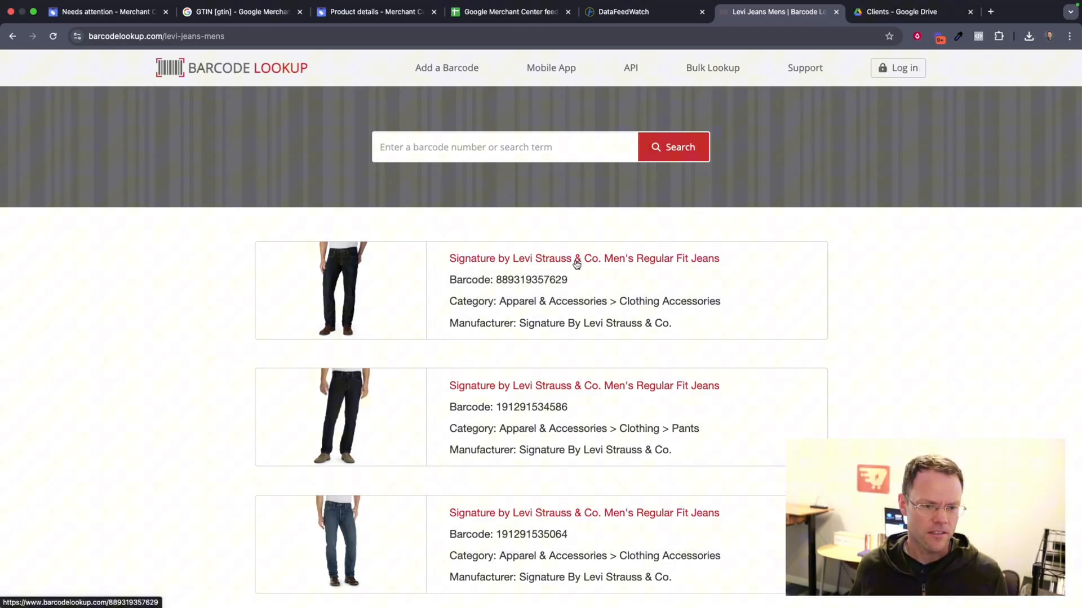
mouse_move(181, 348)
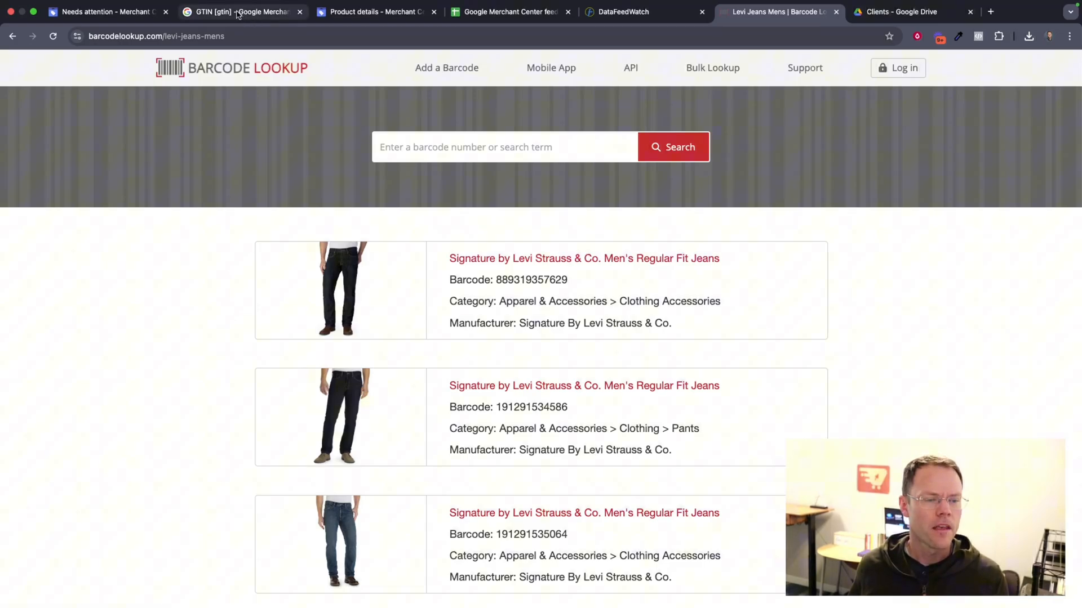
click(241, 11)
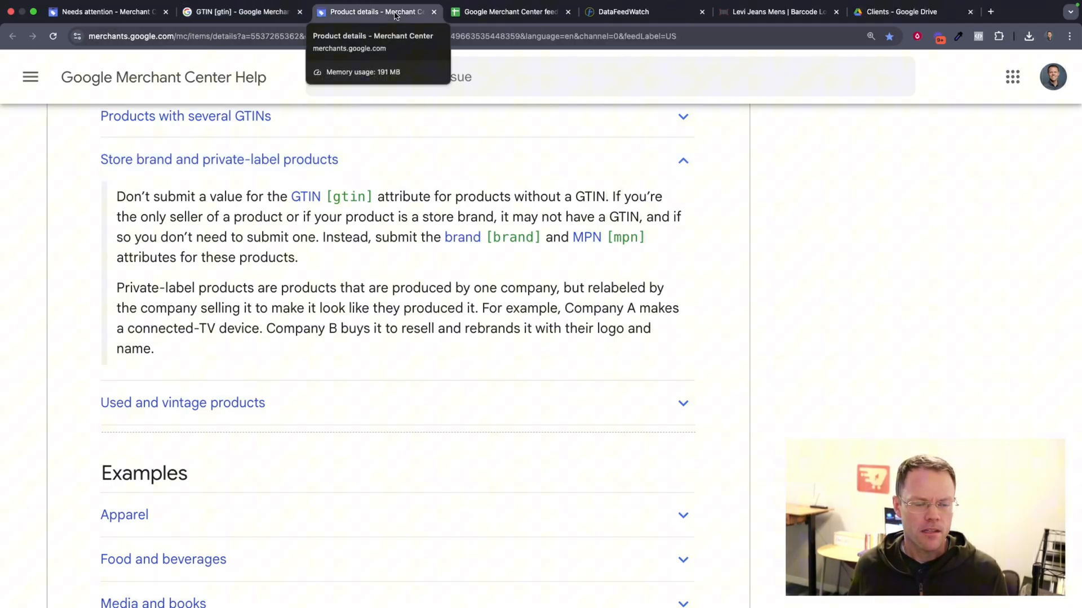
Review the AquaStride shoe's brand and MPN in Product details, then switch to the Products source feed spreadsheet.
click(381, 11)
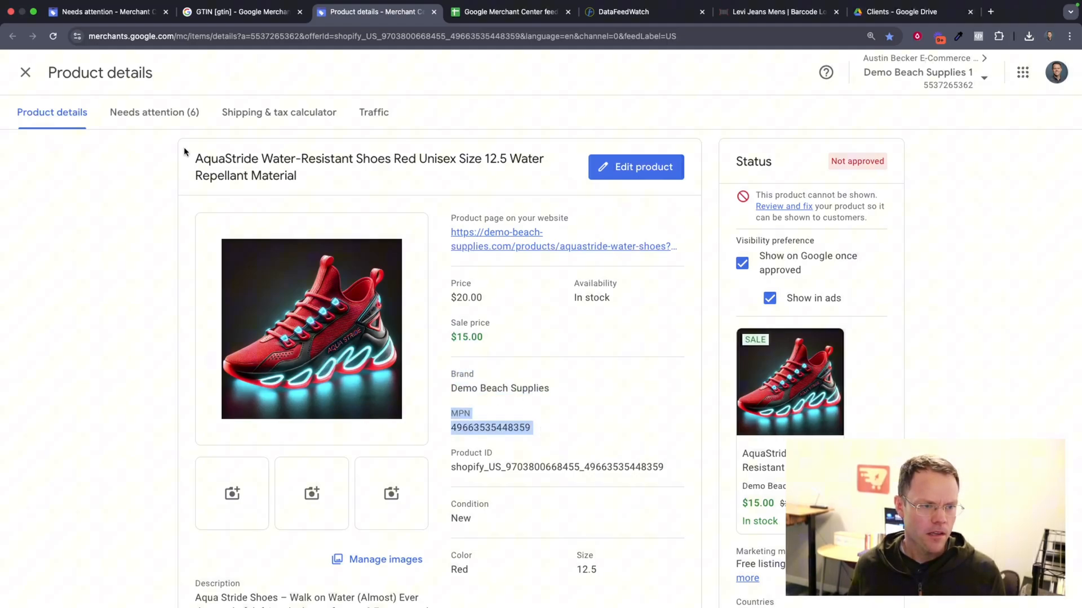
mouse_move(510, 12)
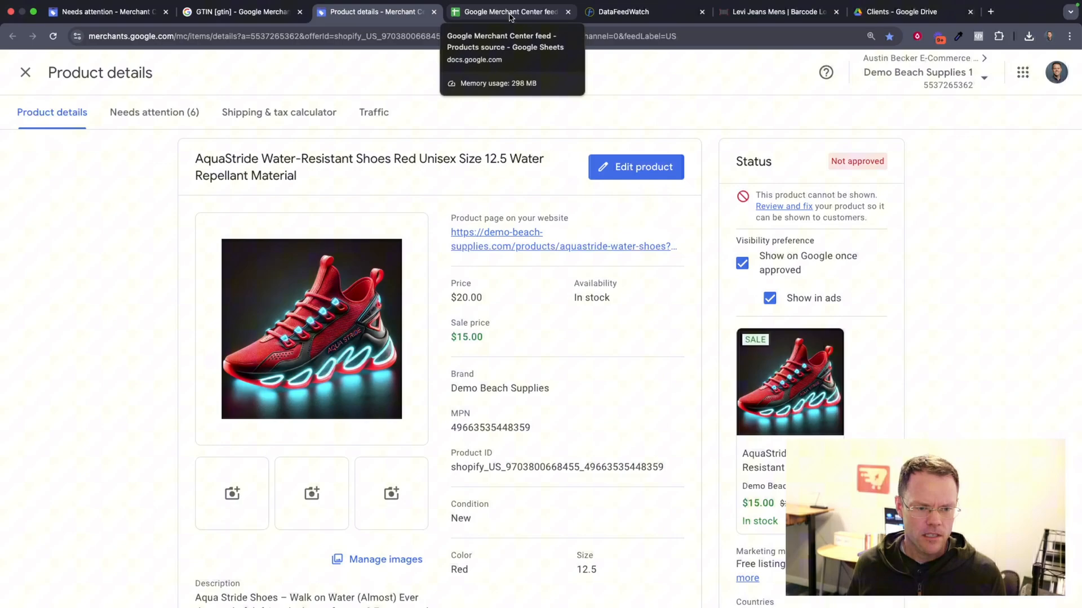
click(510, 12)
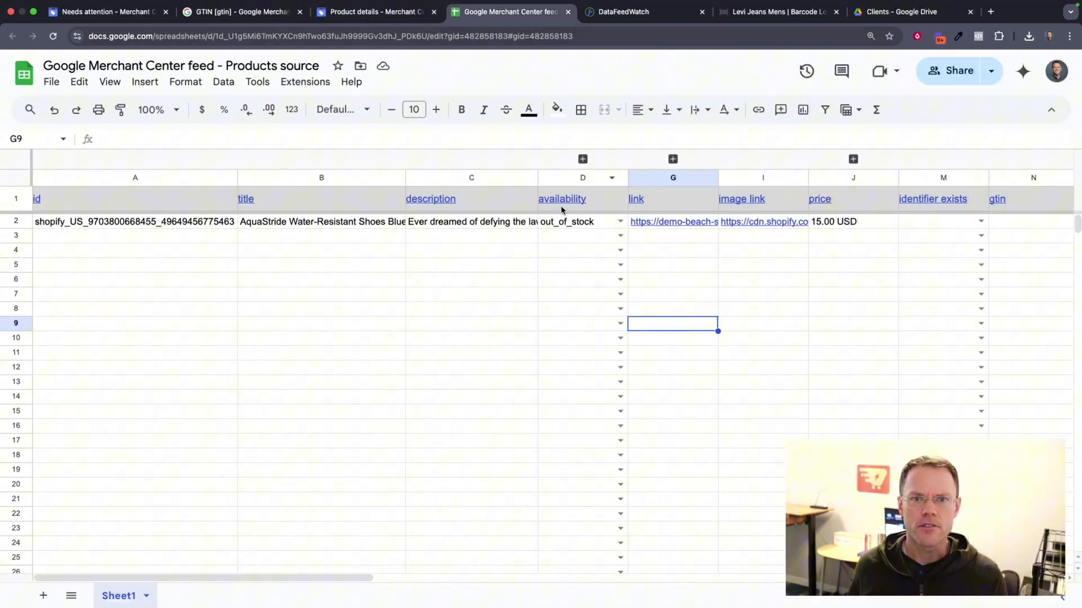
Fill row 2 of the feed with mpn 12345 and brand Demo Beach Shop, leaving gtin empty.
click(853, 264)
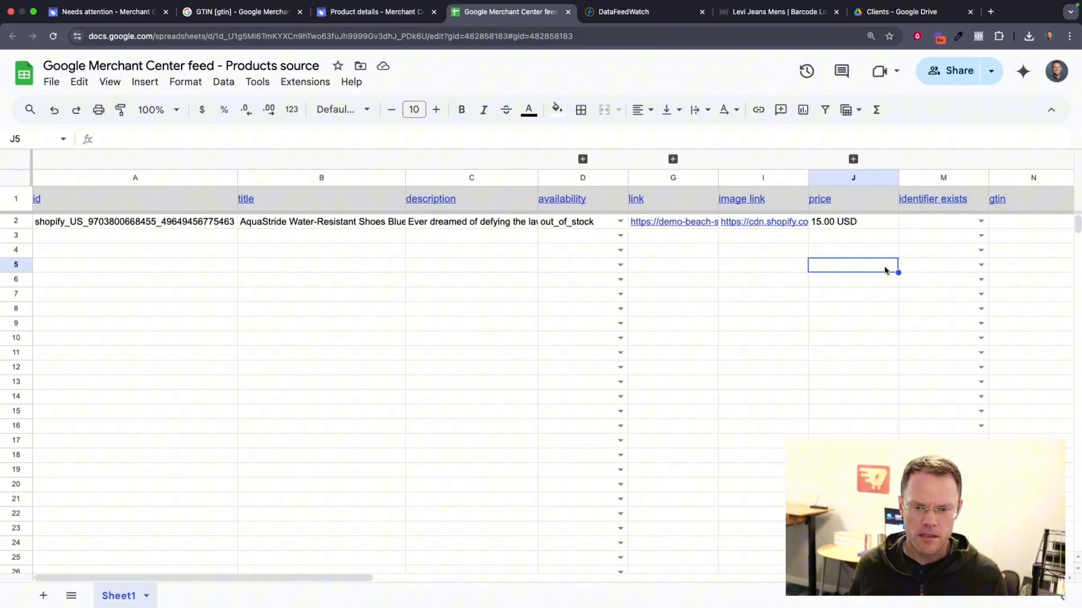
scroll(right, 3)
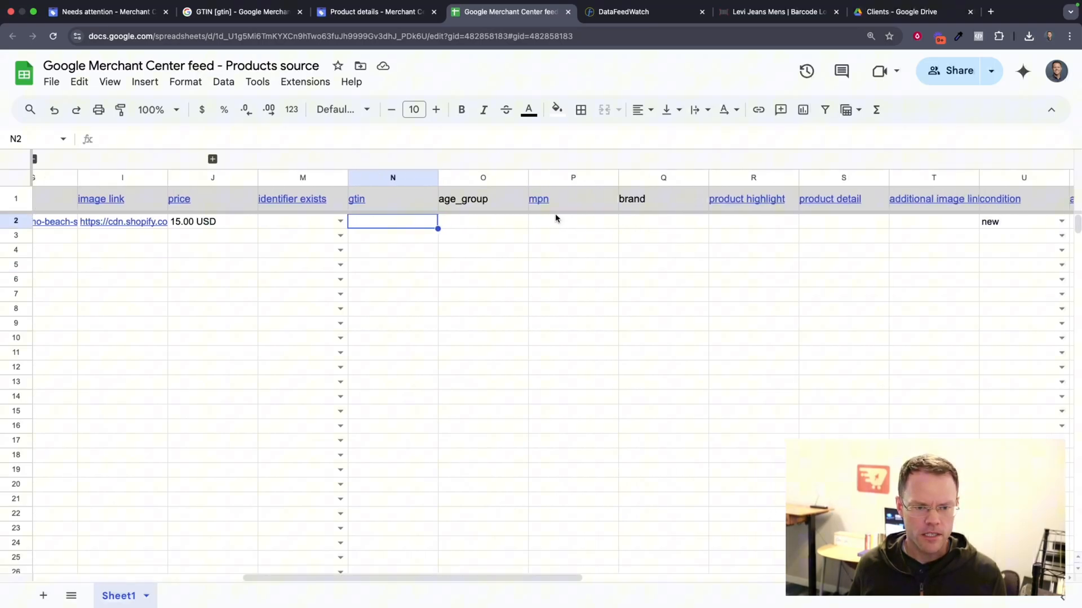
click(557, 219)
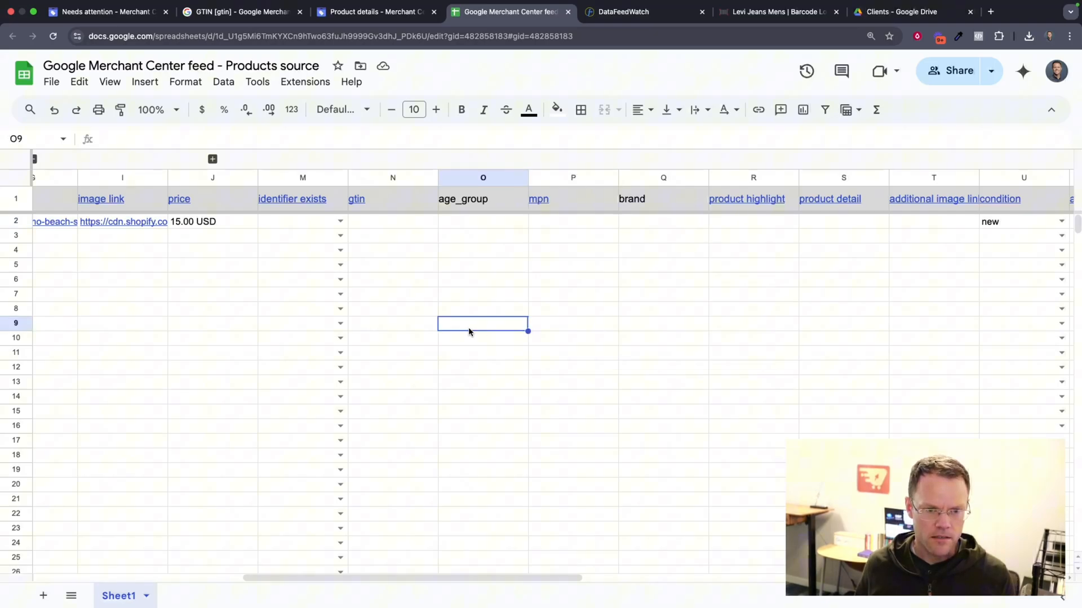
text(1234)
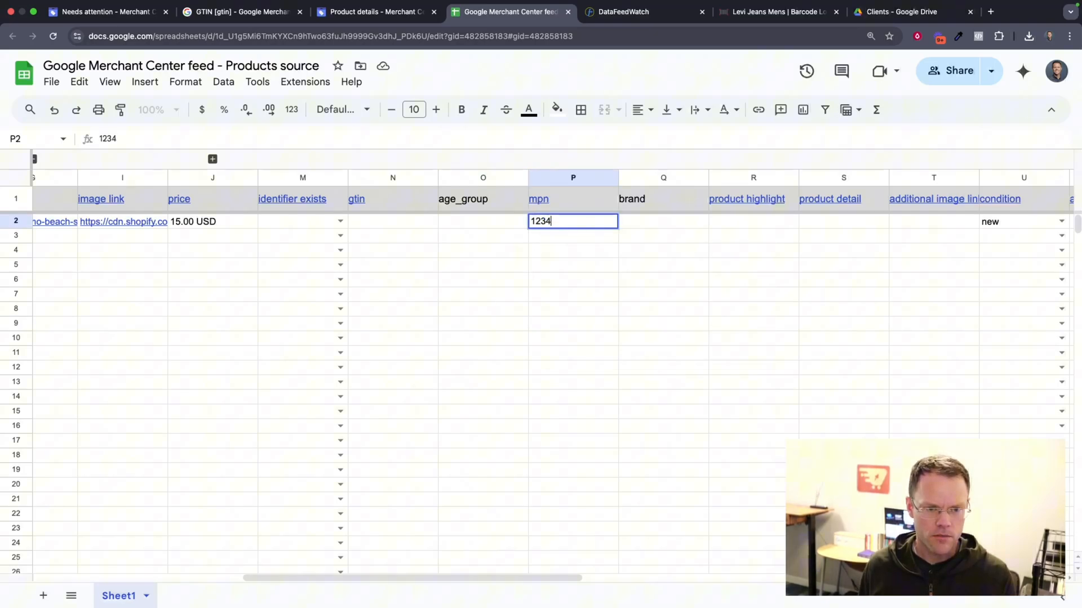
text(5De)
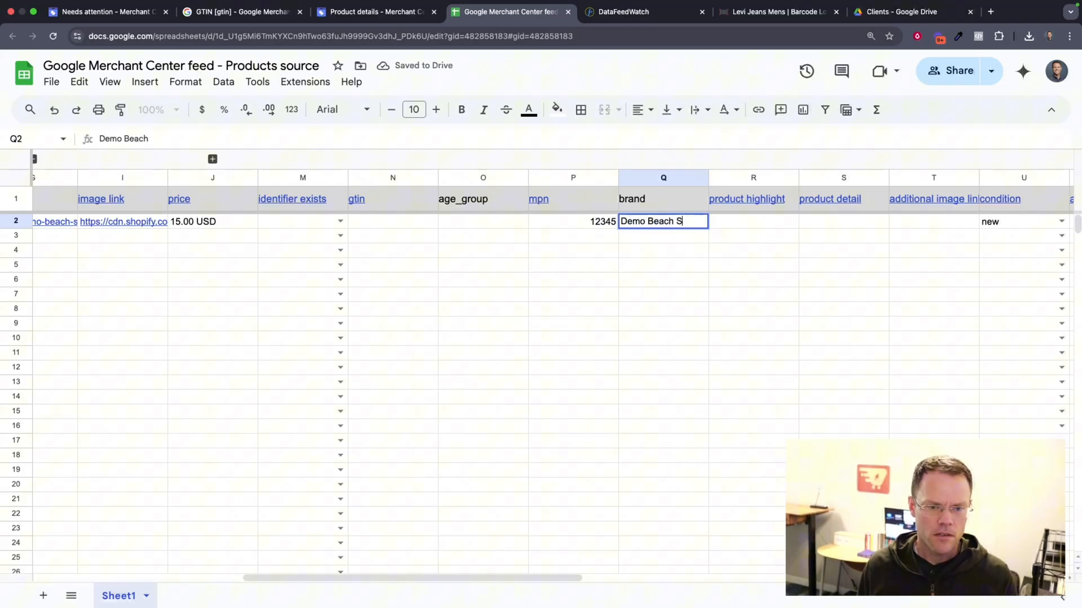
click(572, 265)
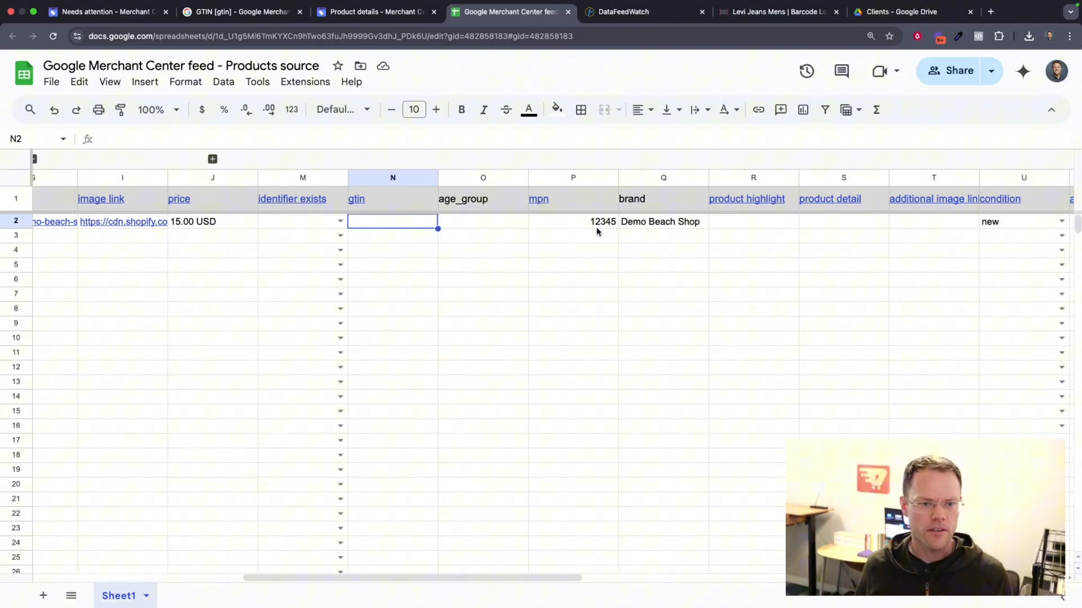
mouse_move(669, 230)
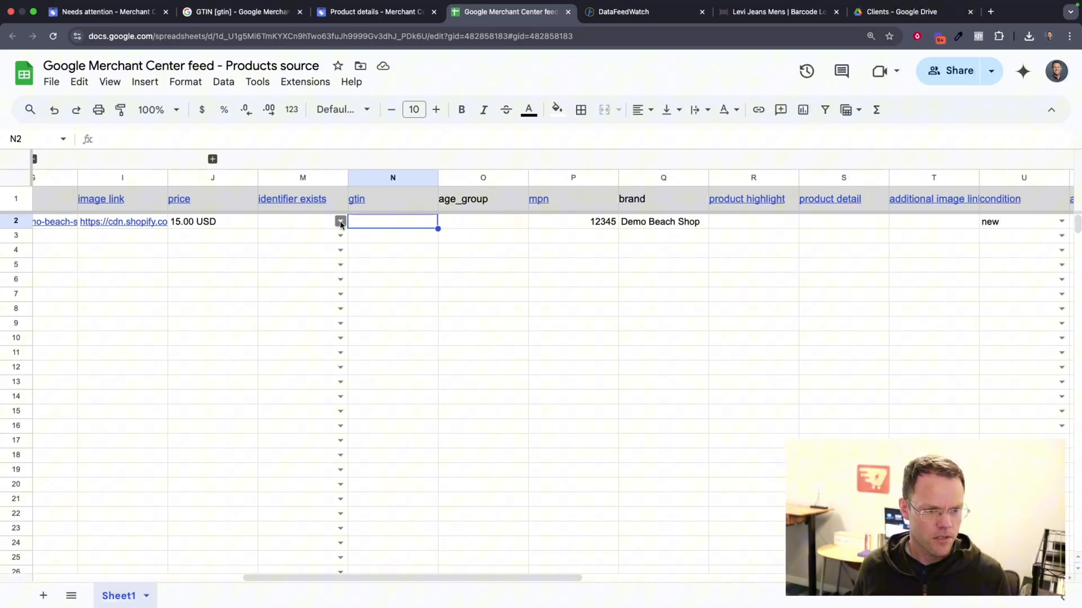
click(339, 220)
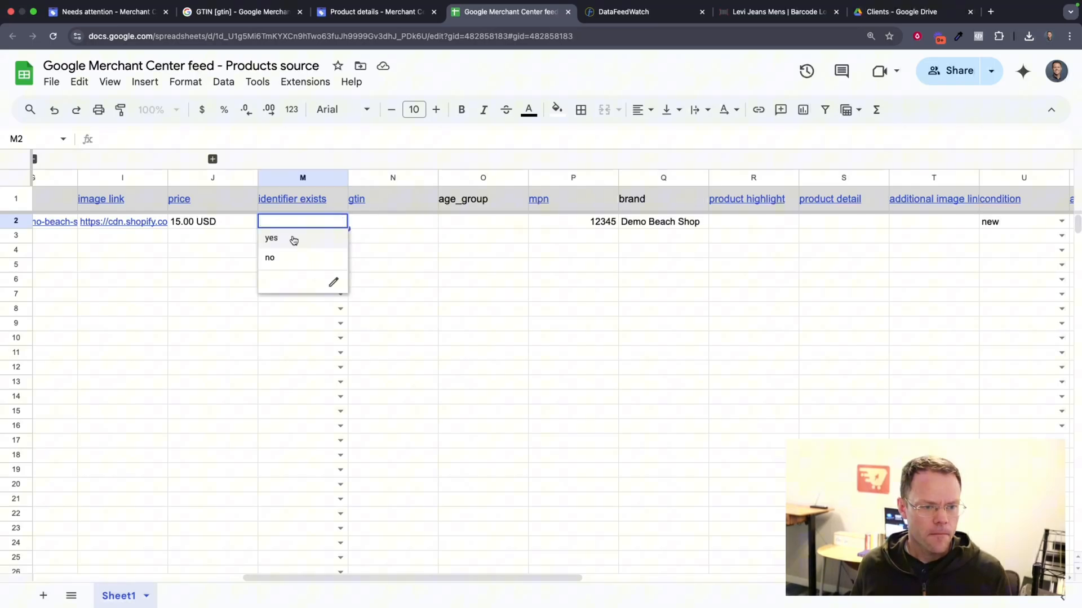
mouse_move(281, 260)
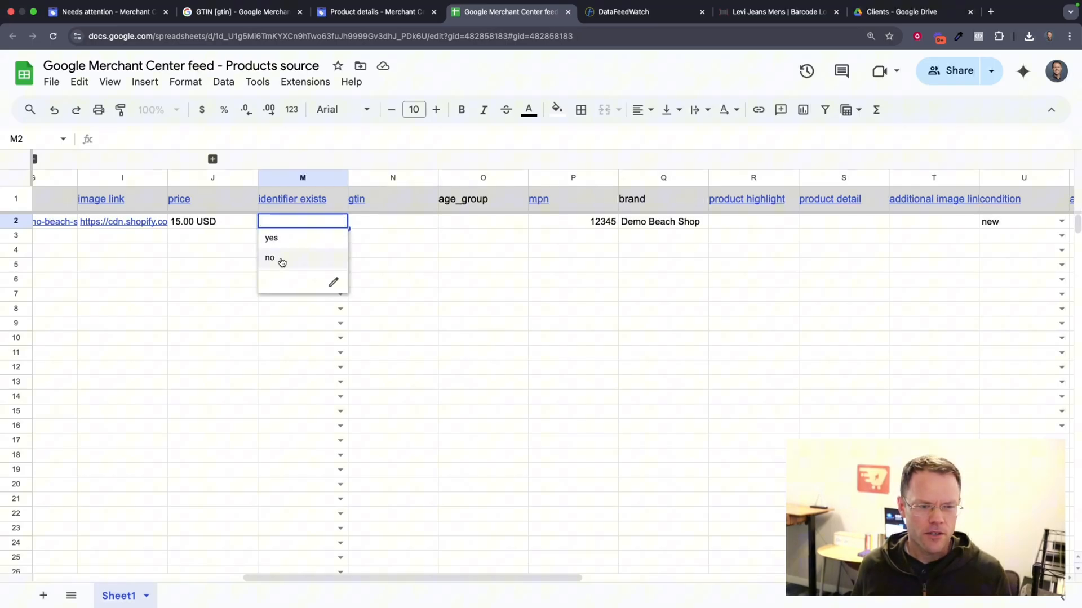
click(270, 257)
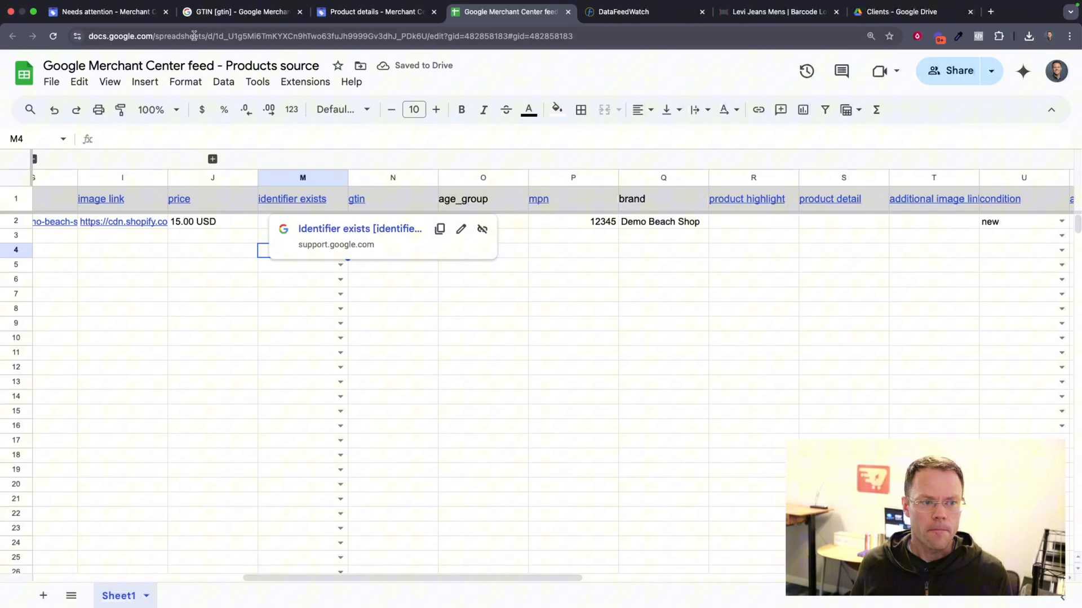
click(200, 35)
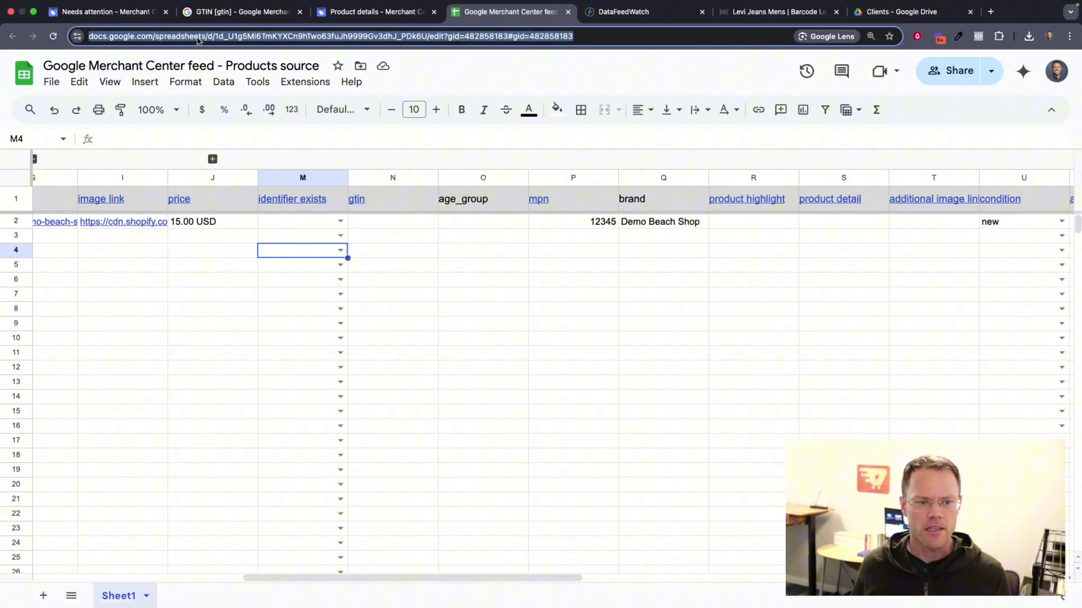
mouse_move(468, 239)
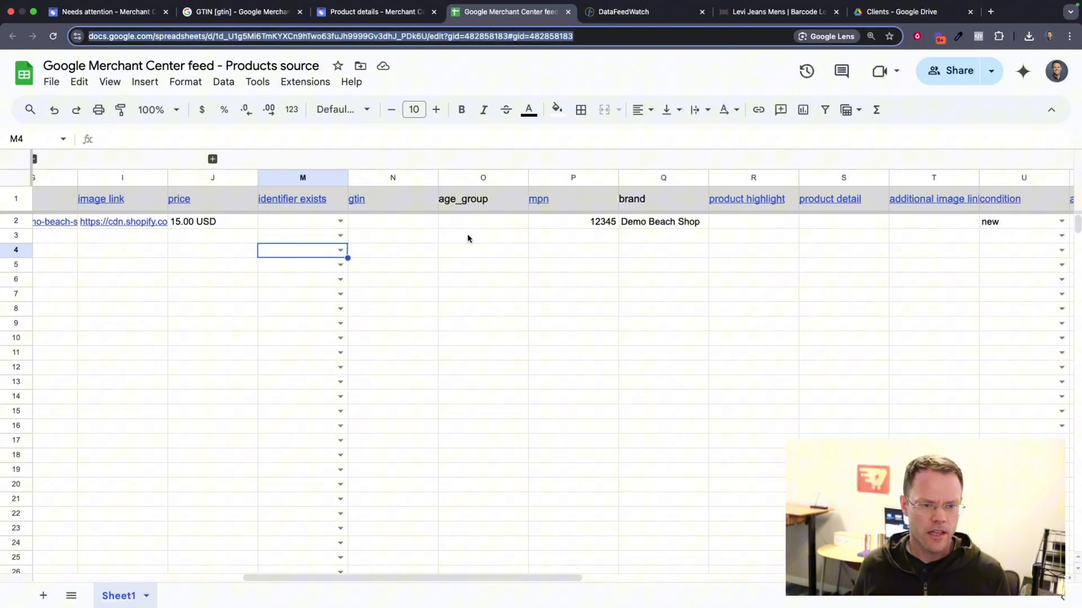
click(482, 235)
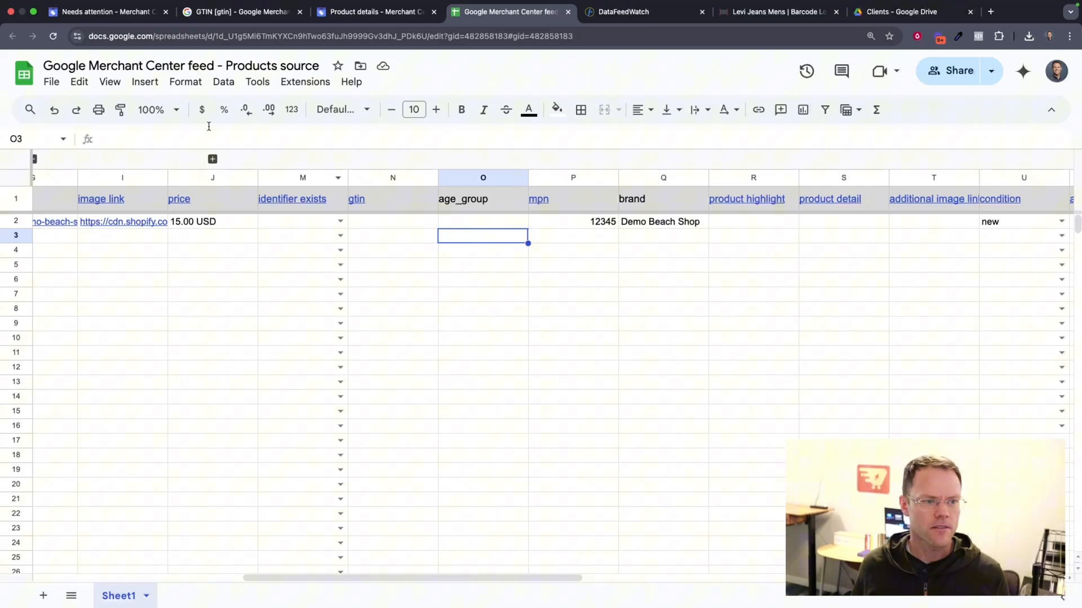
click(376, 11)
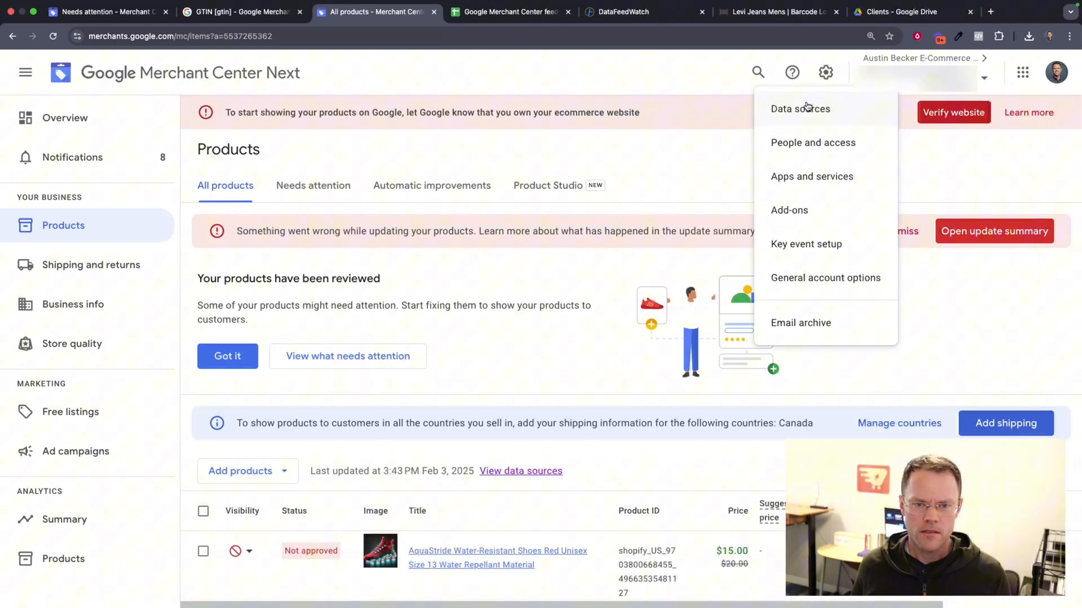
View Merchant Center's Add product source page with the Google Sheets template, then return to the feed spreadsheet.
click(800, 109)
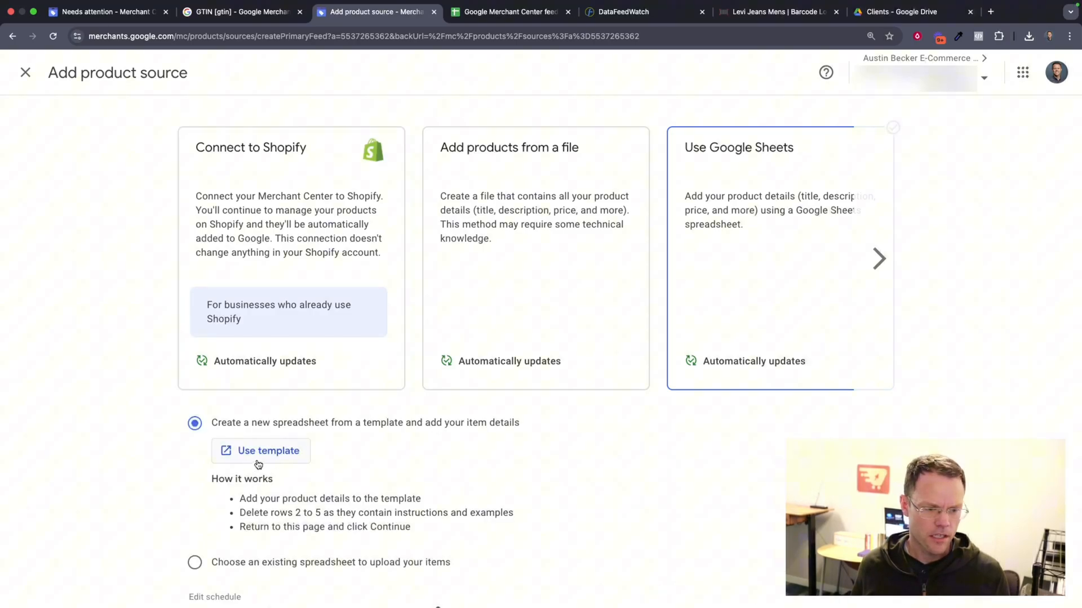
mouse_move(564, 289)
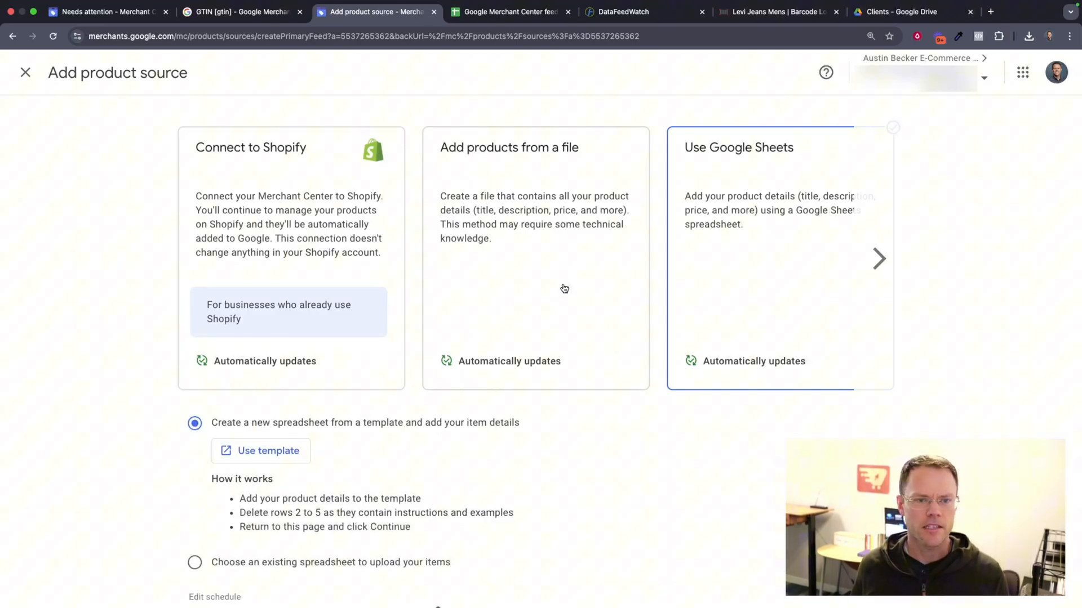
click(507, 11)
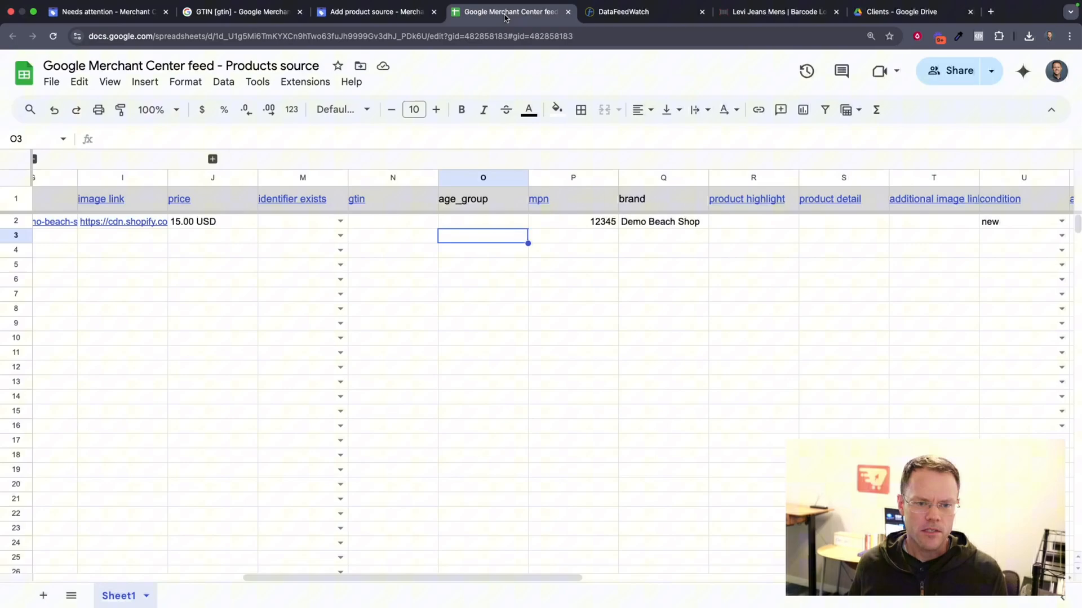
mouse_move(715, 232)
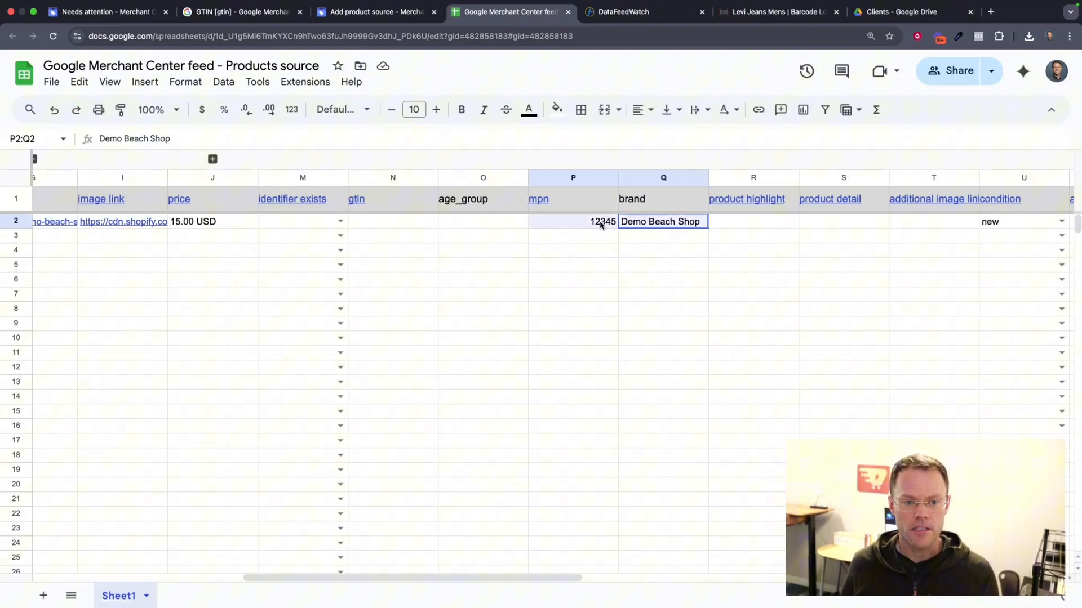
Check the mpn and brand columns in the feed sheet, then switch over to DataFeedWatch's Shops list.
click(662, 324)
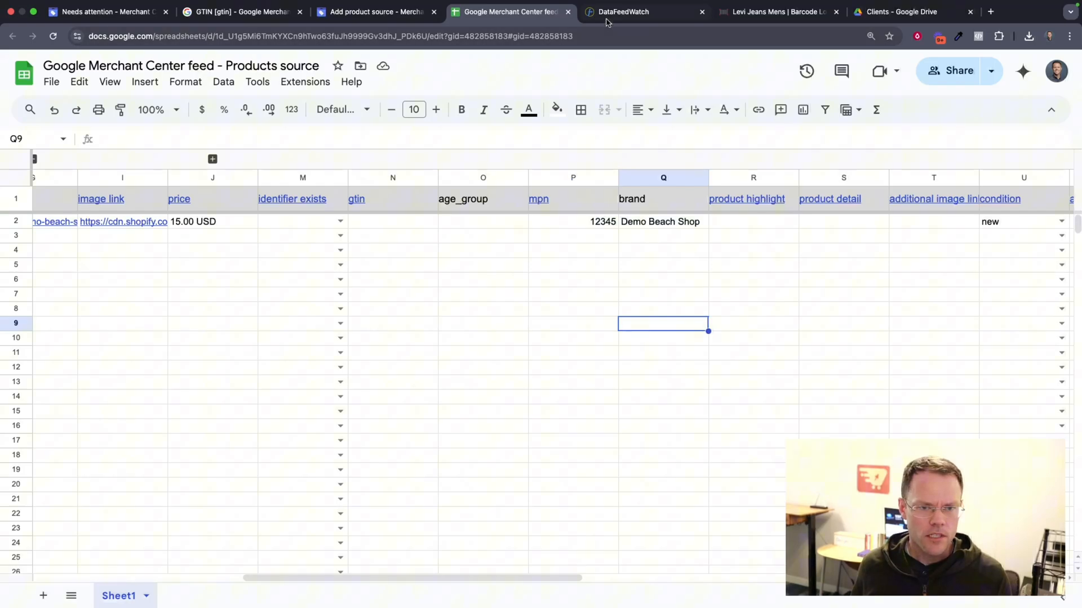
mouse_move(622, 12)
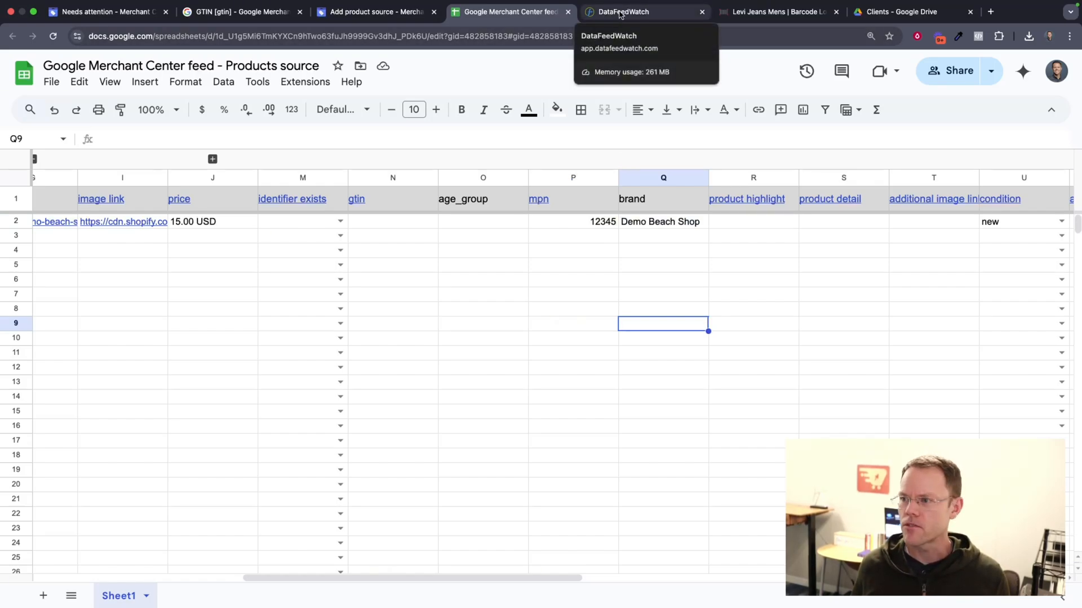
click(621, 11)
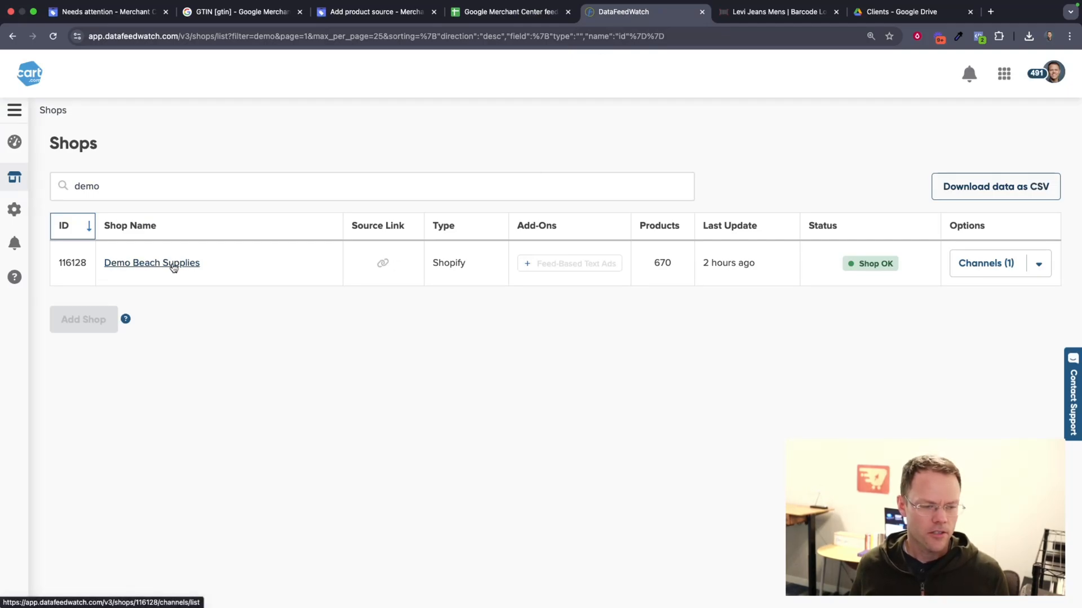
mouse_move(160, 268)
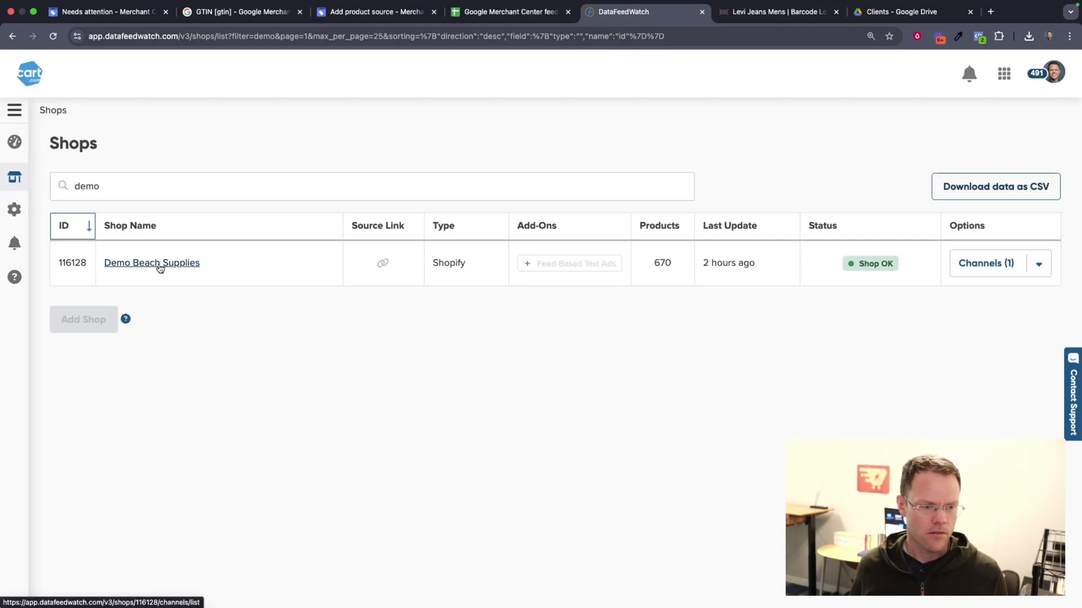
Open the Demo Beach Supplies shop's Google Shopping (US) channel mapping and review identifier_exists and the other fields.
click(151, 264)
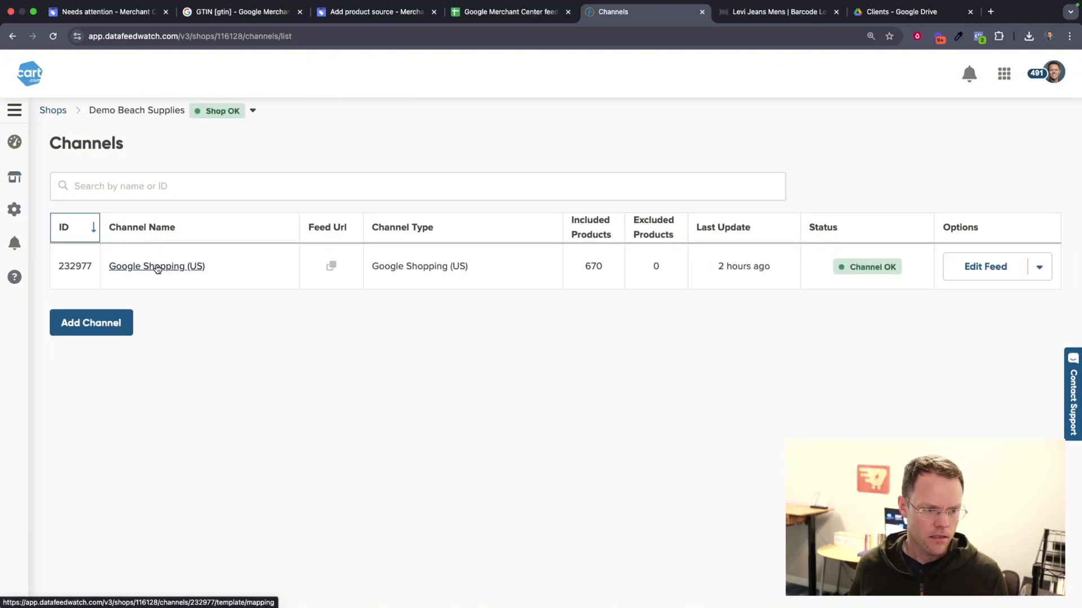
click(157, 266)
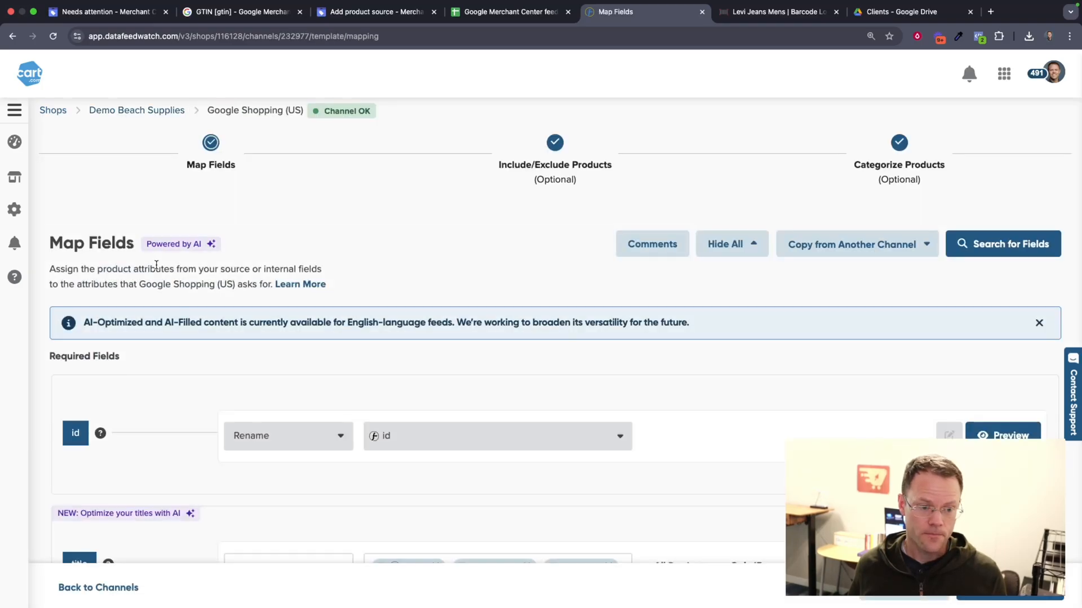
scroll(down, 3)
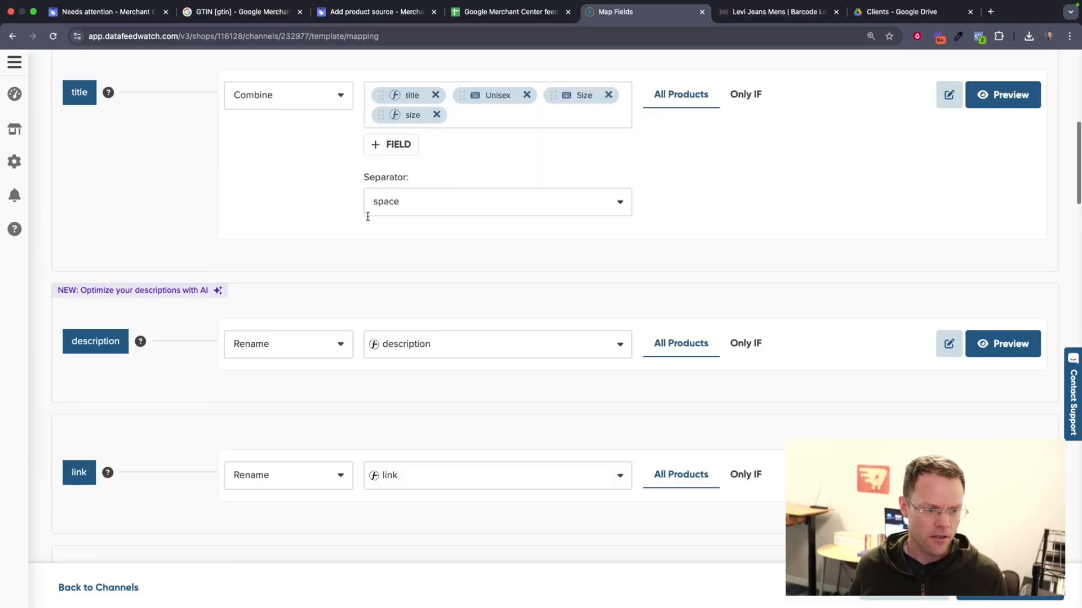
scroll(down, 3)
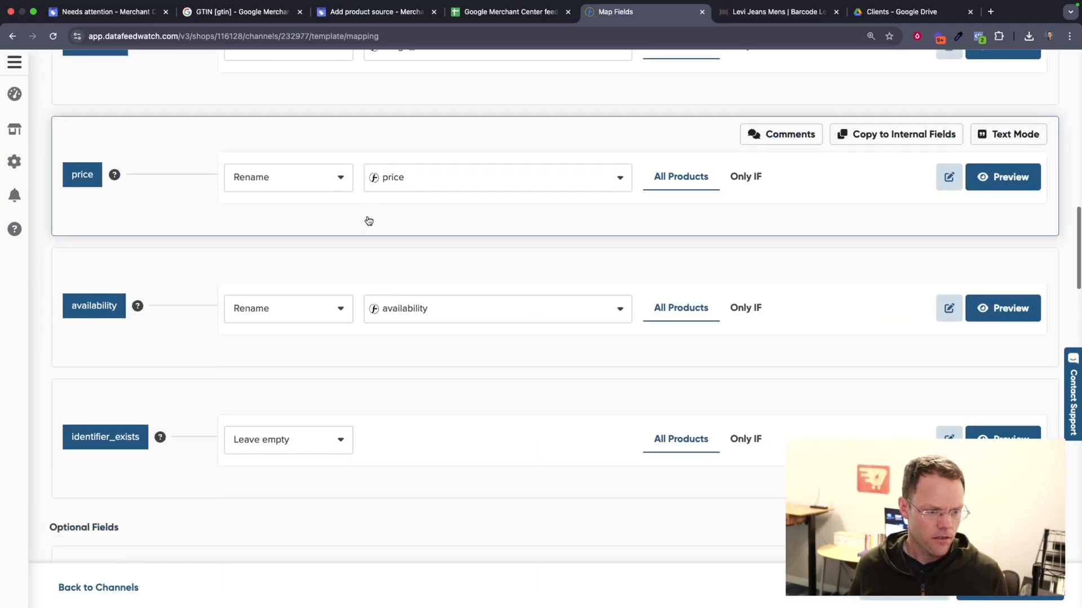
click(288, 197)
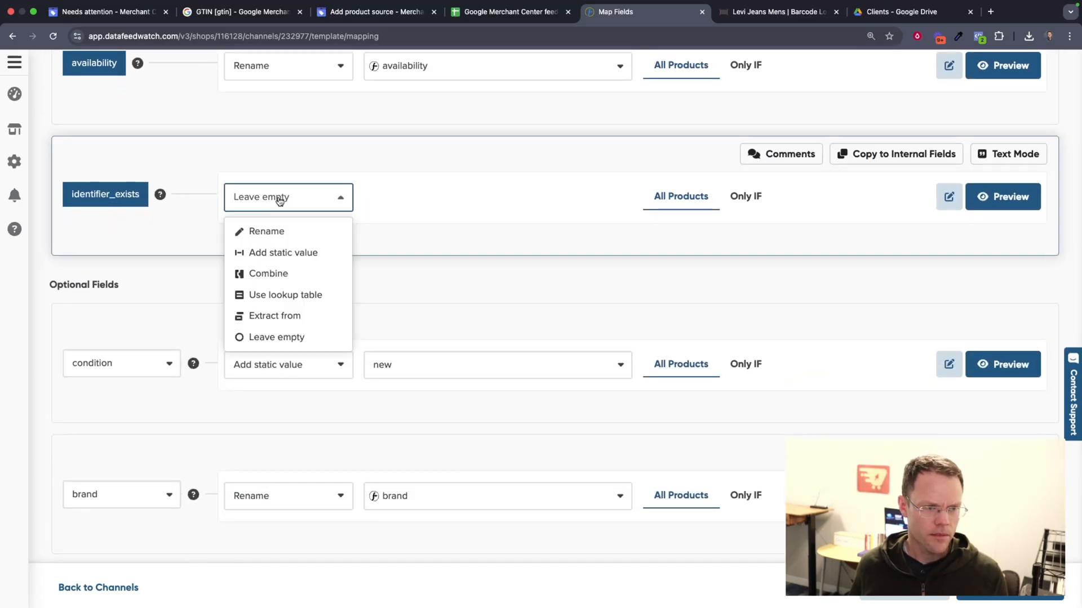
scroll(down, 3)
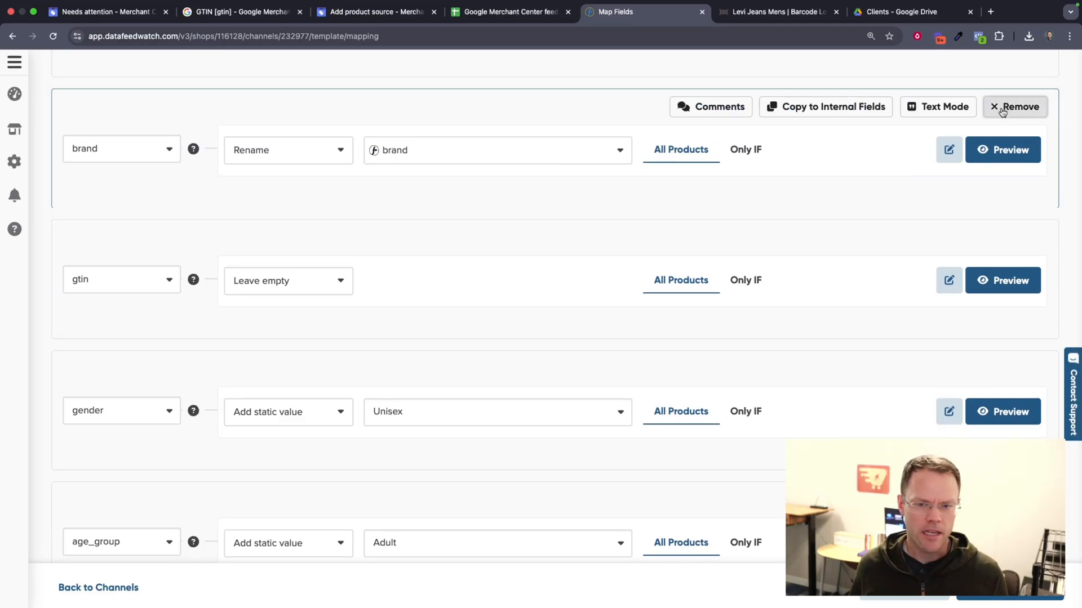
scroll(down, 3)
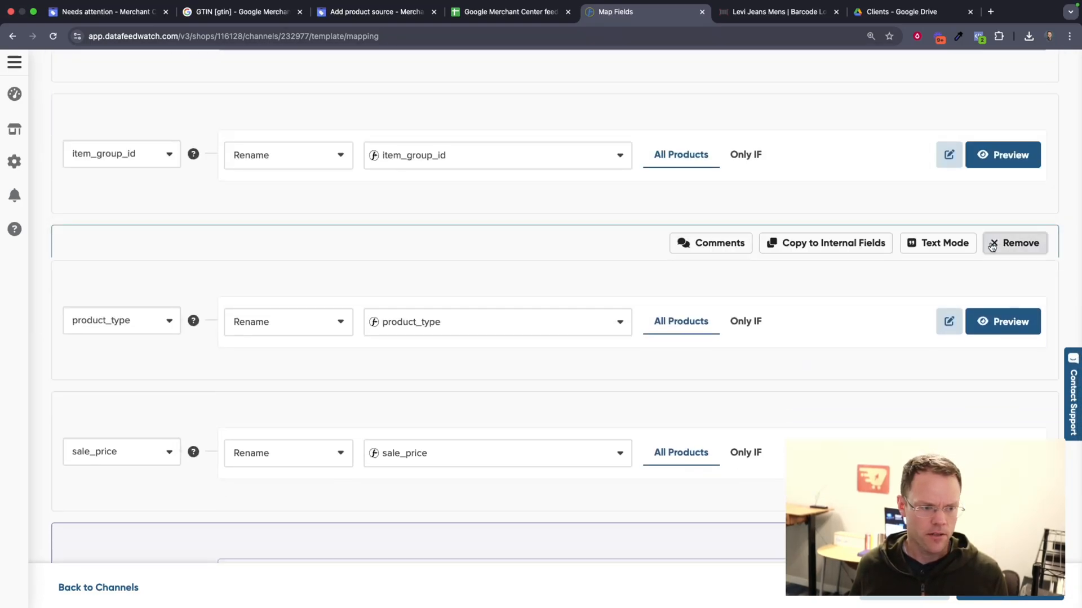
scroll(down, 3)
text(bran)
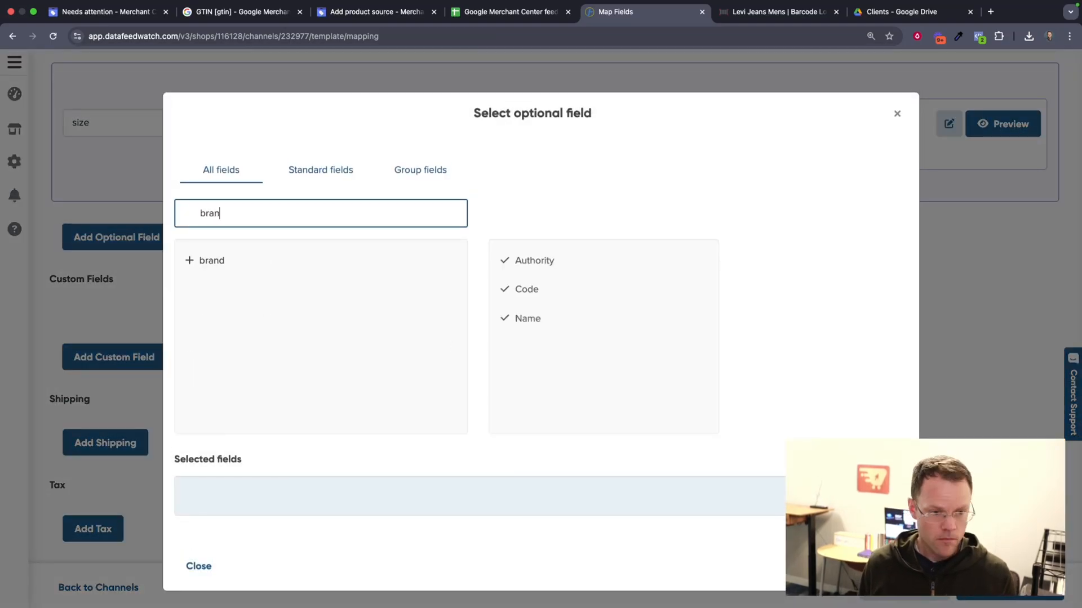
Add brand and mpn as optional fields to the channel mapping, both still unassigned.
click(203, 261)
text(mpn)
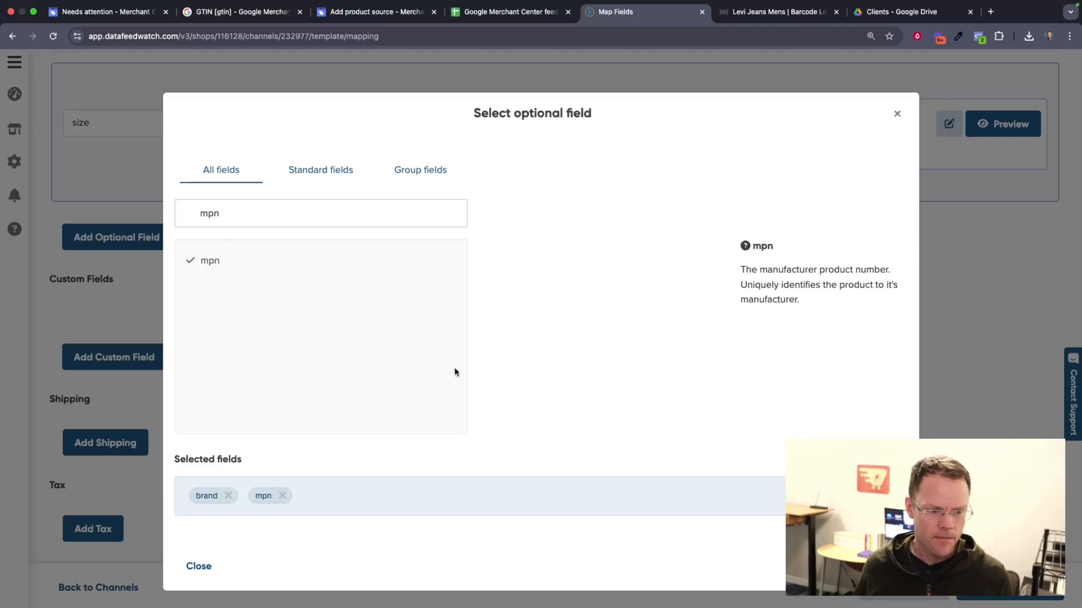
click(198, 565)
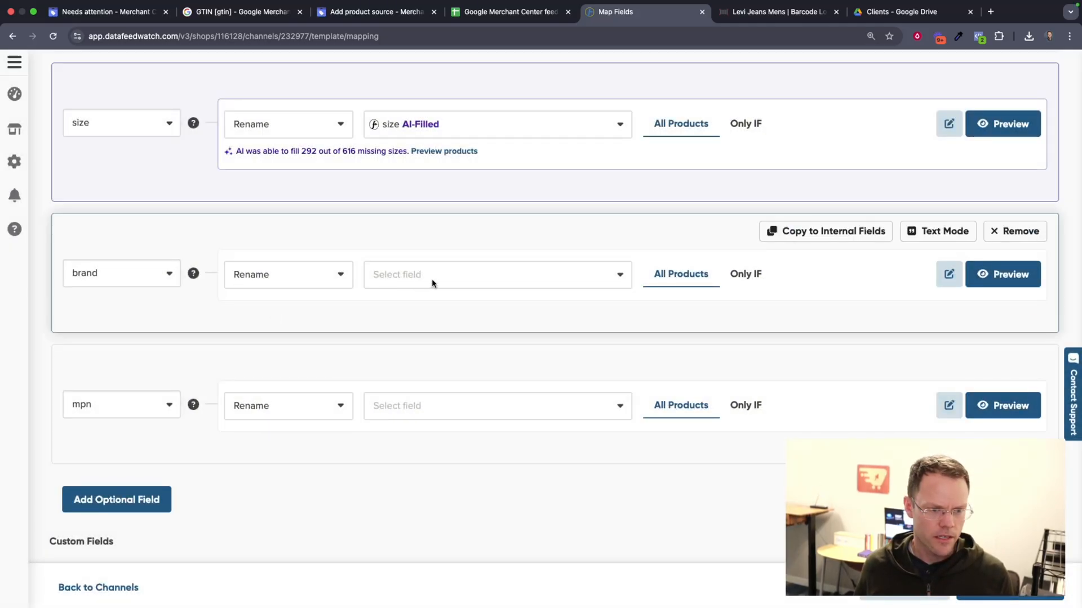
Map brand to the vendor field and mpn to the sku input field.
click(498, 275)
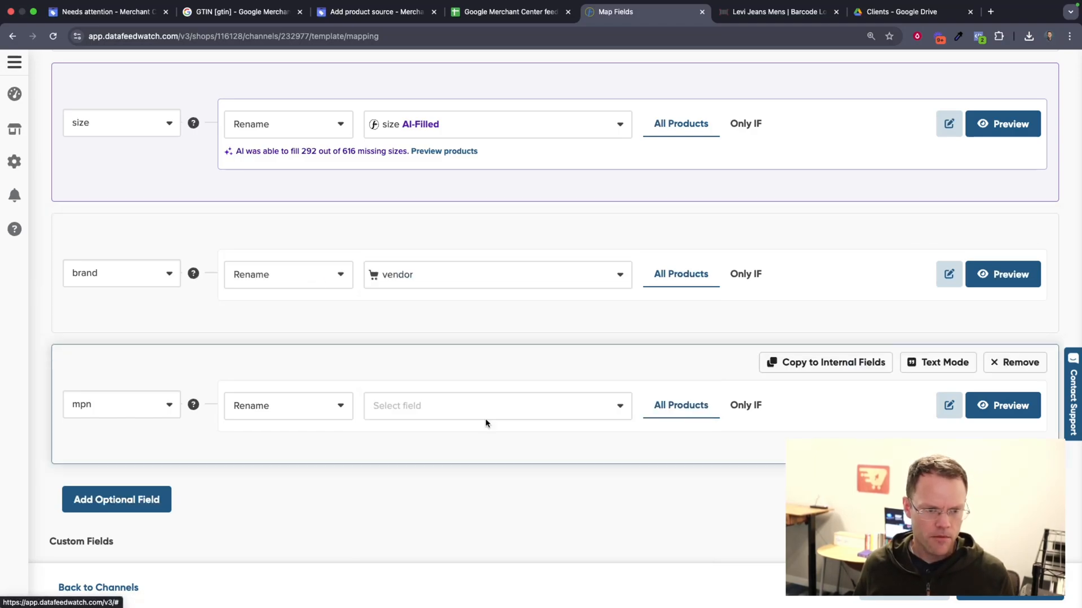
mouse_move(338, 361)
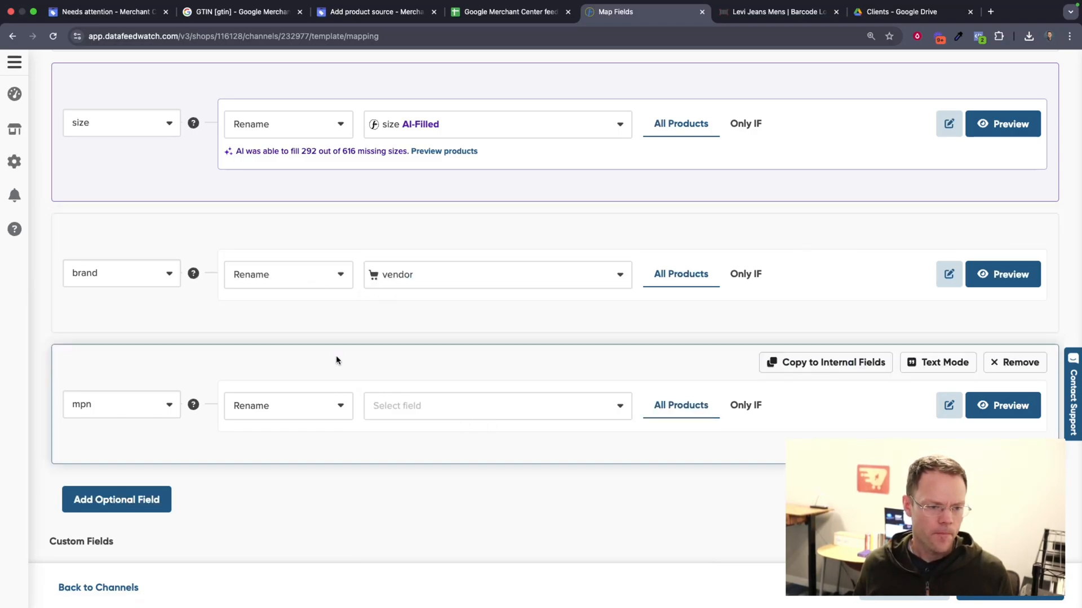
click(498, 406)
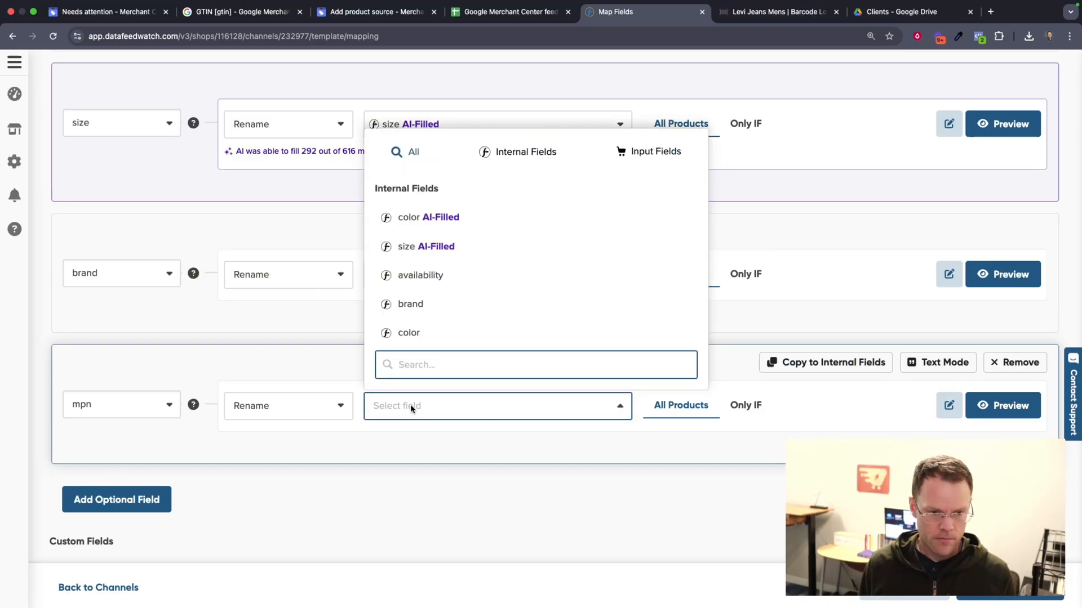
text(up)
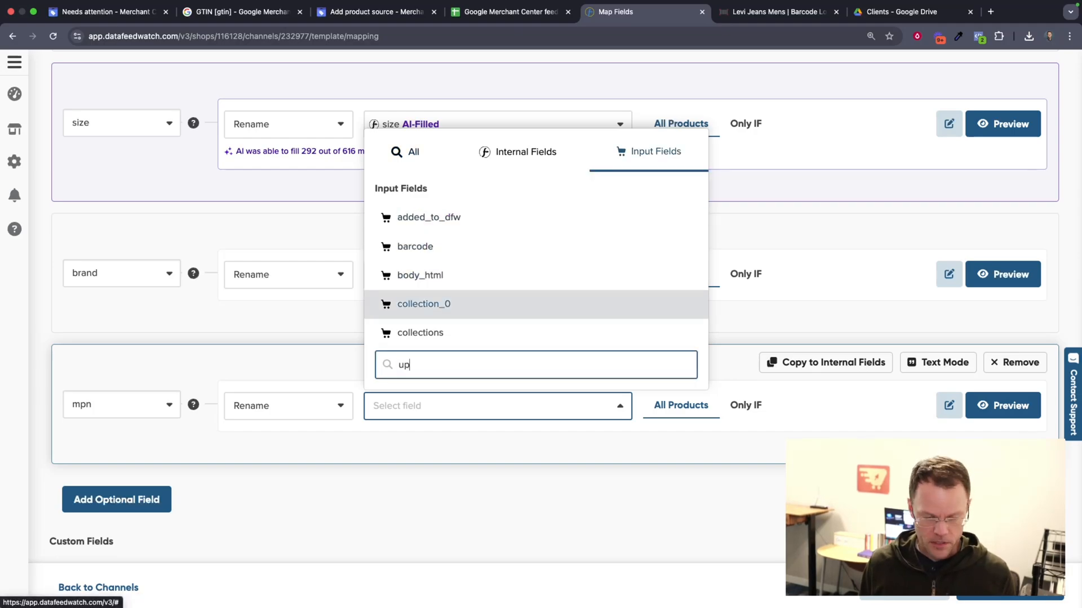
text(mp)
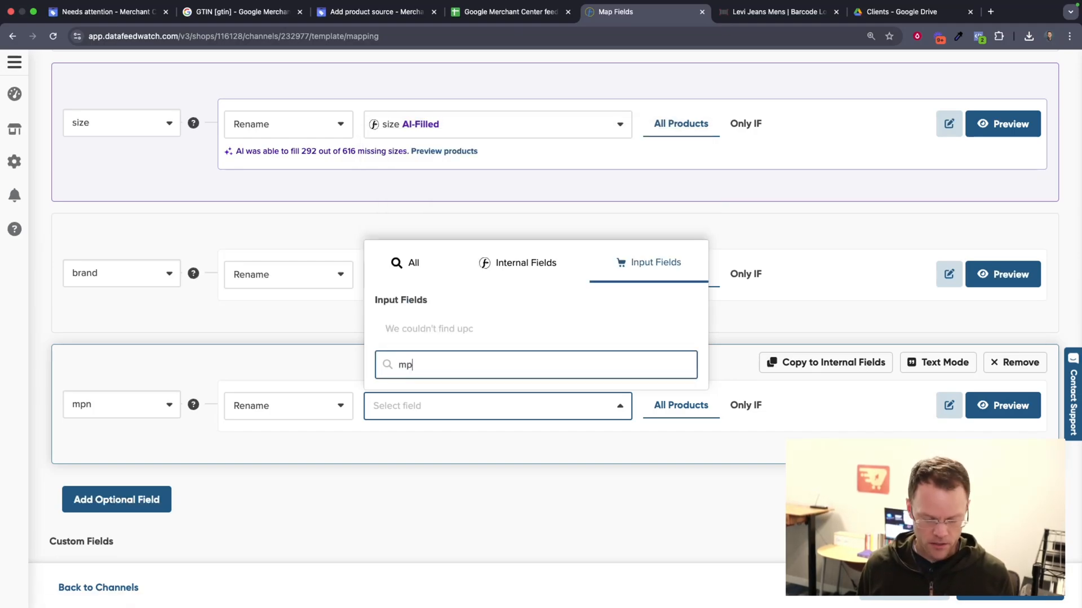
text(sku)
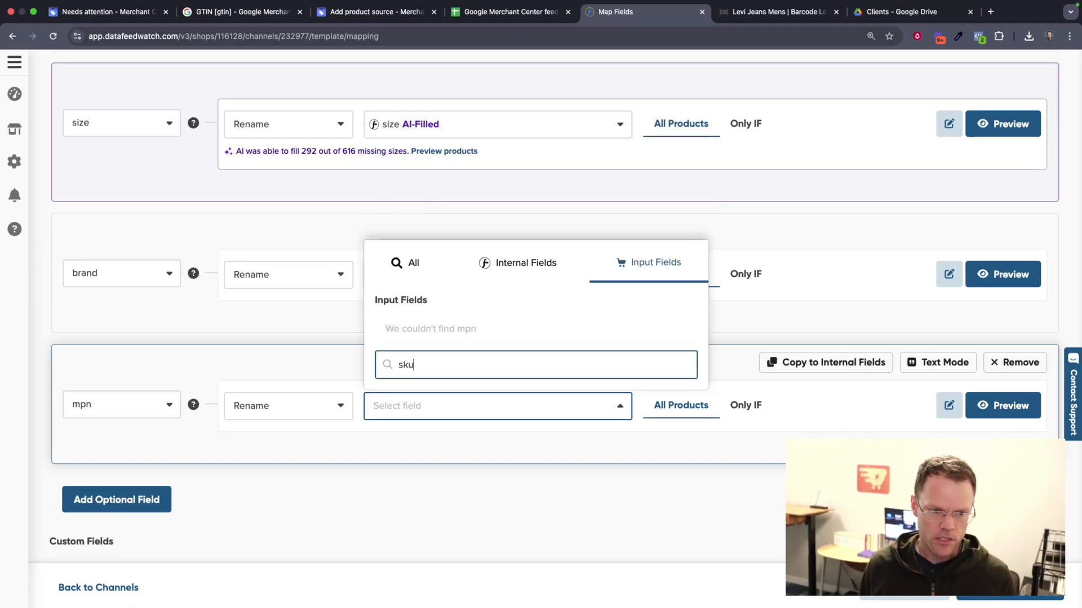
text(sku)
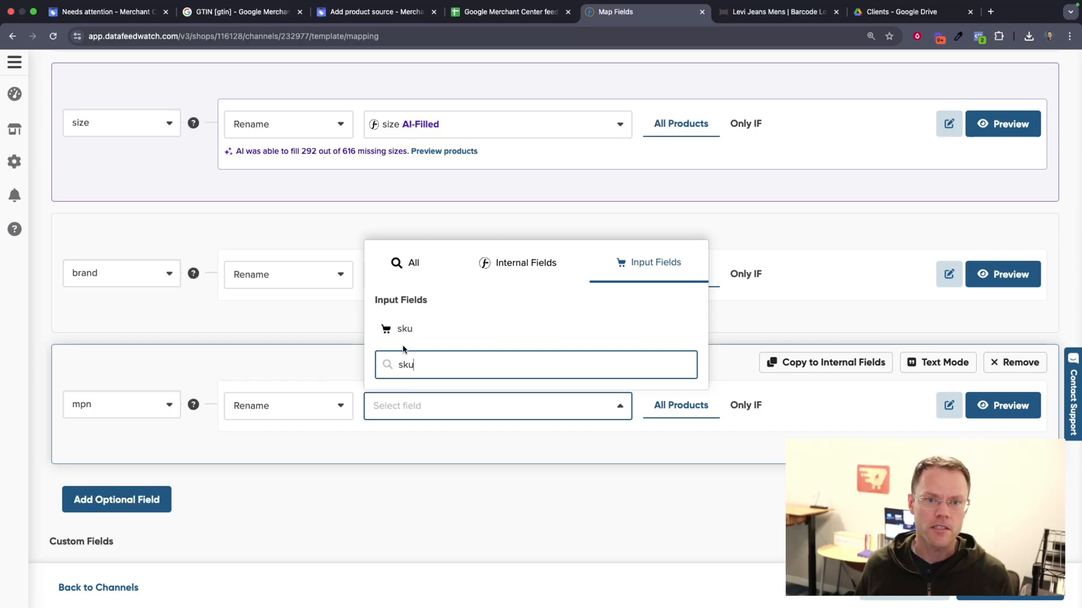
mouse_move(435, 331)
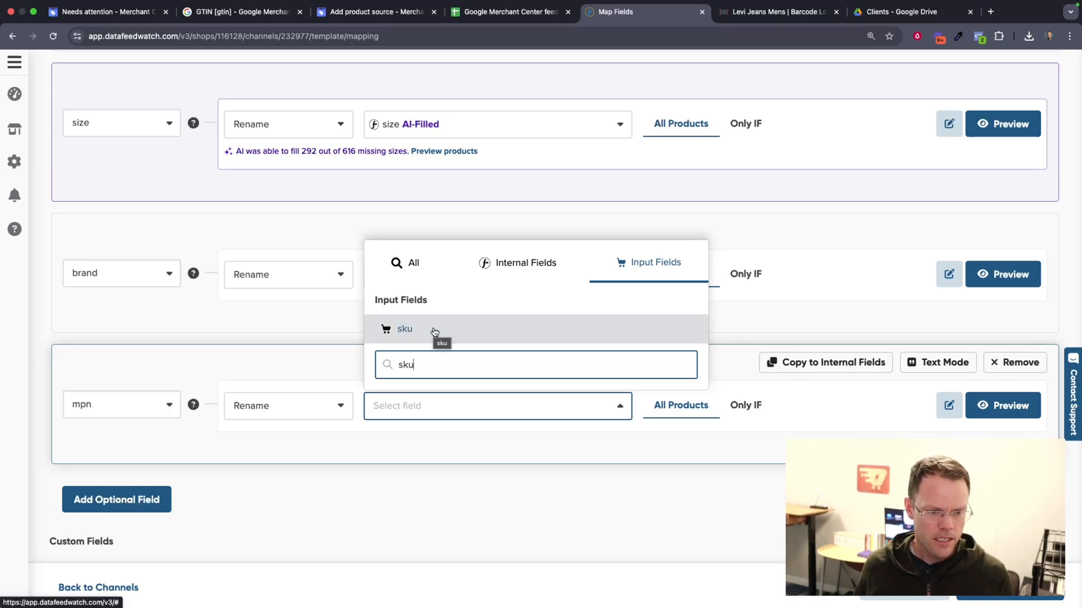
click(403, 329)
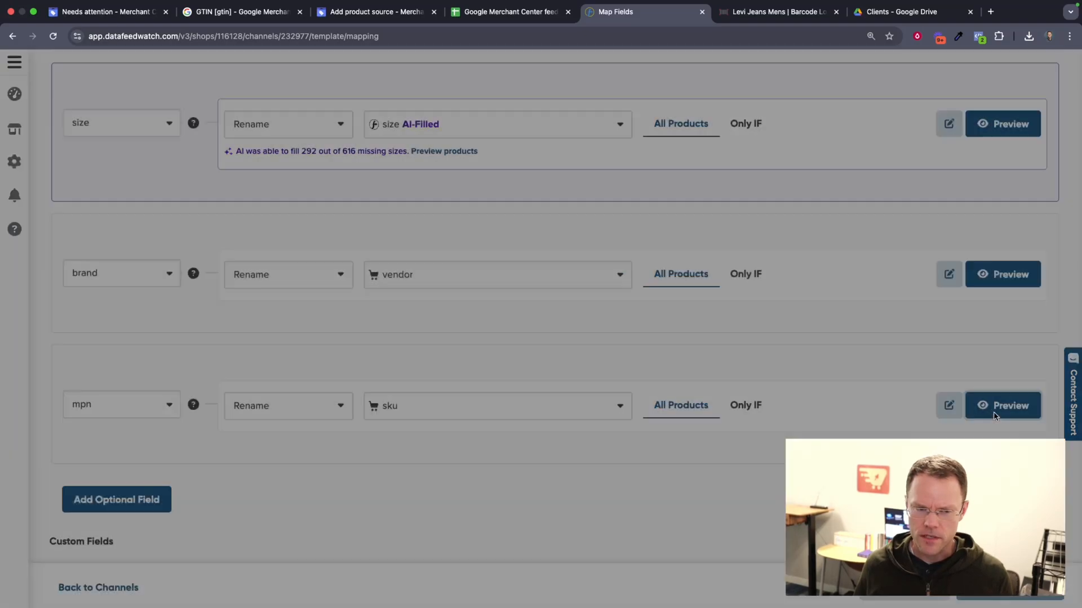
Preview the mpn output, which shows some products with an empty sku.
click(1002, 404)
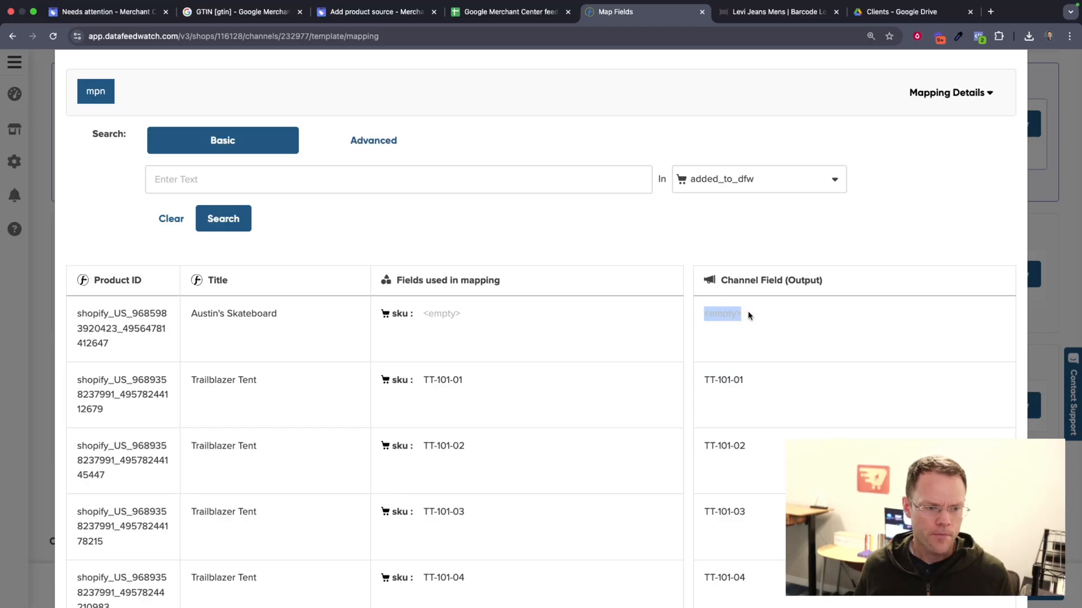
click(746, 404)
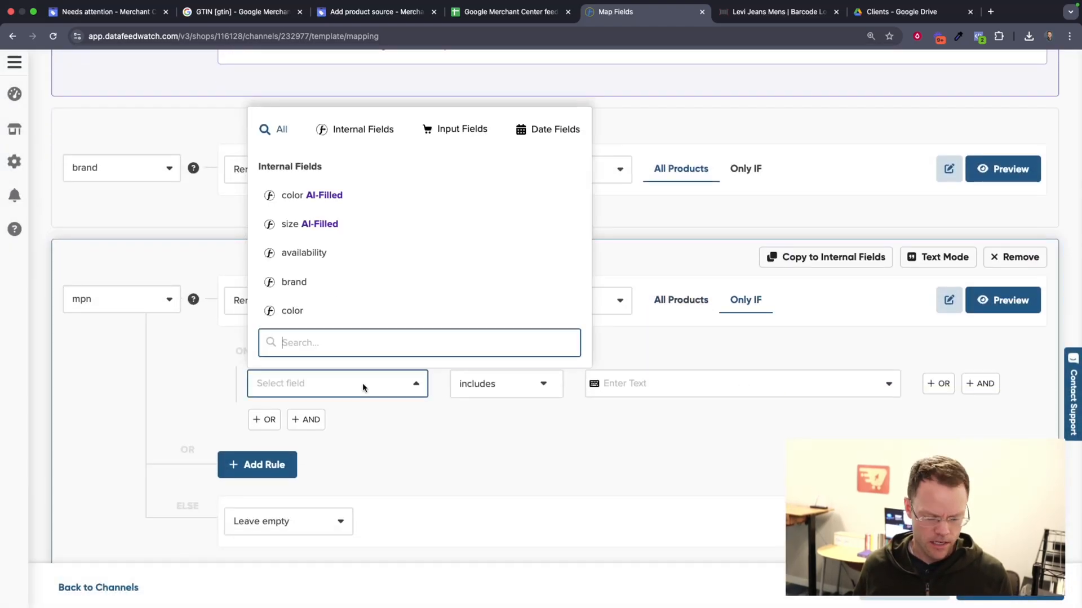
Set the mpn rule condition to 'sku is not blank'.
text(sku)
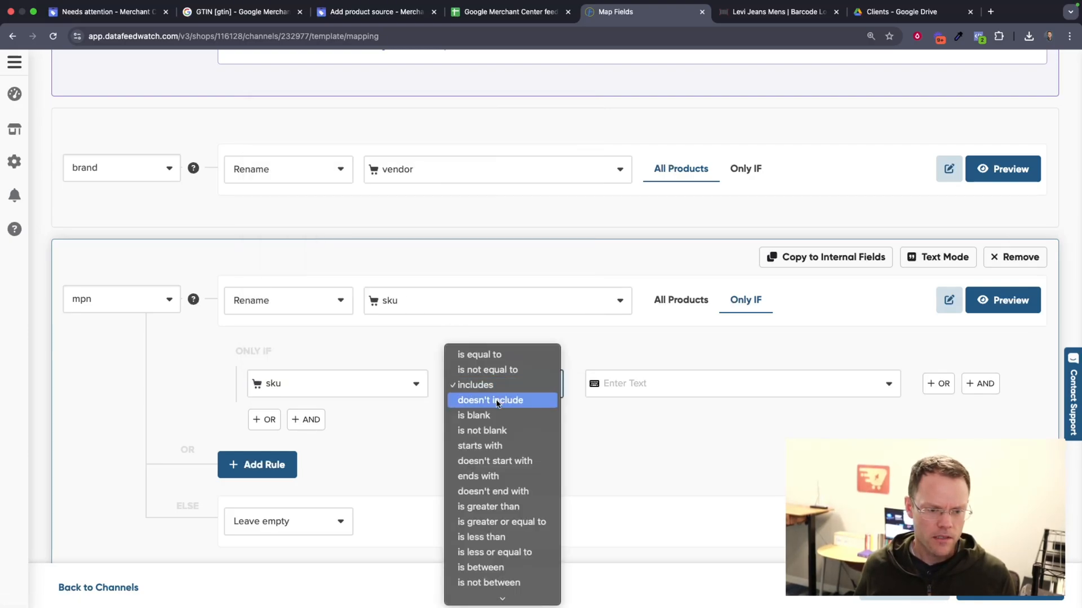
click(473, 414)
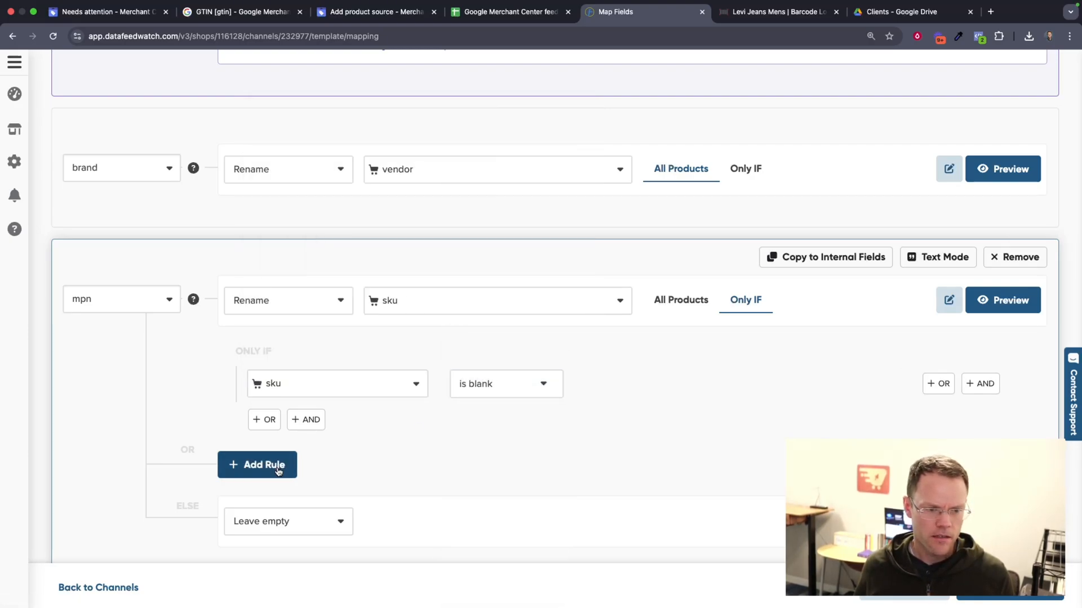
click(505, 383)
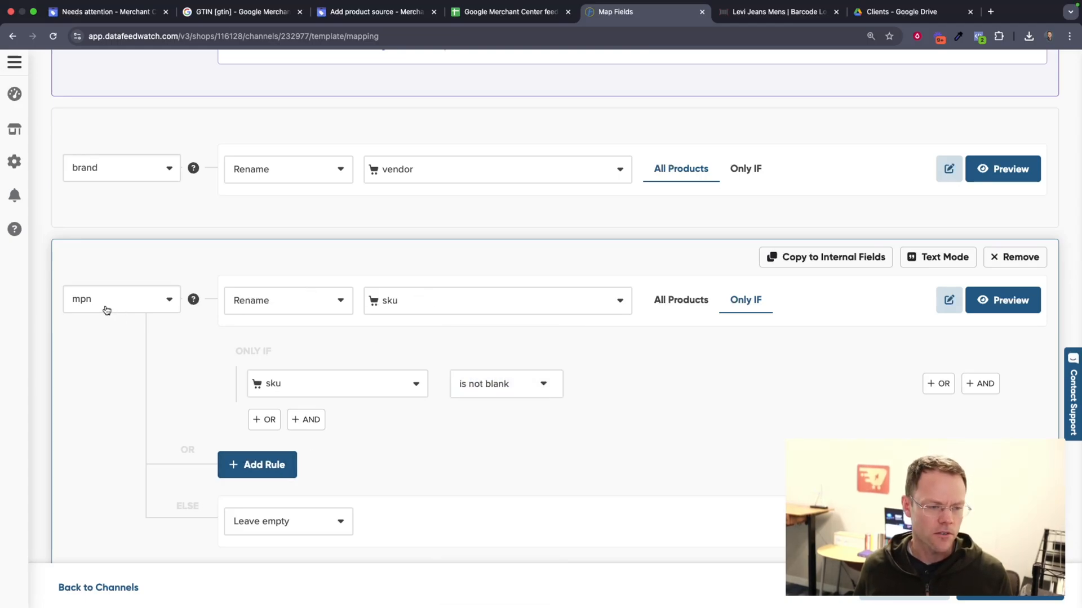
scroll(down, 3)
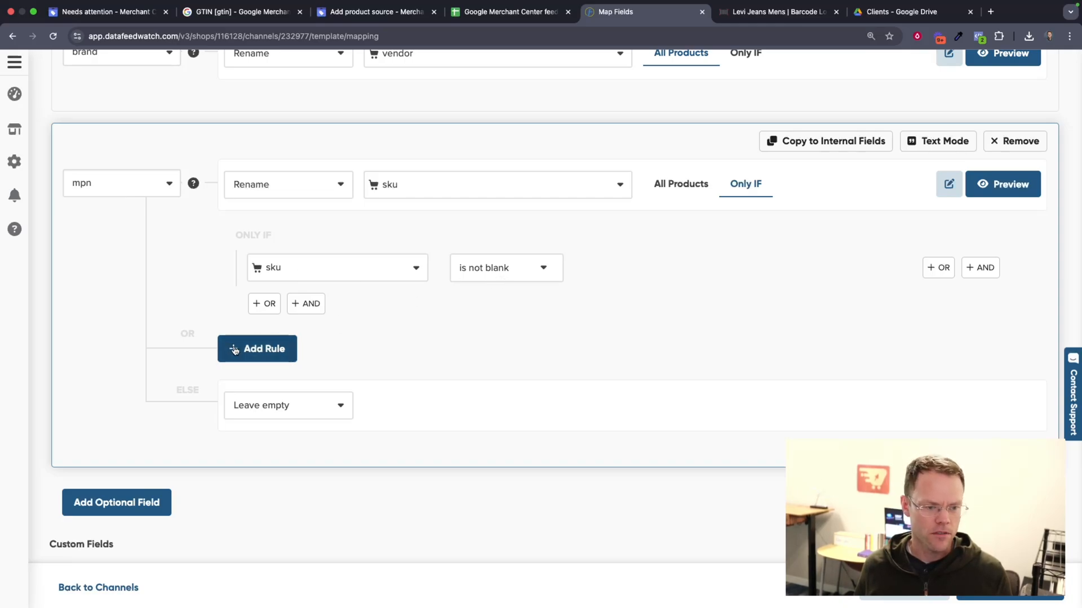
mouse_move(309, 413)
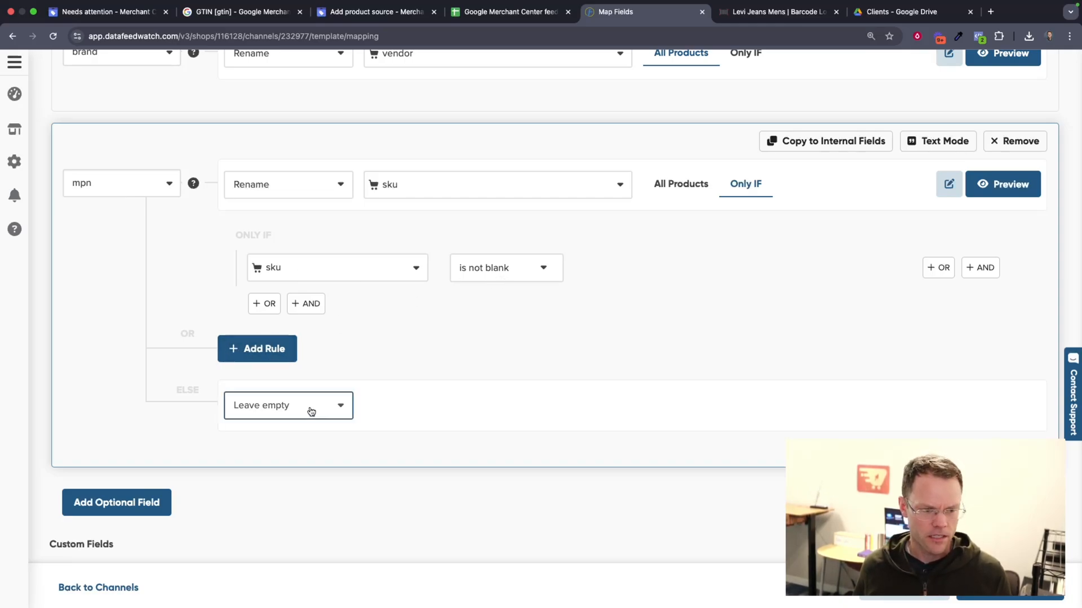
Make the ELSE branch Rename from the shop field variant_id as the mpn fallback.
click(288, 405)
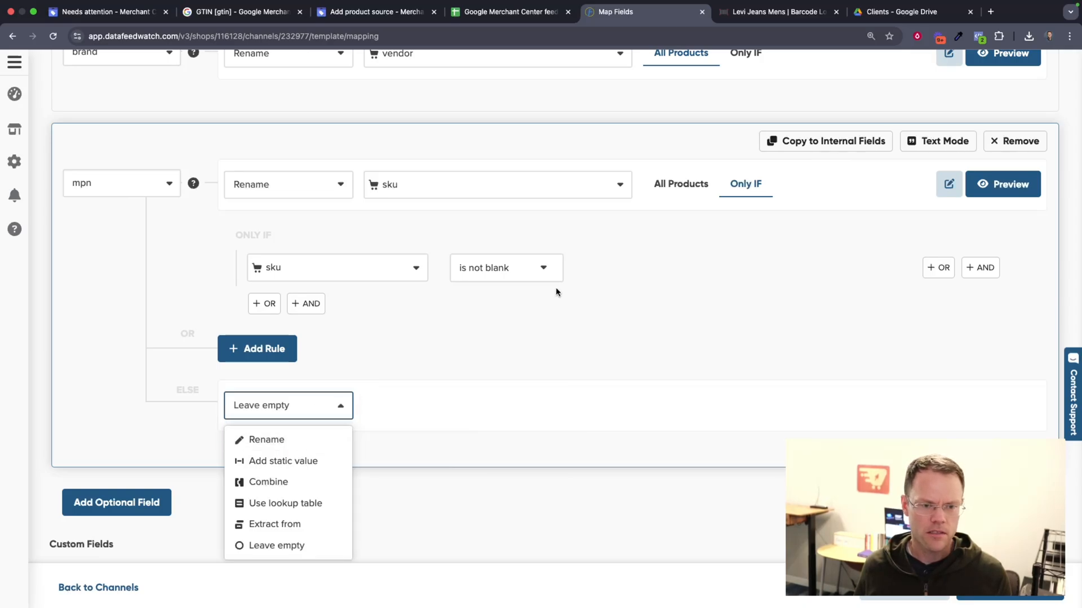
mouse_move(279, 449)
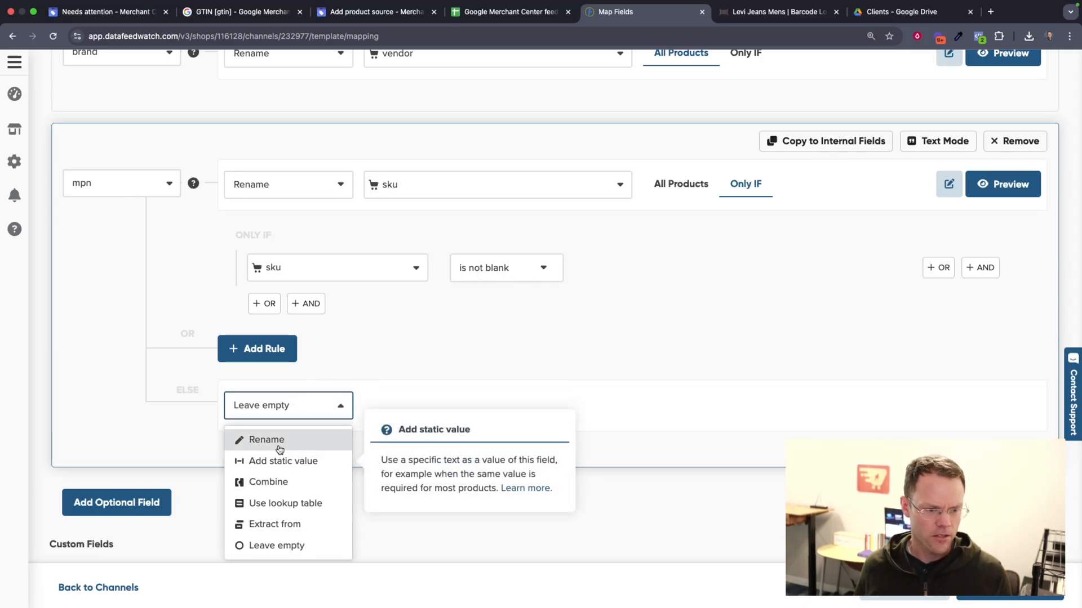
click(266, 439)
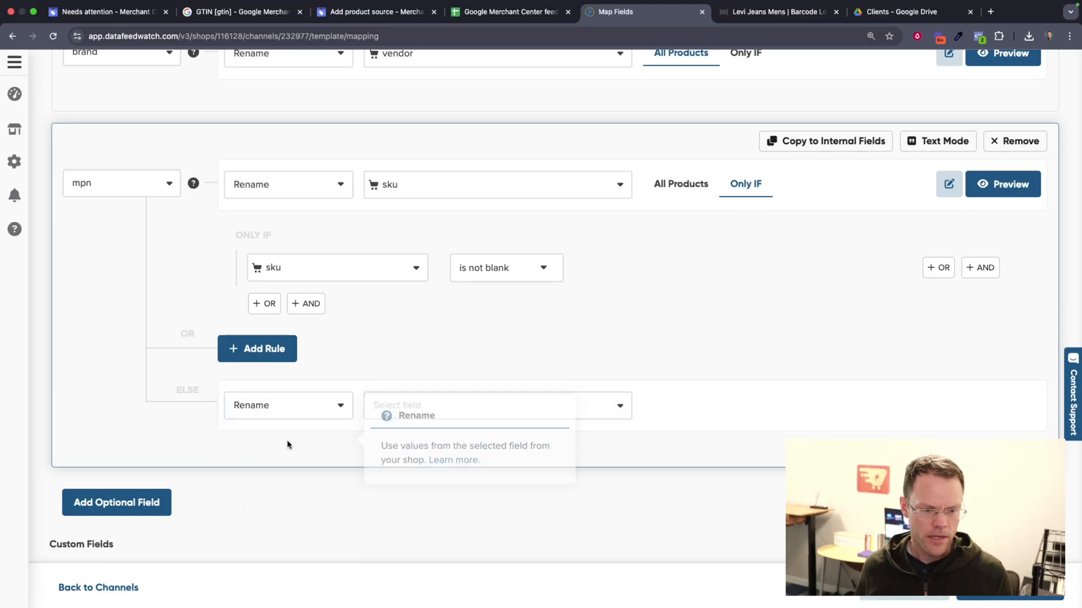
click(496, 406)
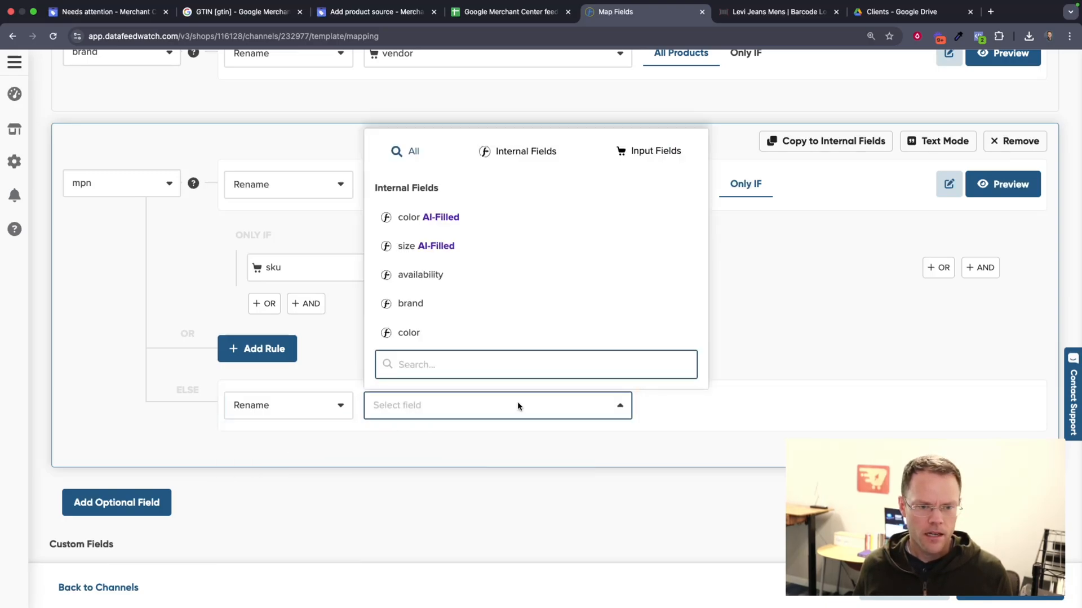
mouse_move(628, 157)
text(variant)
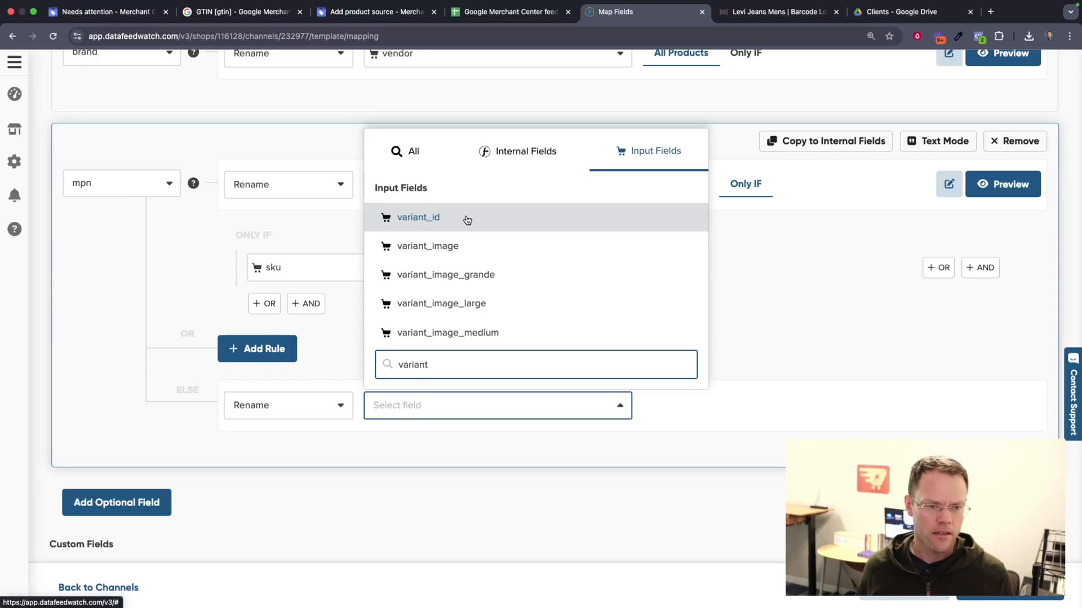
click(417, 217)
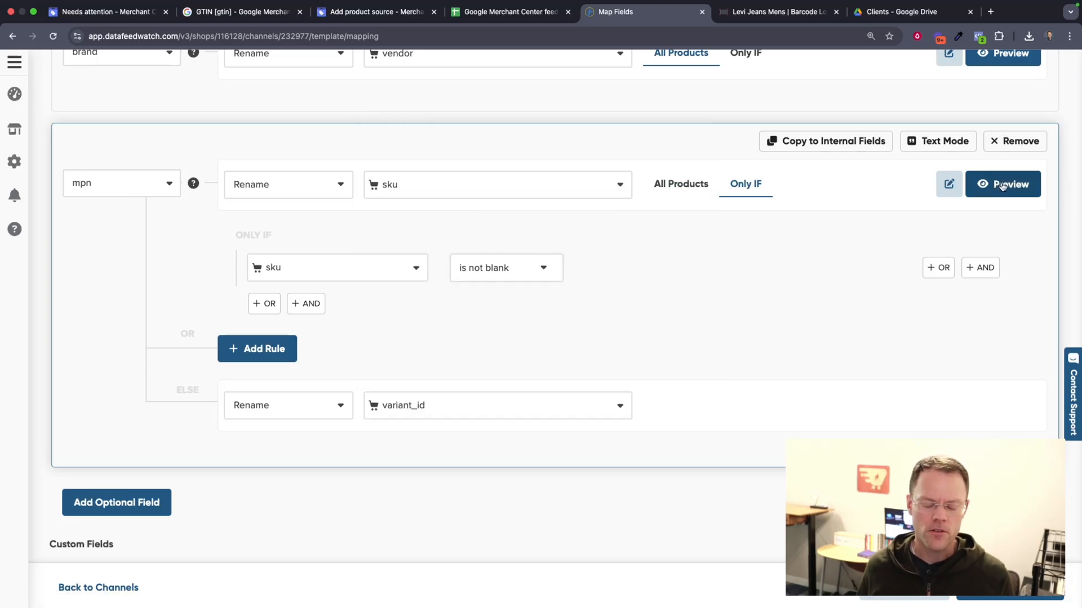
Preview the mpn mapping and confirm the skateboard row with empty sku outputs its variant_id.
click(1002, 183)
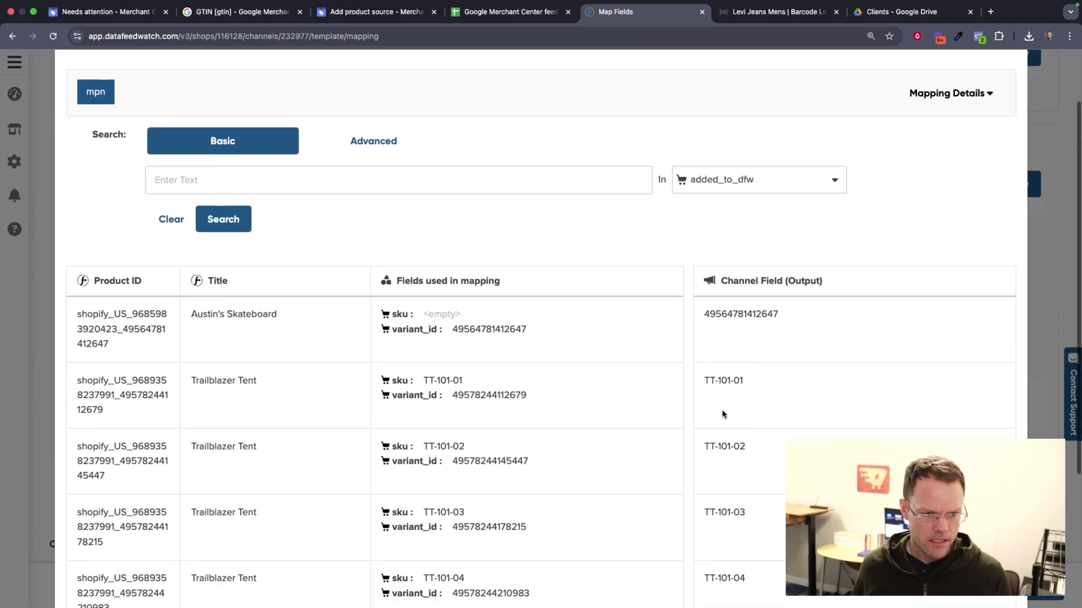
double_click(233, 314)
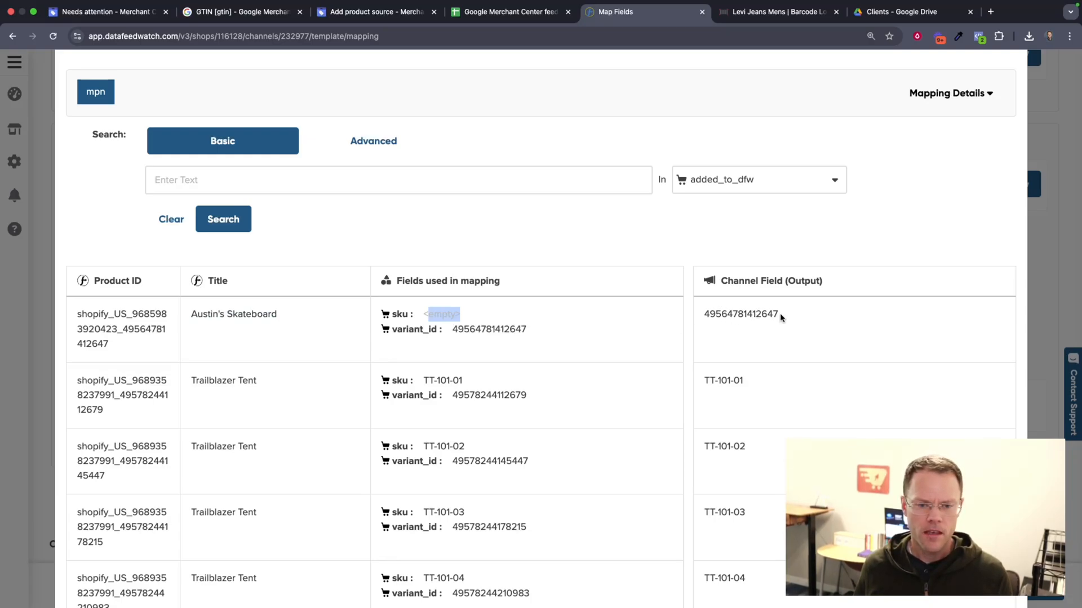
double_click(739, 315)
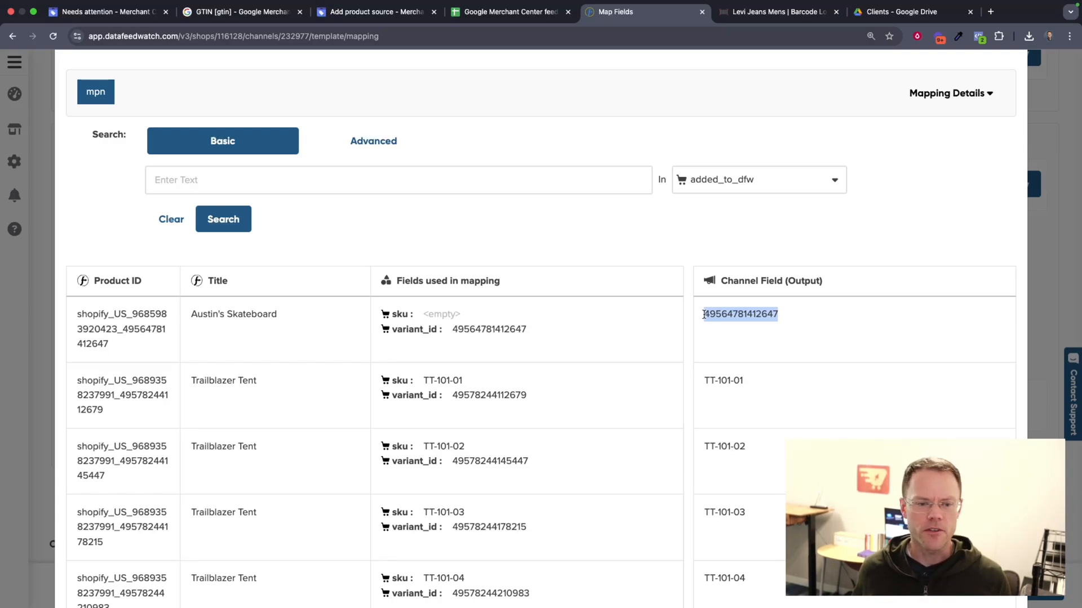
mouse_move(748, 389)
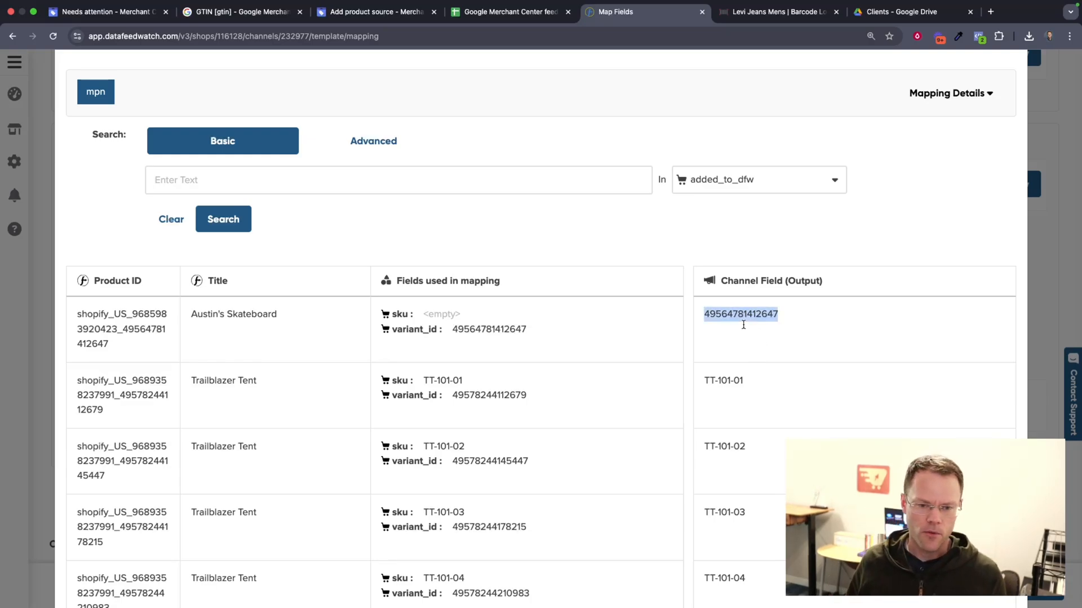
double_click(724, 381)
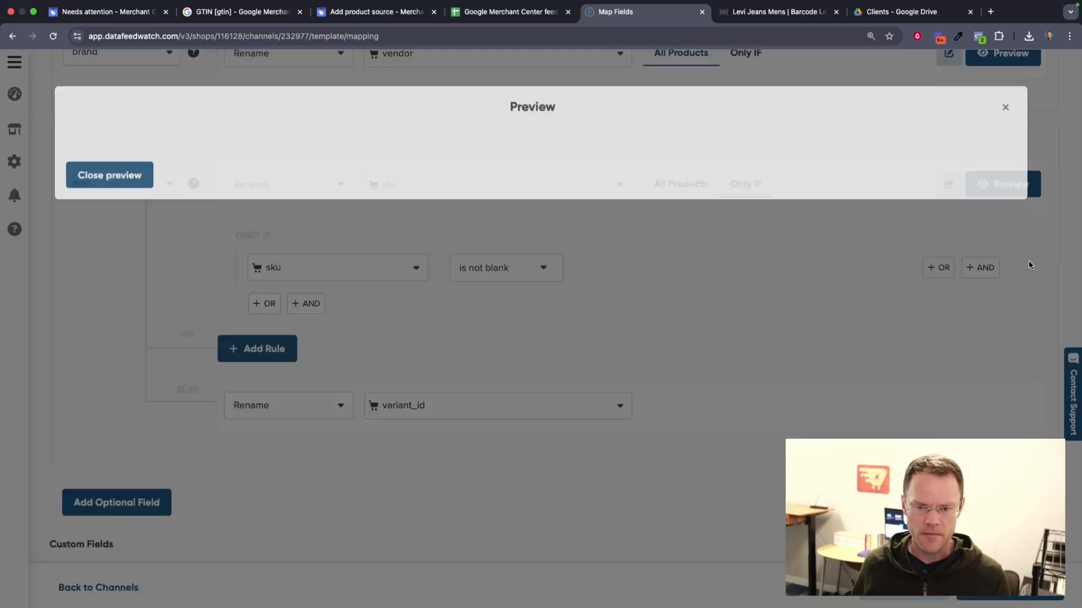
Save the updated field mappings and return to Merchant Center's Add product source page.
click(109, 174)
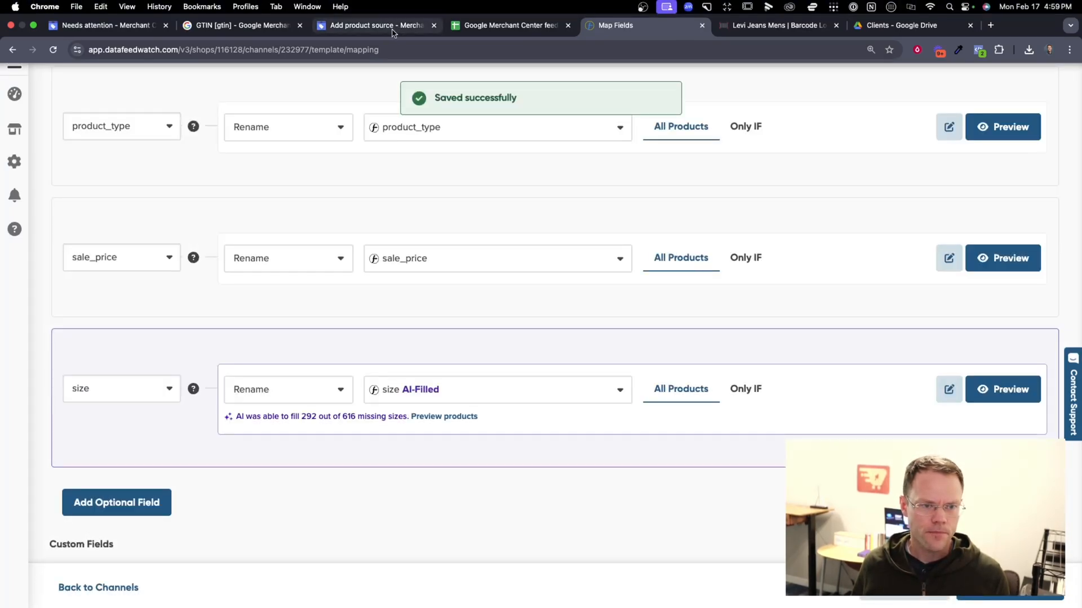
click(376, 24)
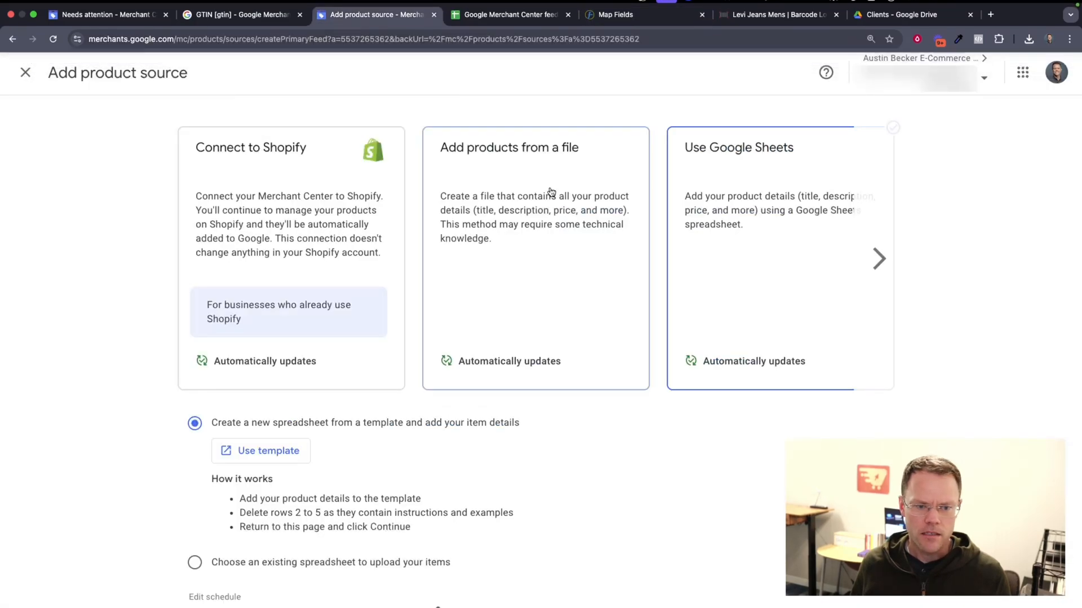
Close the product source setup and return to the Data sources list with PRODUCTS SOURCE 1 refreshing.
click(24, 72)
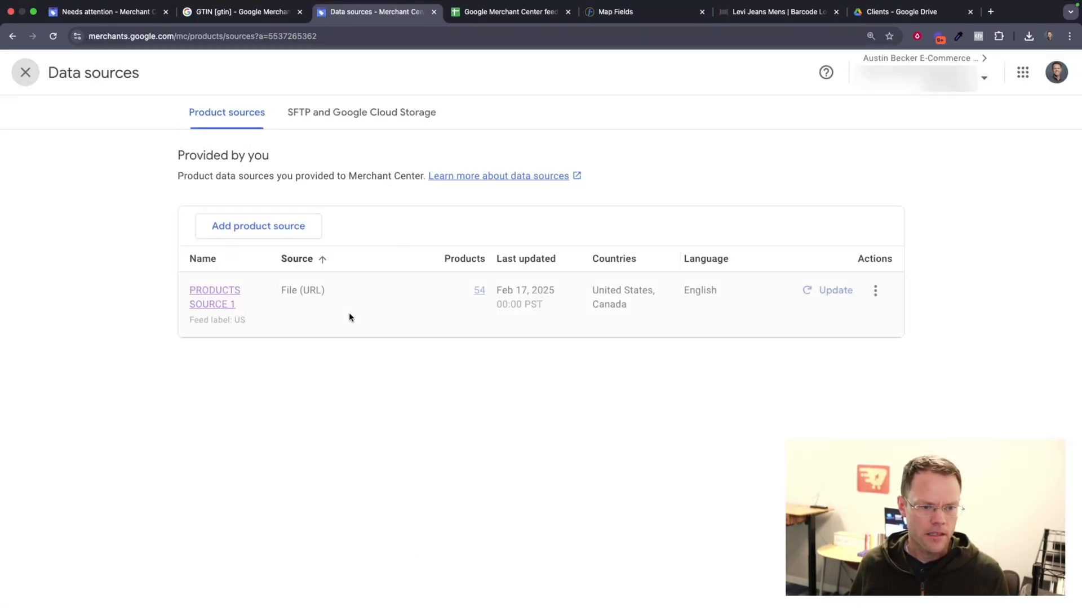
mouse_move(202, 296)
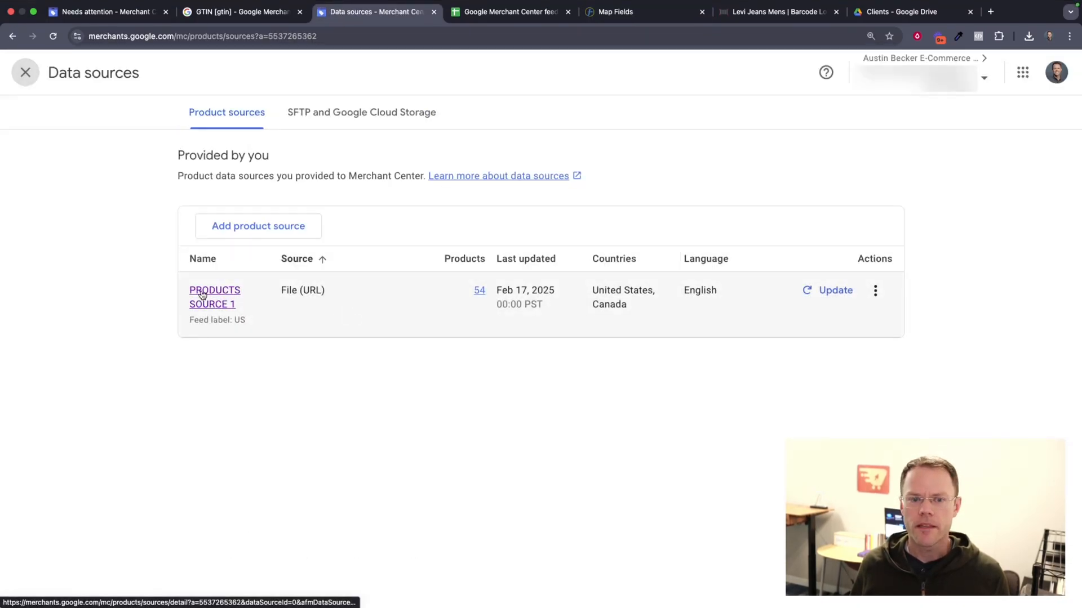
click(622, 11)
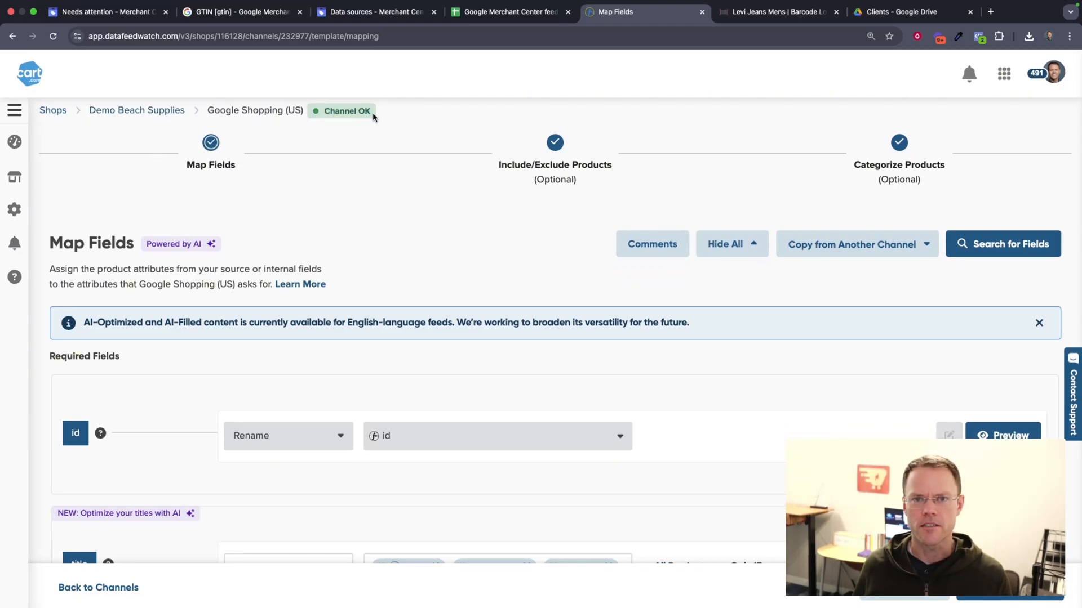
mouse_move(410, 107)
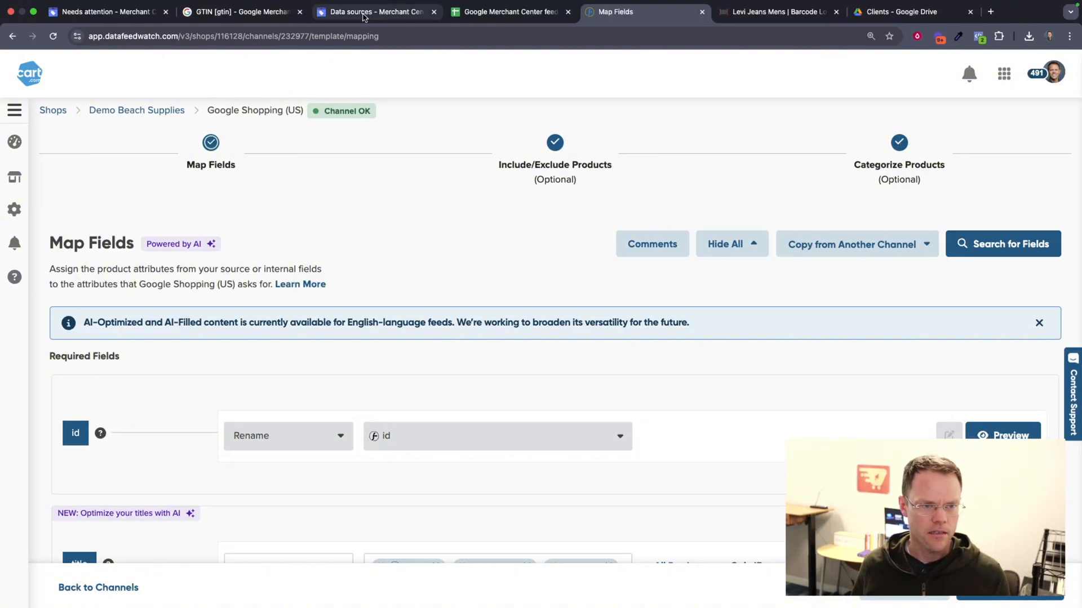
click(377, 11)
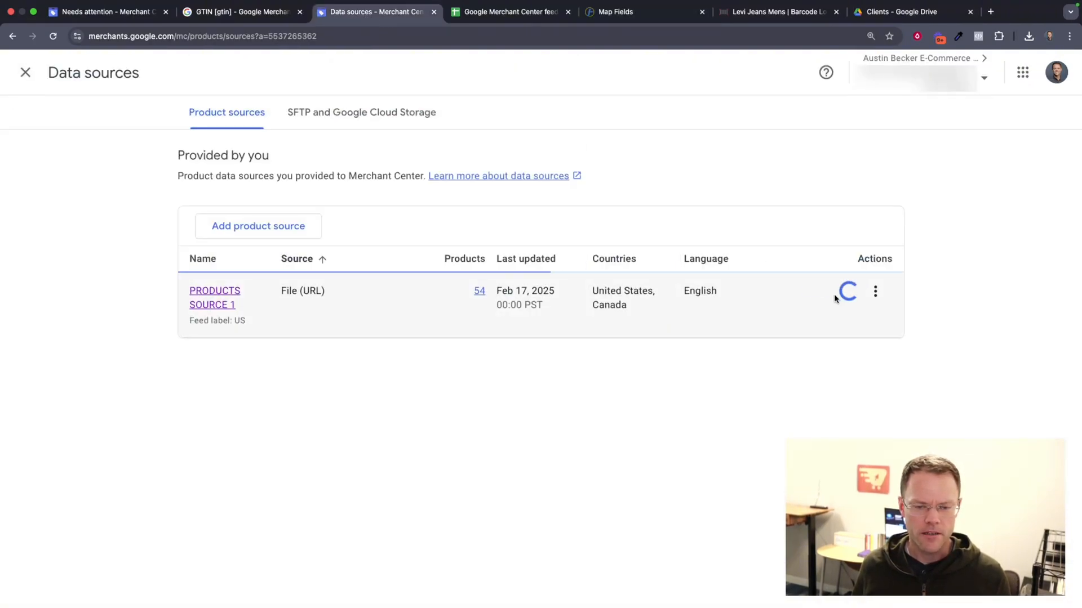
mouse_move(822, 293)
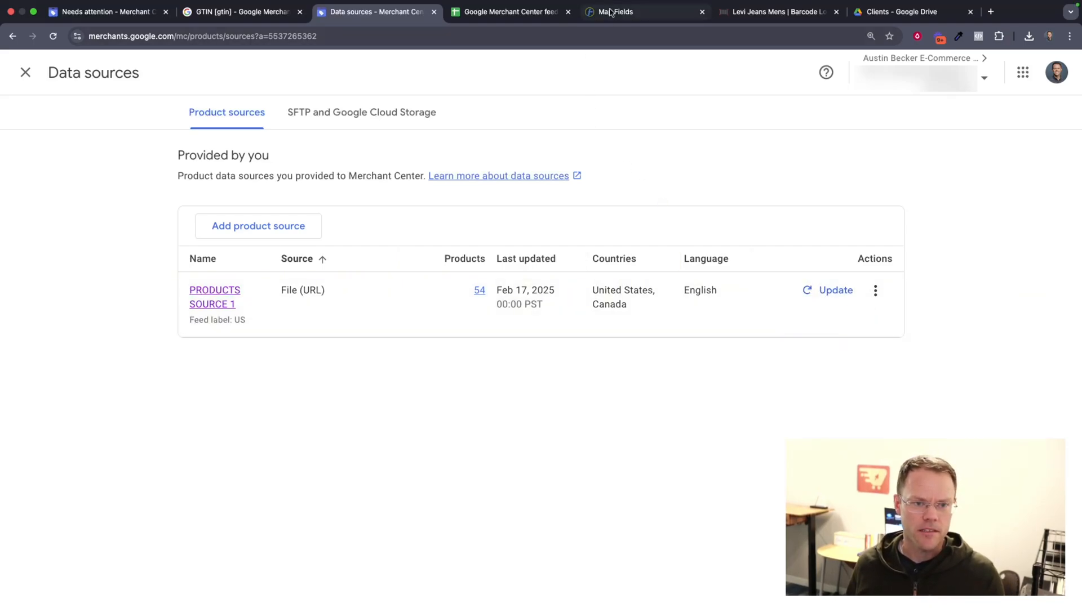
click(620, 11)
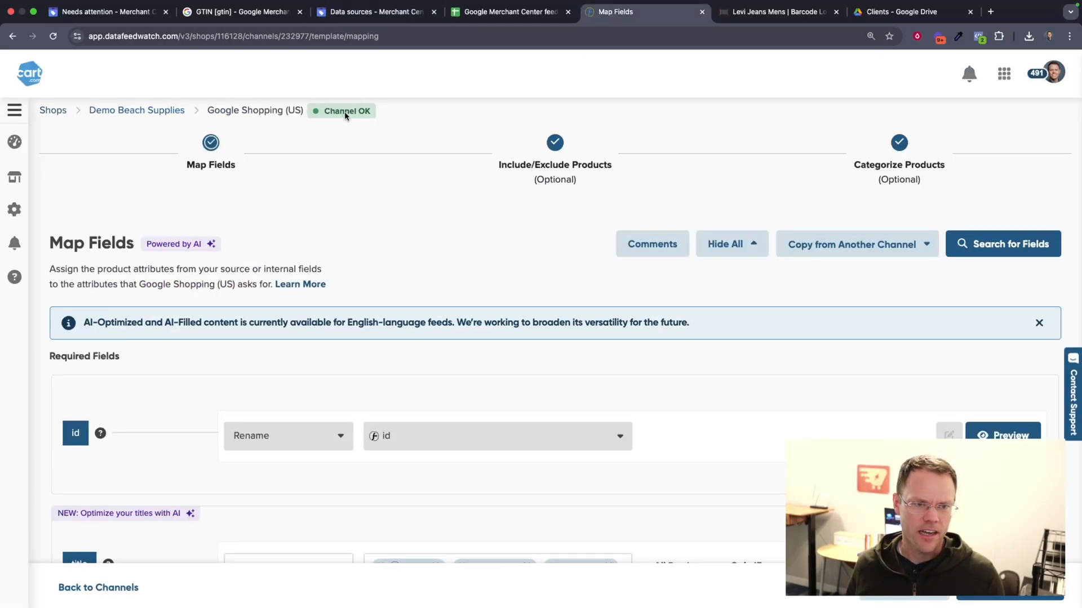
click(373, 12)
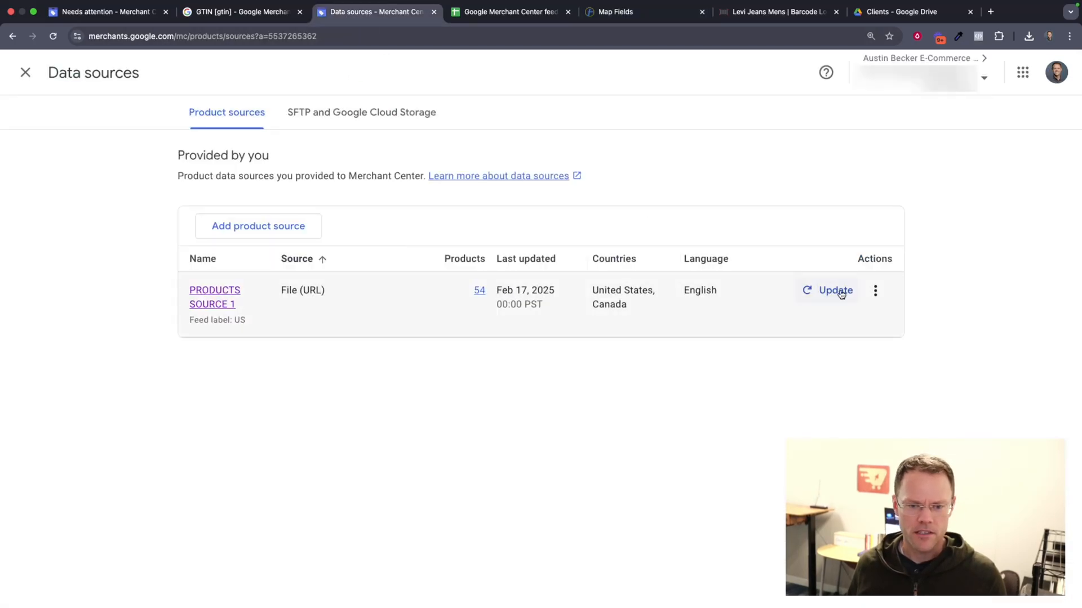
mouse_move(615, 290)
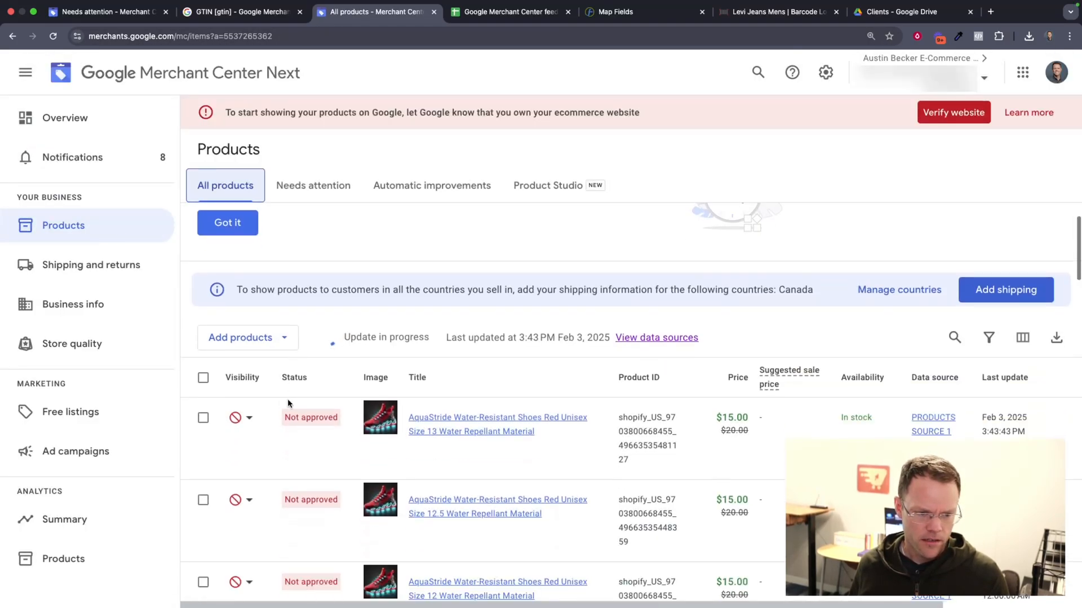
click(497, 417)
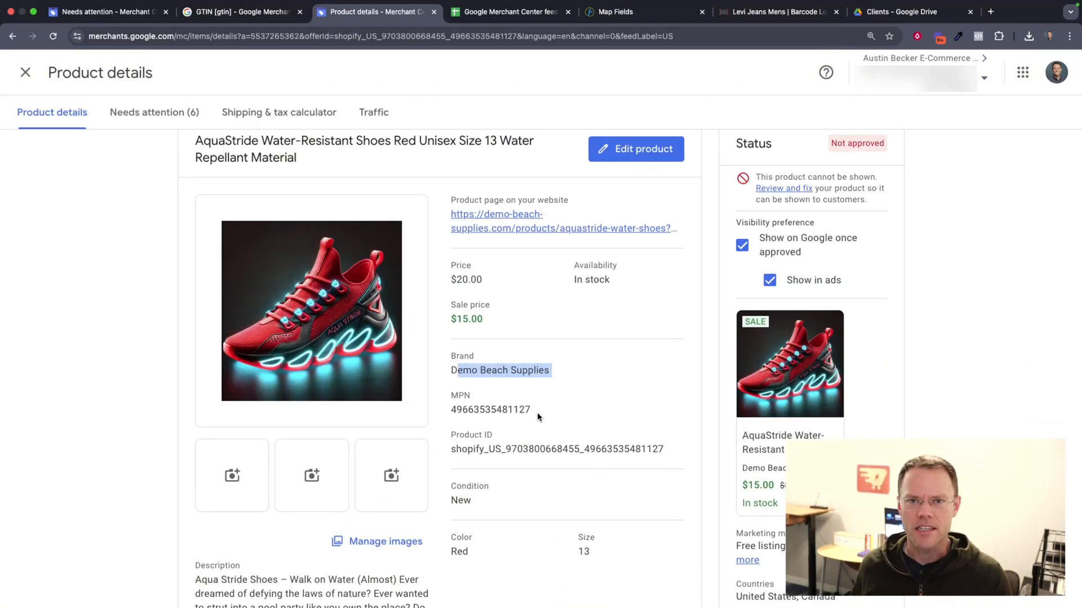
double_click(512, 410)
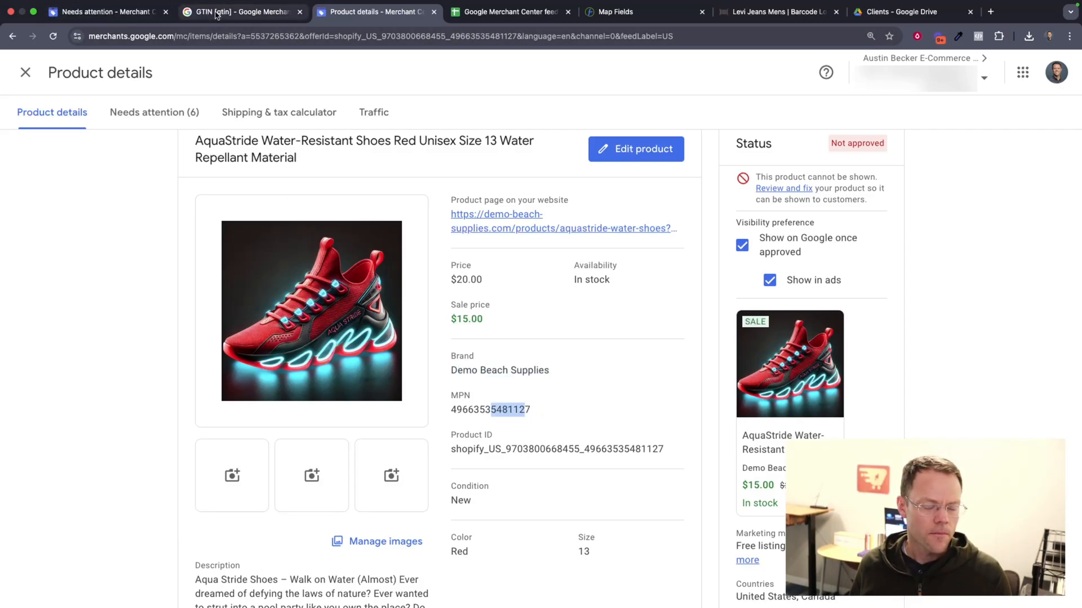
mouse_move(218, 13)
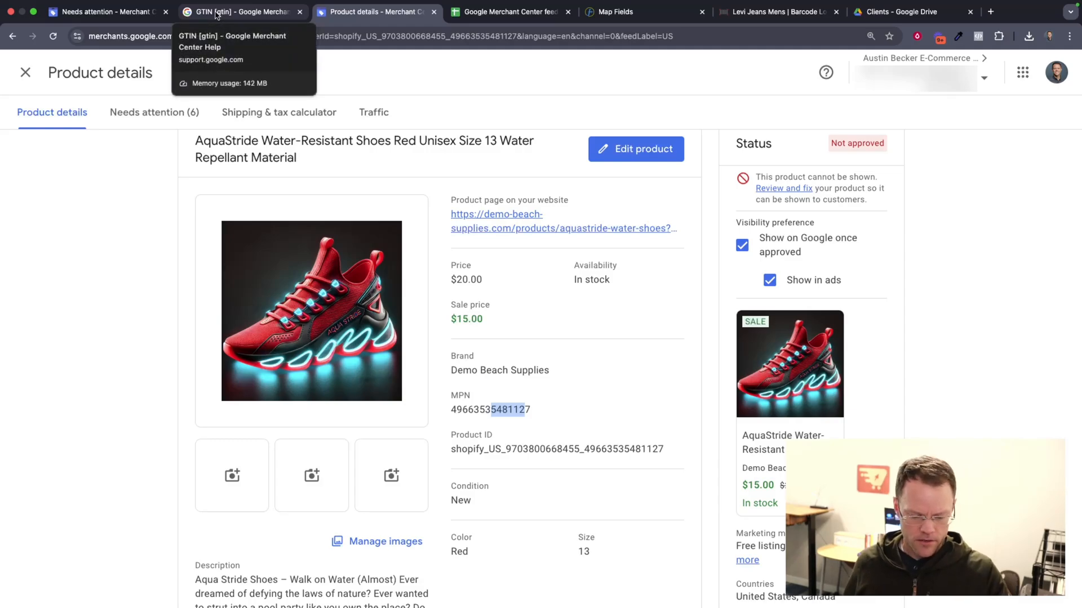